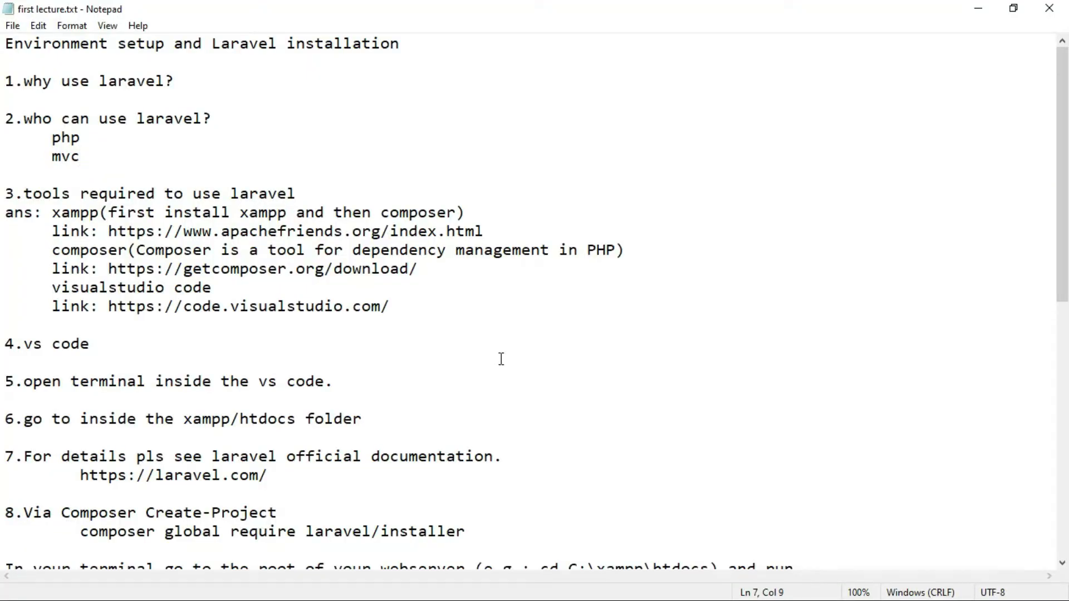
- Click after 'mvc' in the Laravel lecture notes, then minimize Notepad to show the desktop
{"action": "left_click", "coordinate": [80, 155]}
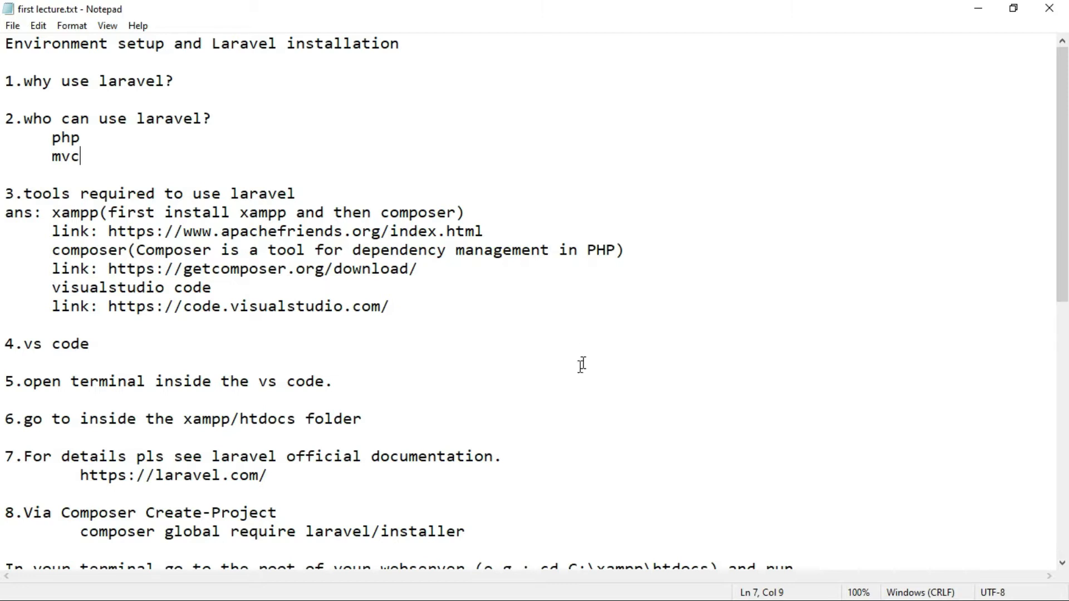
{"action": "mouse_move", "coordinate": [965, 37]}
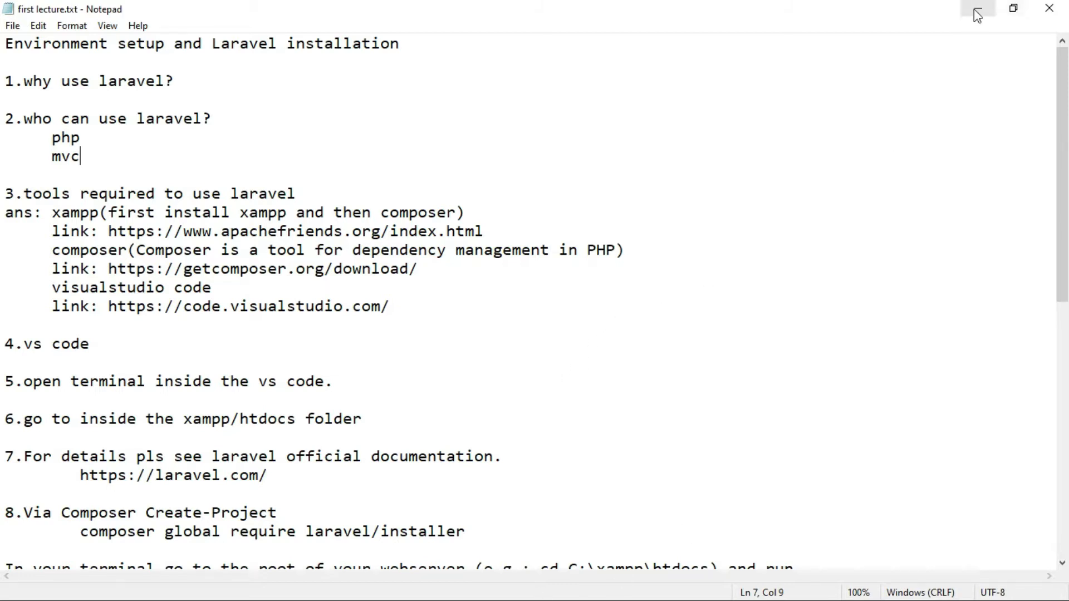
{"action": "left_click", "coordinate": [976, 8]}
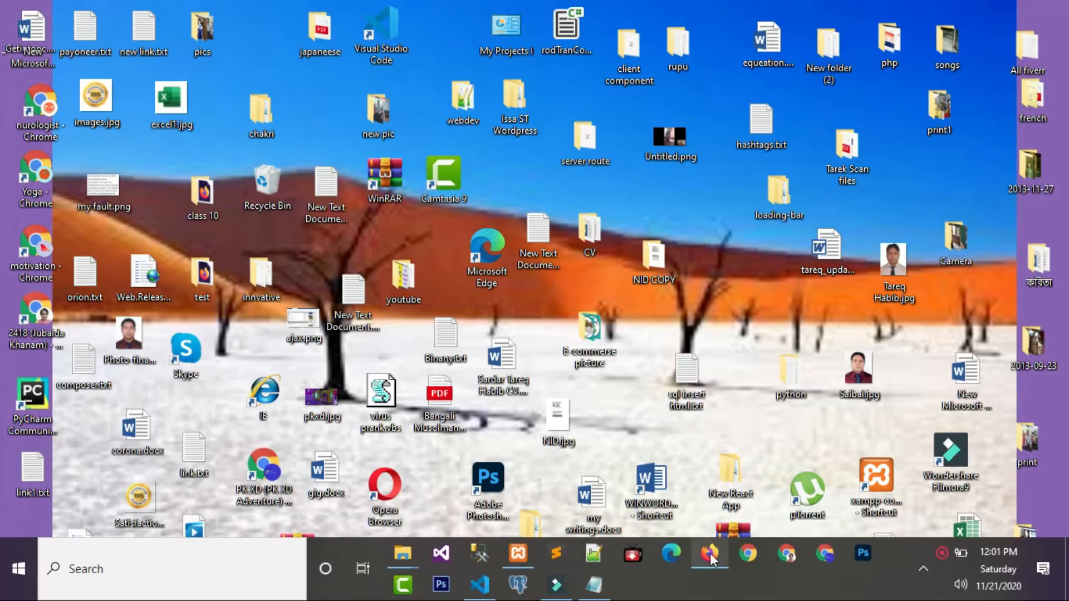
- Bring Firefox forward on the 'why use laravel lecture.png' tab
{"action": "left_click", "coordinate": [708, 553]}
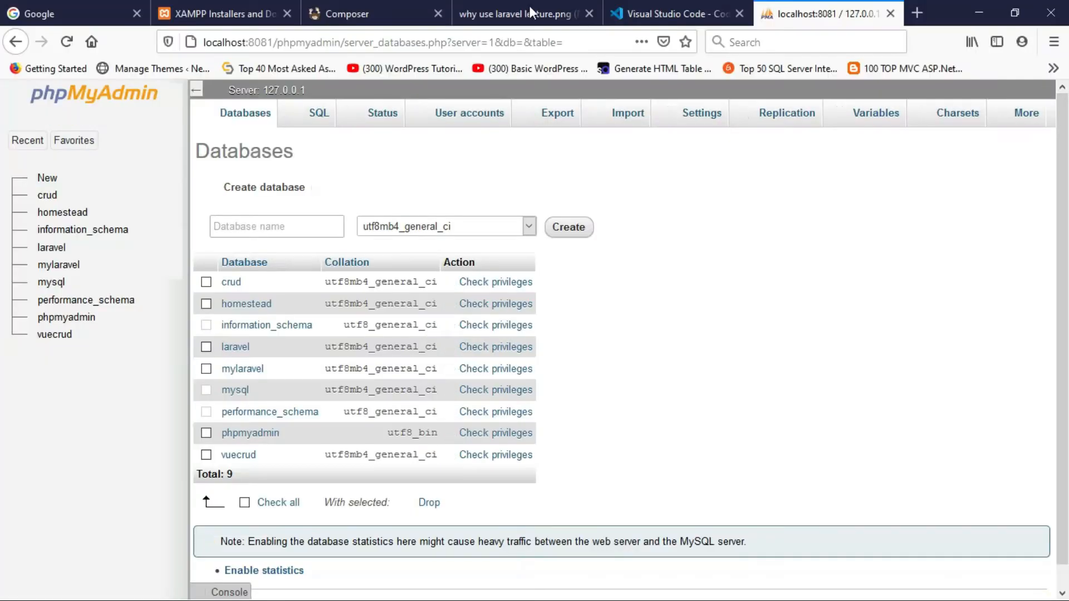
{"action": "left_click", "coordinate": [519, 14]}
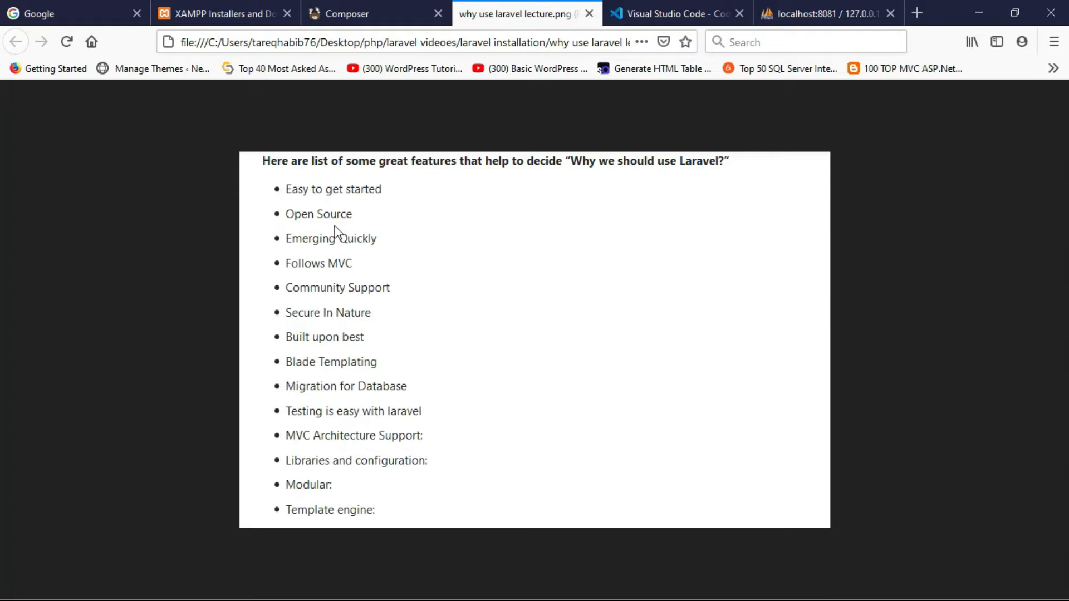
{"action": "mouse_move", "coordinate": [482, 312]}
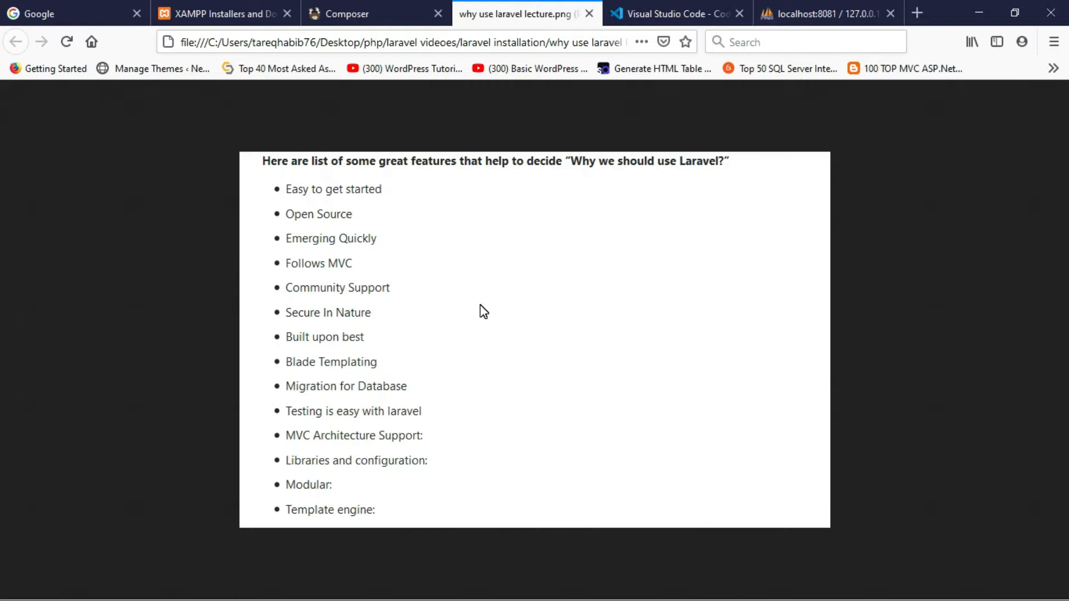
{"action": "mouse_move", "coordinate": [349, 275]}
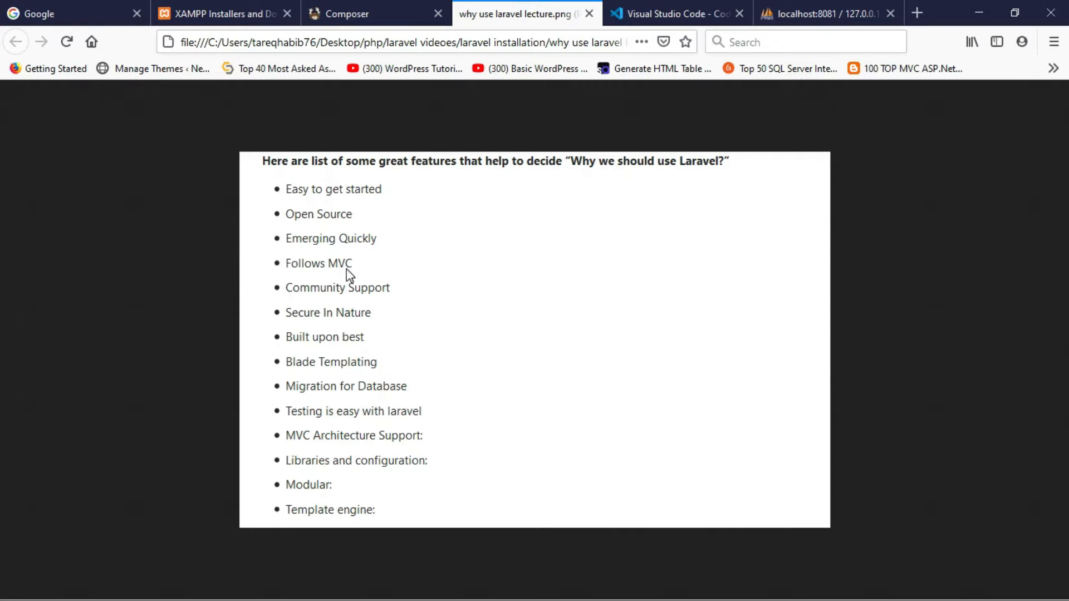
{"action": "mouse_move", "coordinate": [397, 271]}
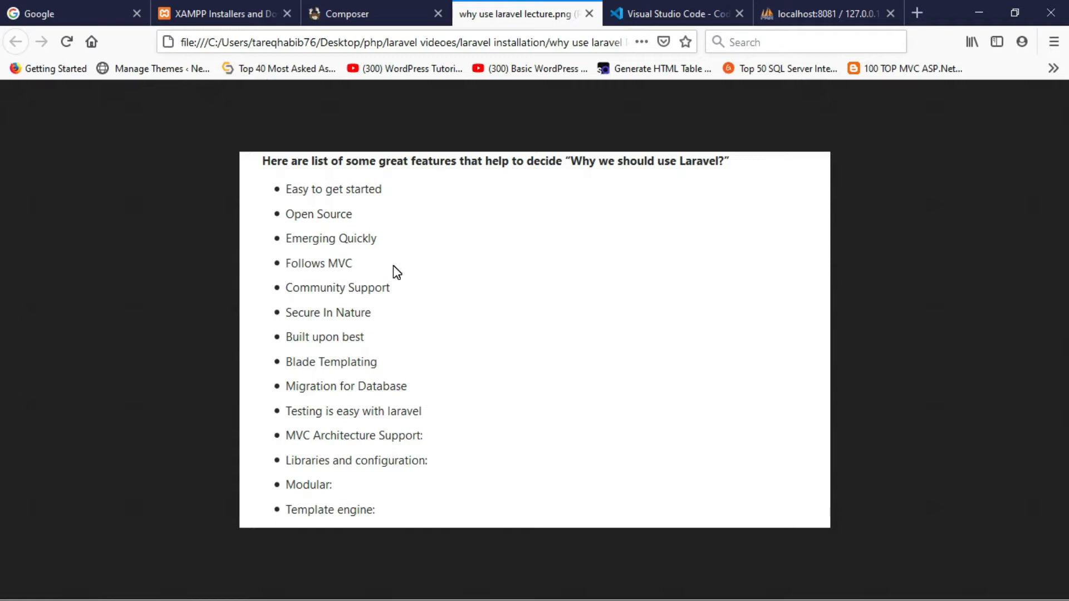
{"action": "mouse_move", "coordinate": [396, 297]}
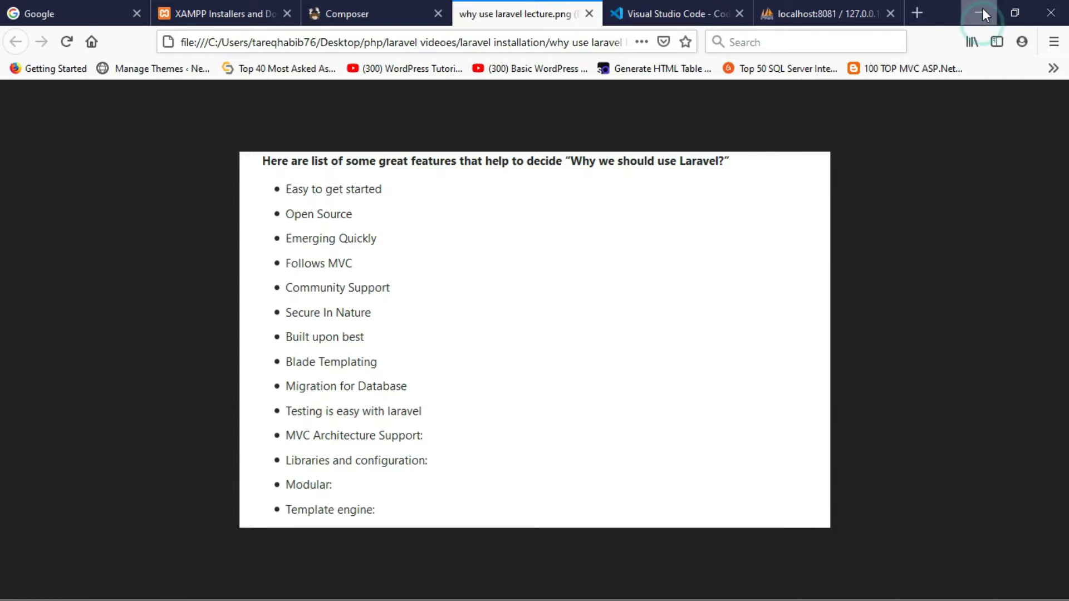
- Hide Firefox and open the tools folder inside 'laravel videoes' in File Explorer
{"action": "left_click", "coordinate": [979, 12]}
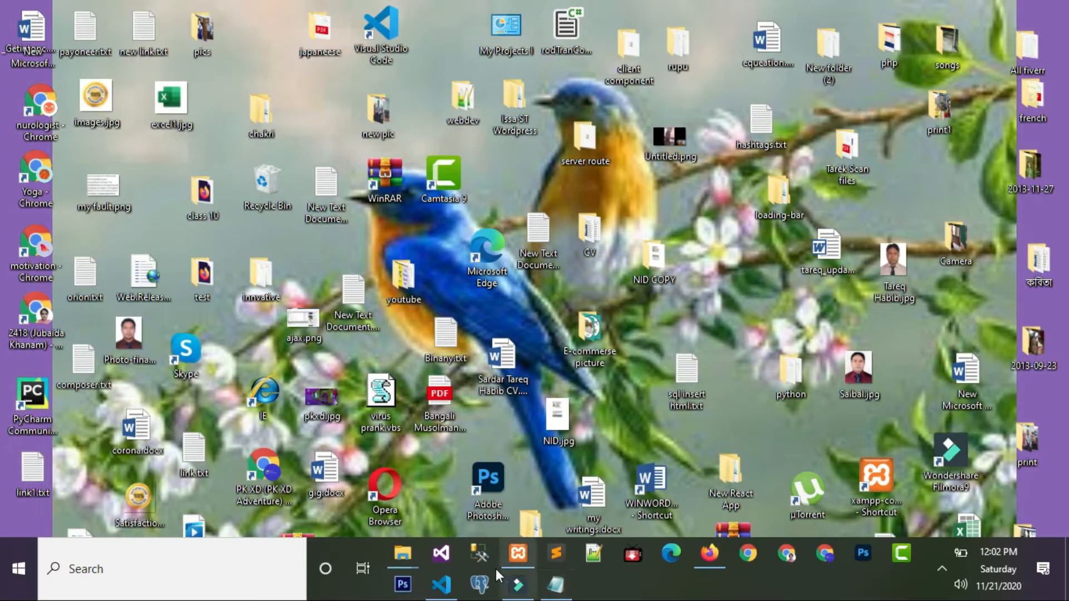
{"action": "mouse_move", "coordinate": [401, 553]}
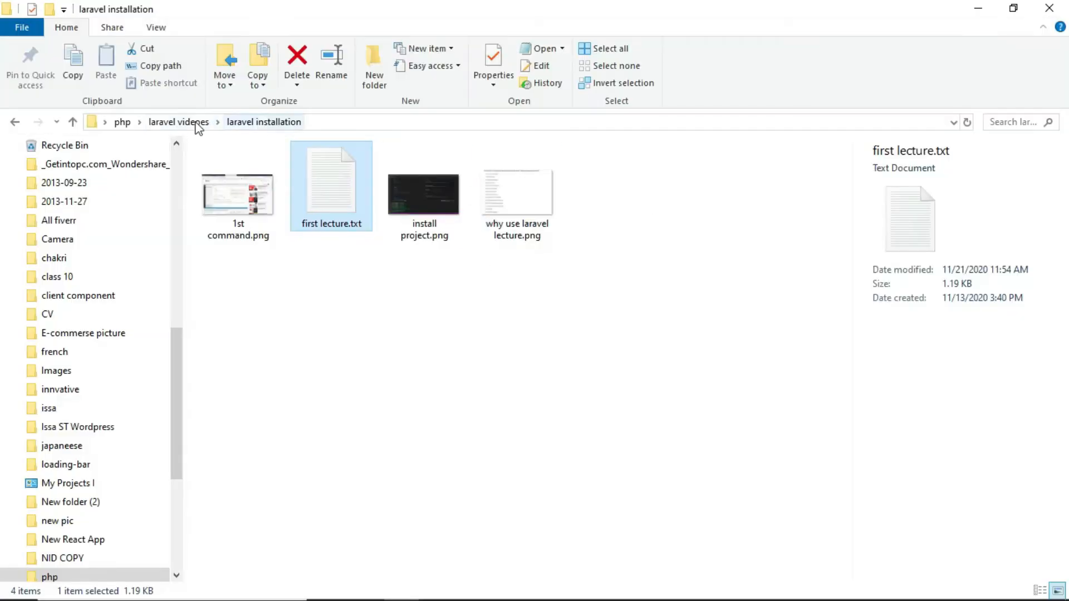
{"action": "left_click", "coordinate": [179, 122]}
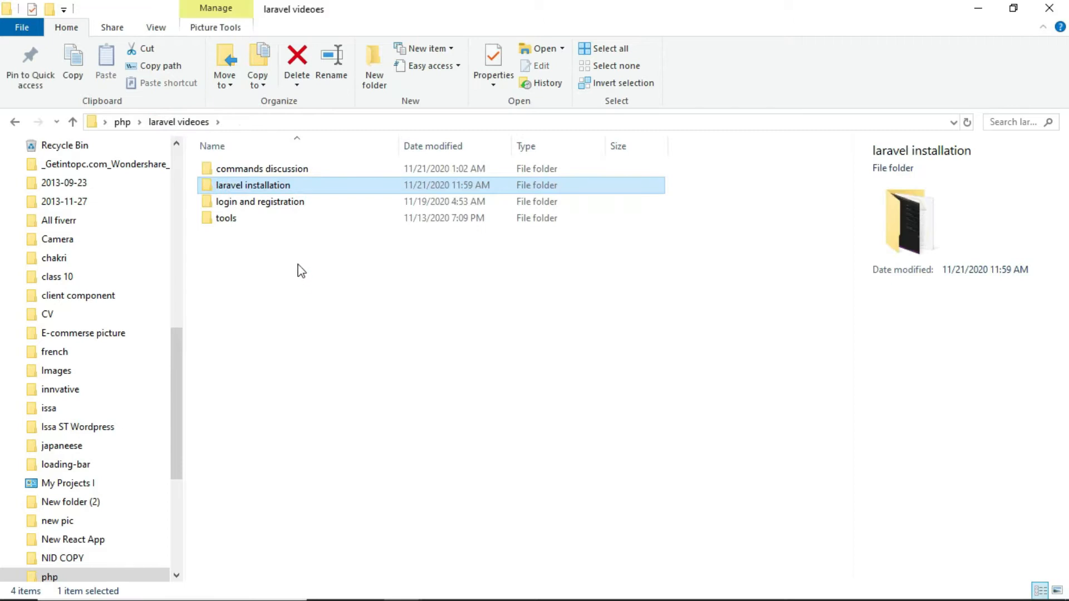
{"action": "left_click", "coordinate": [225, 217]}
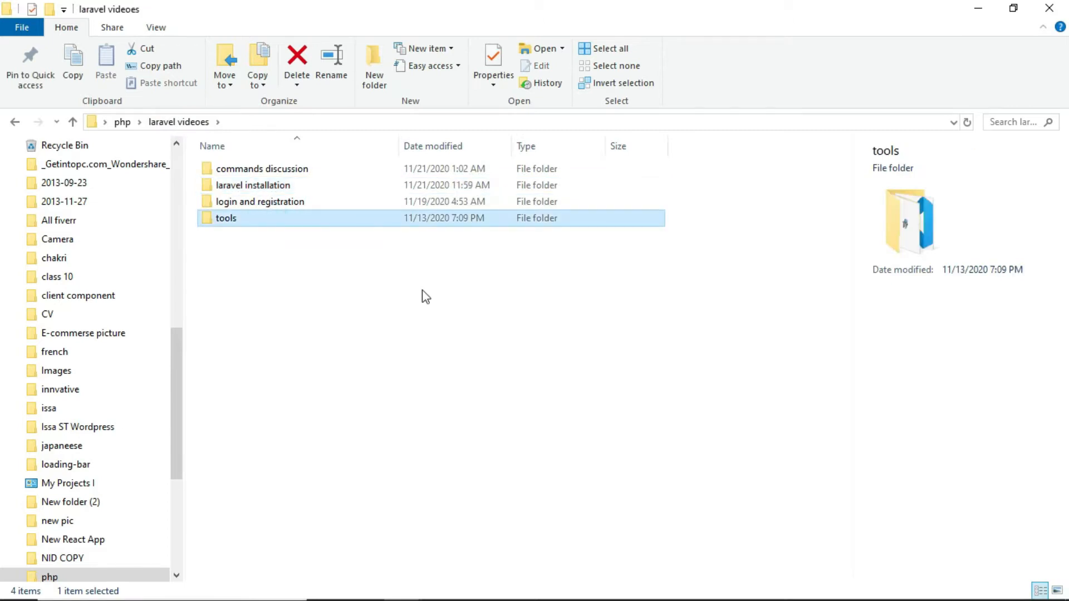
{"action": "double_click", "coordinate": [225, 218]}
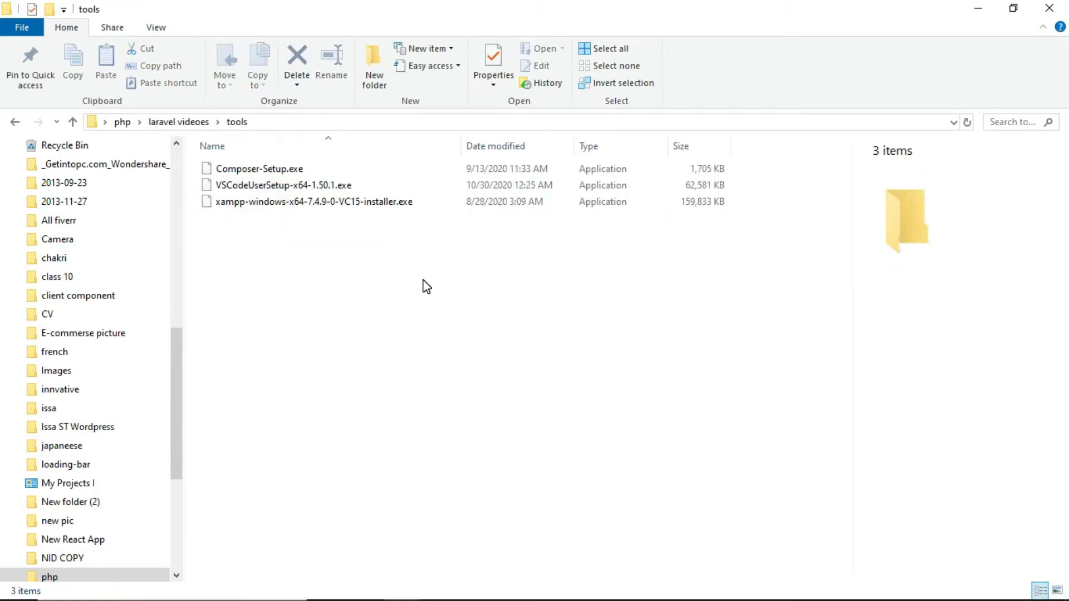
- Select the Composer, VS Code and XAMPP installer files in turn
{"action": "left_click", "coordinate": [282, 184]}
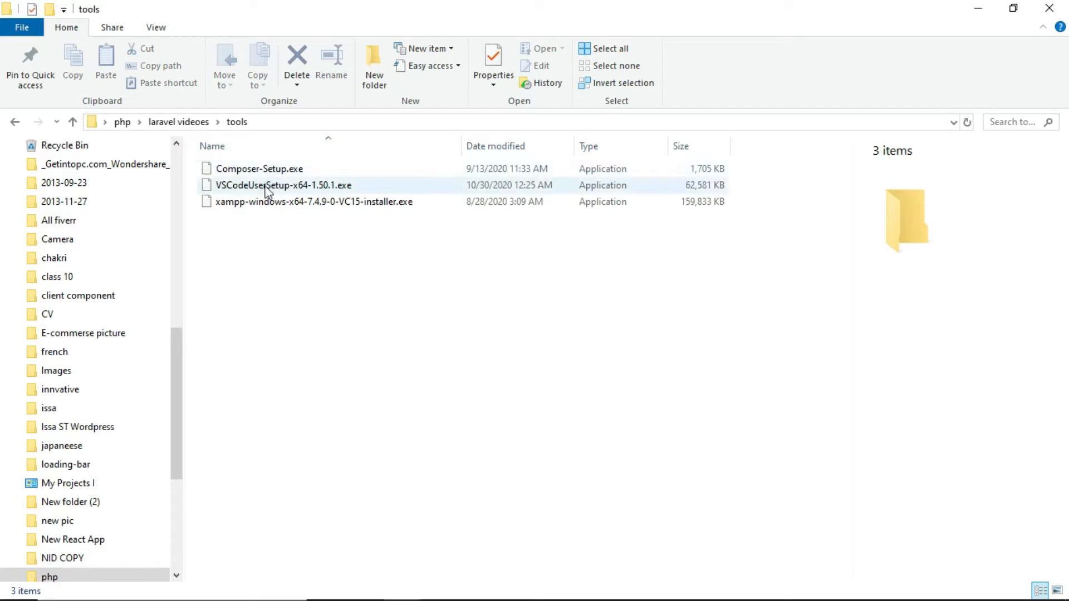
{"action": "left_click", "coordinate": [267, 223]}
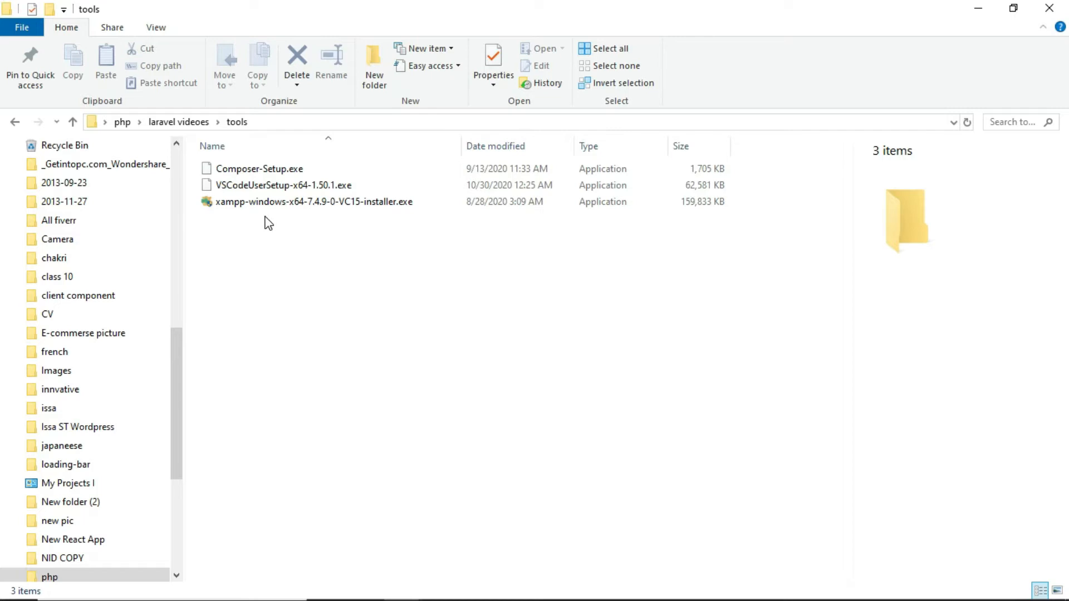
{"action": "left_click", "coordinate": [282, 185]}
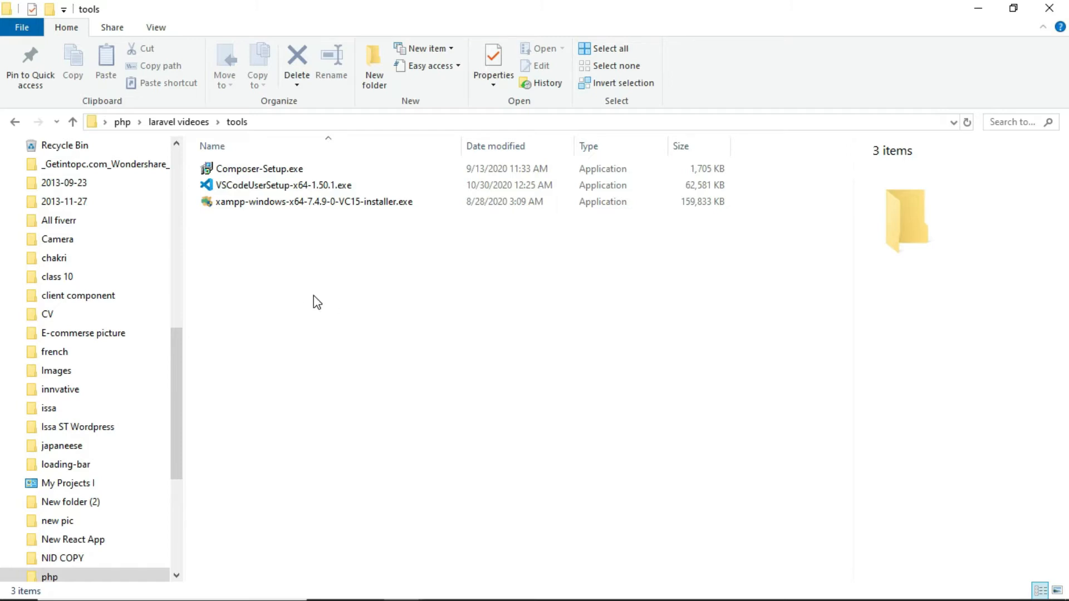
{"action": "mouse_move", "coordinate": [292, 279]}
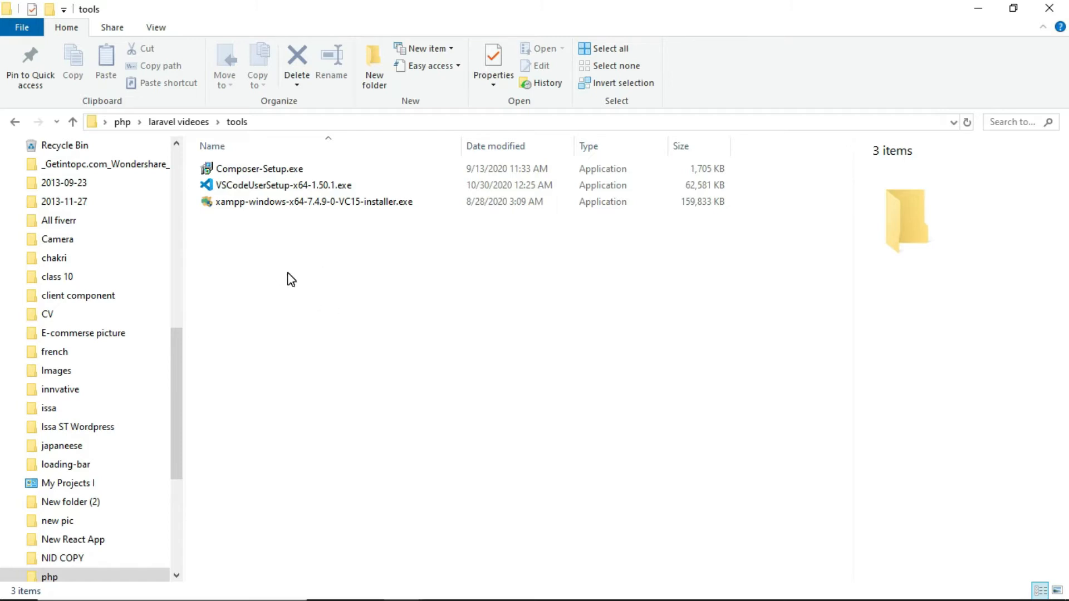
{"action": "mouse_move", "coordinate": [271, 230]}
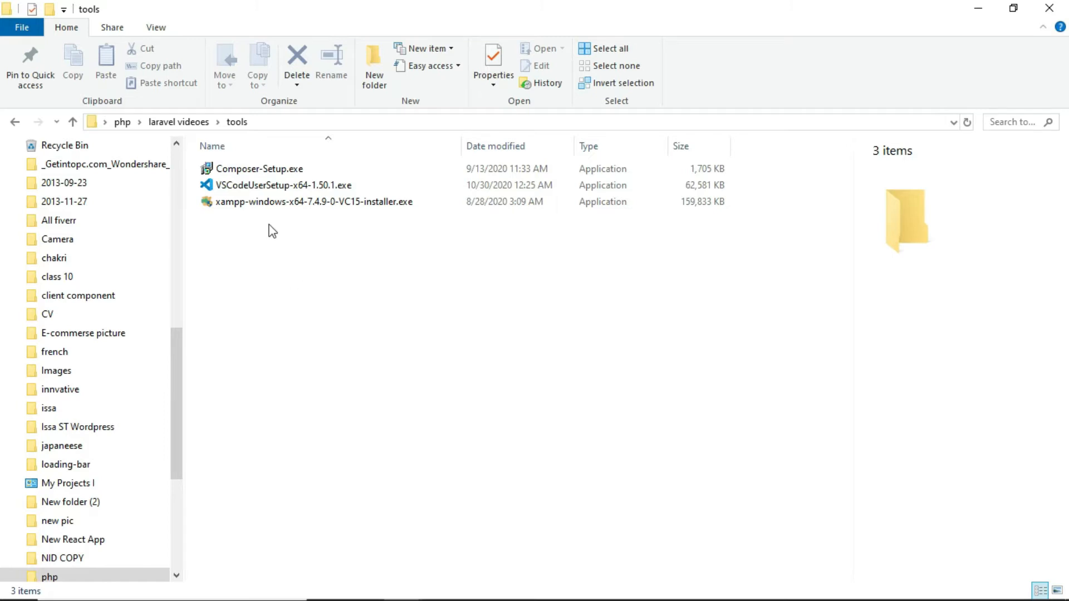
{"action": "left_click", "coordinate": [307, 201]}
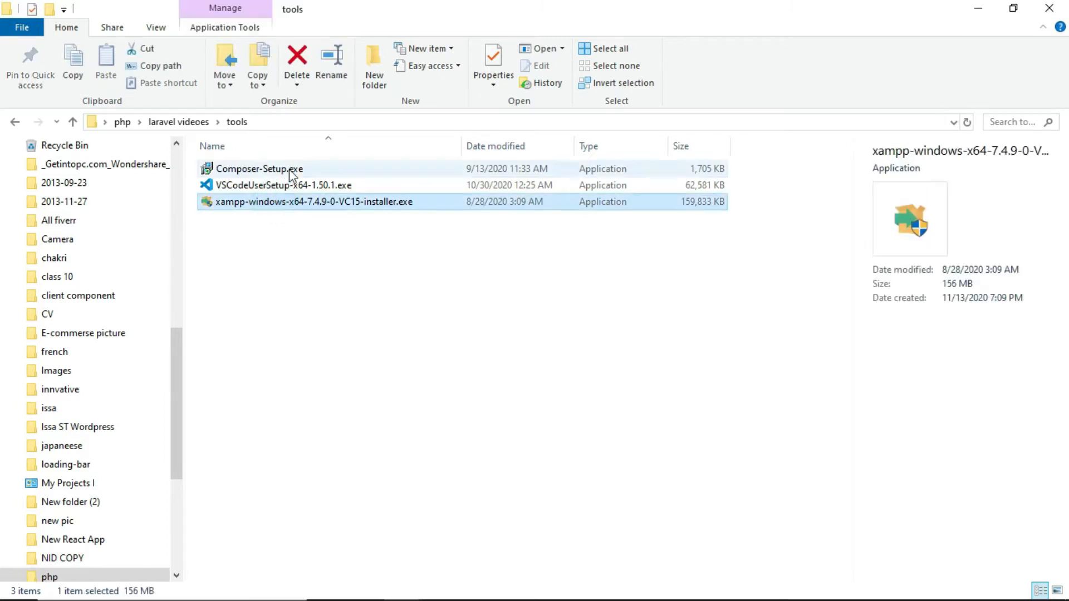
{"action": "left_click", "coordinate": [282, 185]}
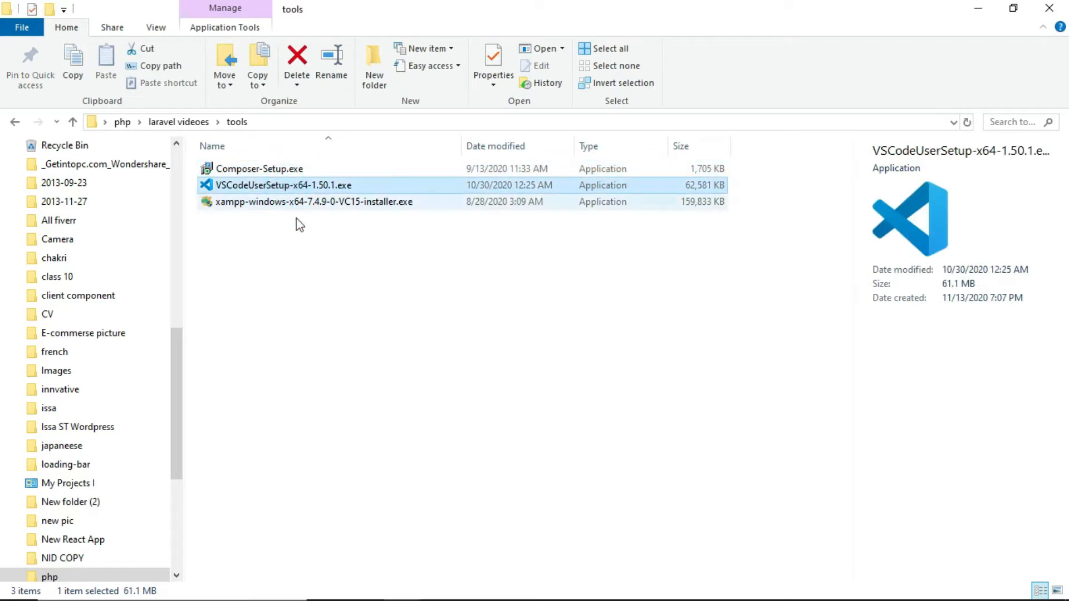
{"action": "mouse_move", "coordinate": [283, 205]}
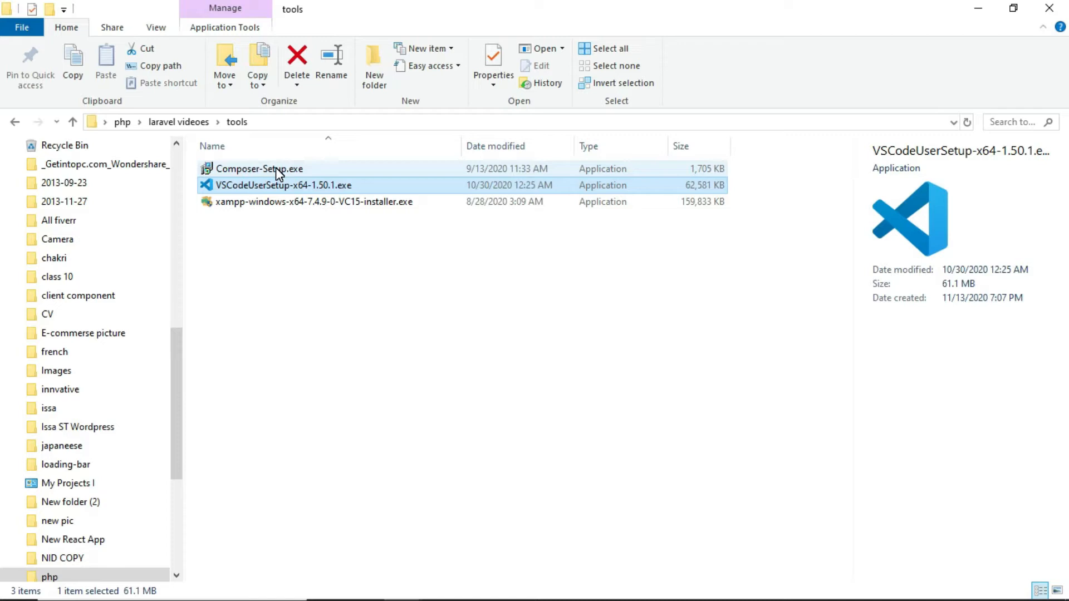
{"action": "left_click", "coordinate": [313, 201]}
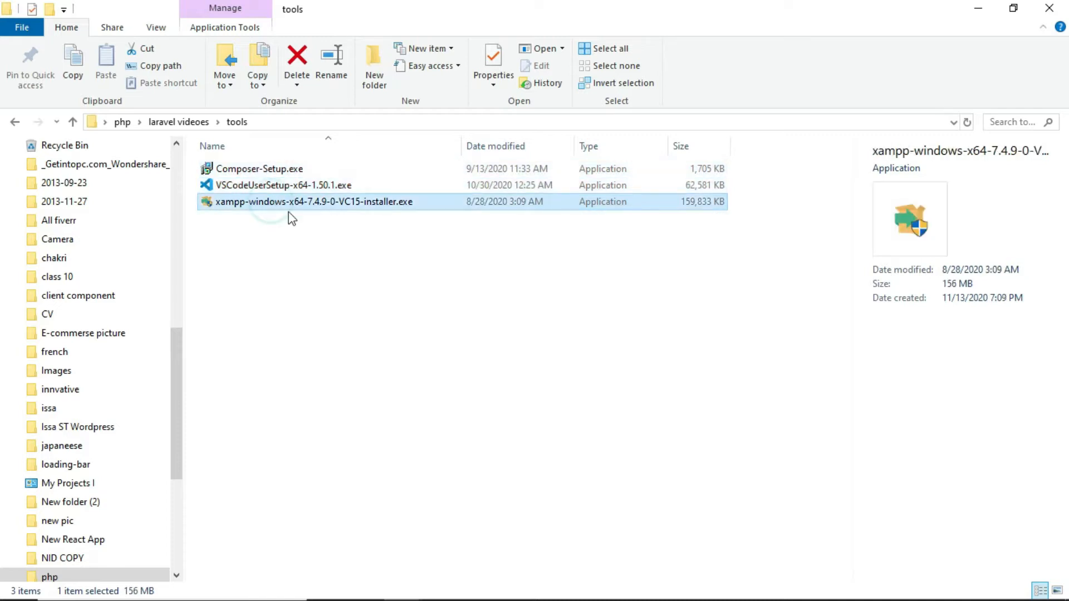
{"action": "left_click", "coordinate": [273, 169]}
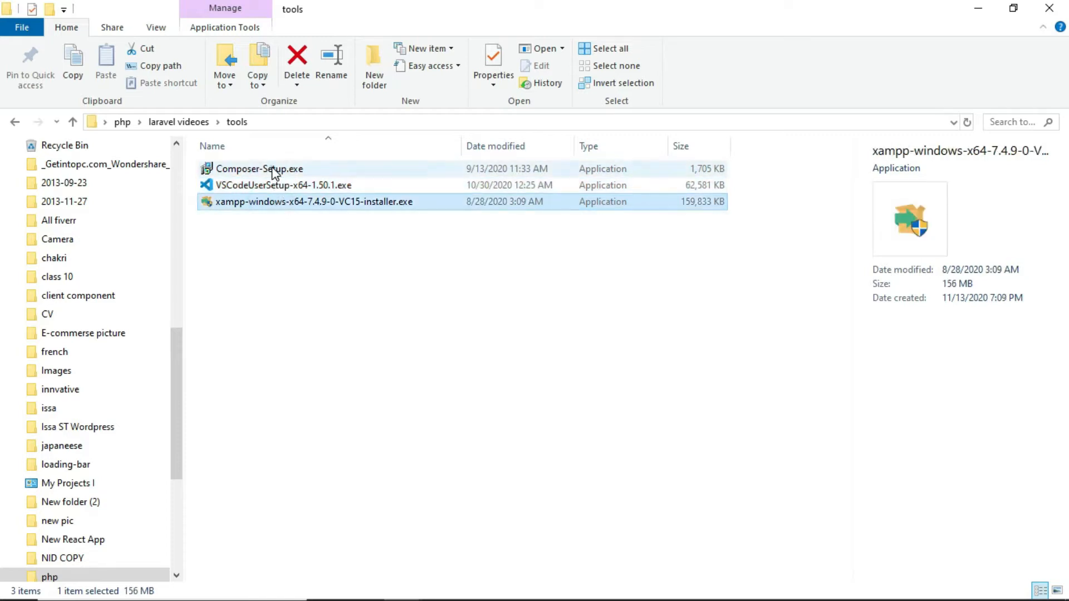
{"action": "left_click", "coordinate": [283, 185]}
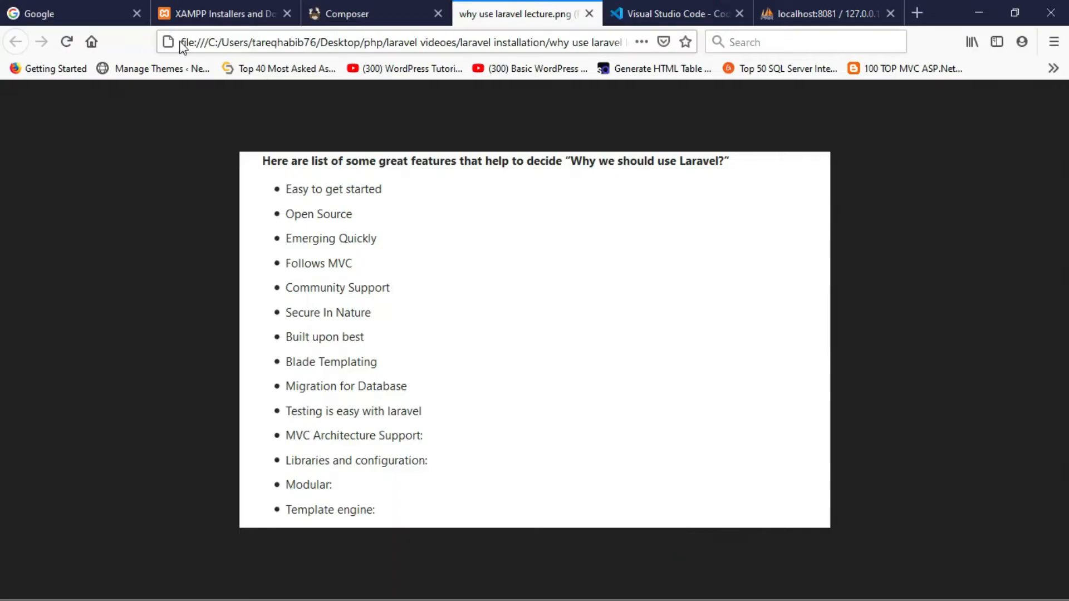
- Scroll the XAMPP 7.4.12 Windows download page, then switch to getcomposer.org/download
{"action": "left_click", "coordinate": [218, 14]}
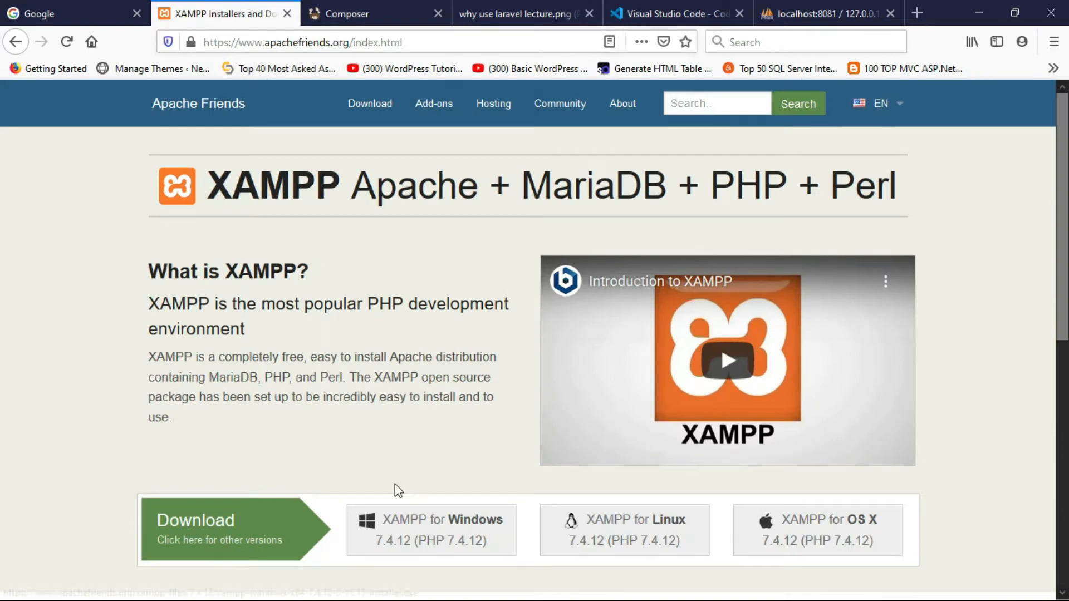
{"action": "scroll", "scroll_direction": "down", "scroll_amount": 3}
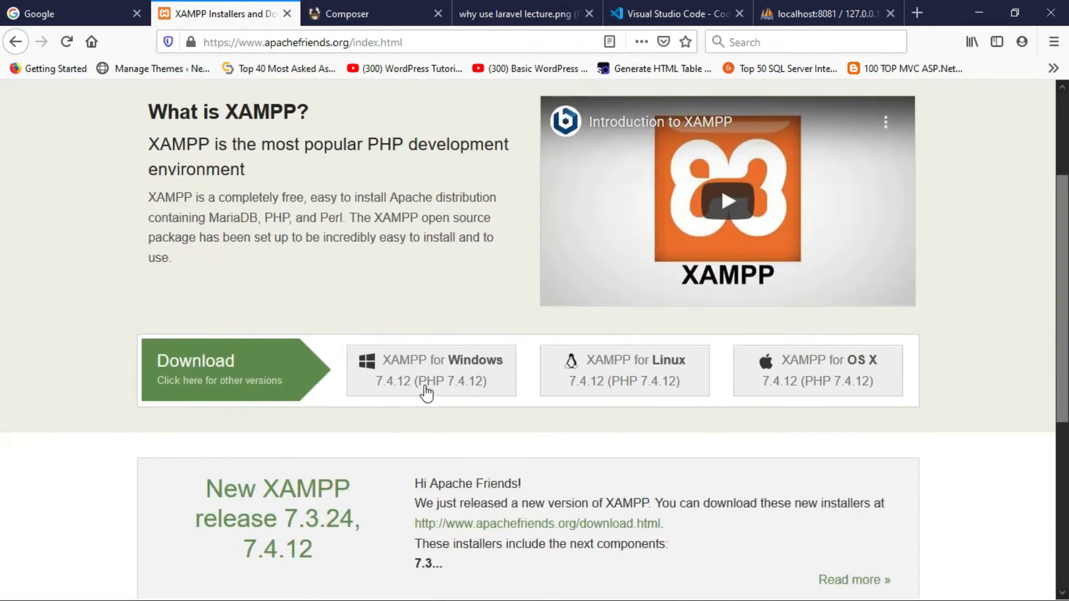
{"action": "mouse_move", "coordinate": [428, 381]}
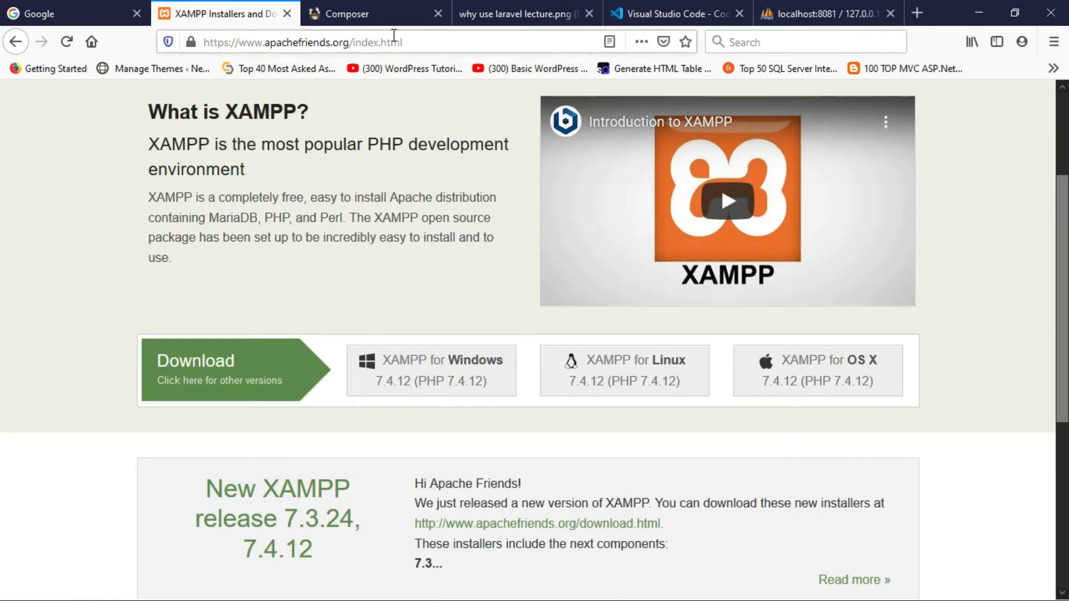
{"action": "left_click", "coordinate": [347, 13]}
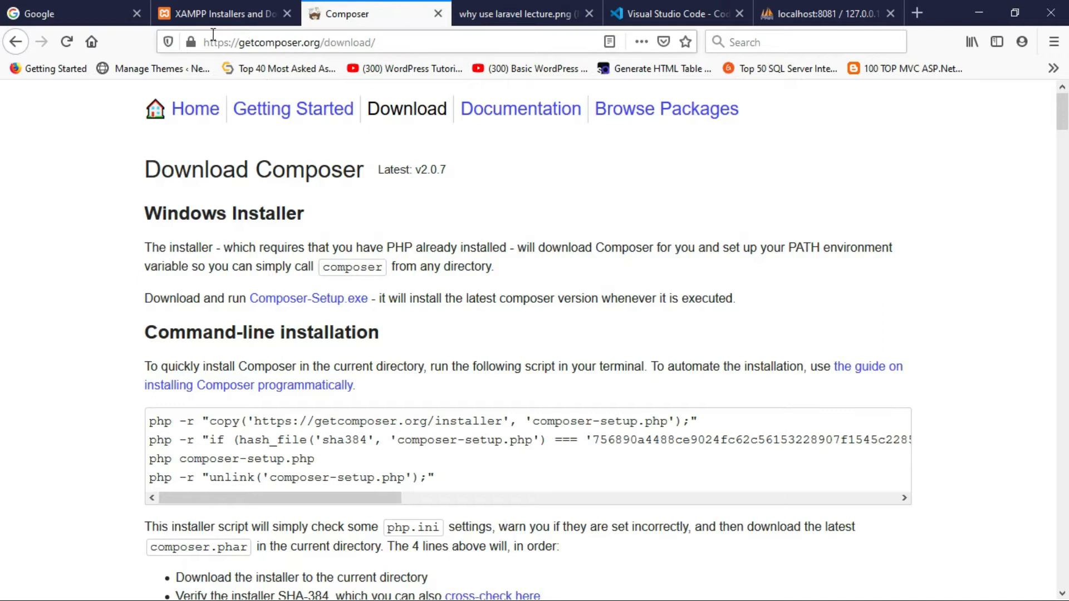
{"action": "mouse_move", "coordinate": [293, 312]}
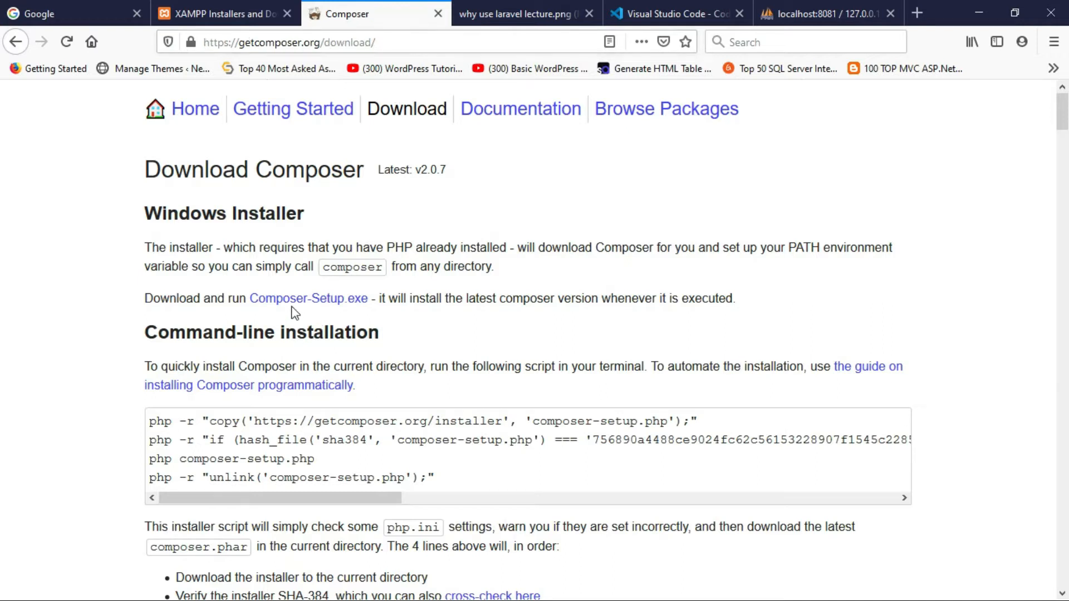
{"action": "mouse_move", "coordinate": [308, 303]}
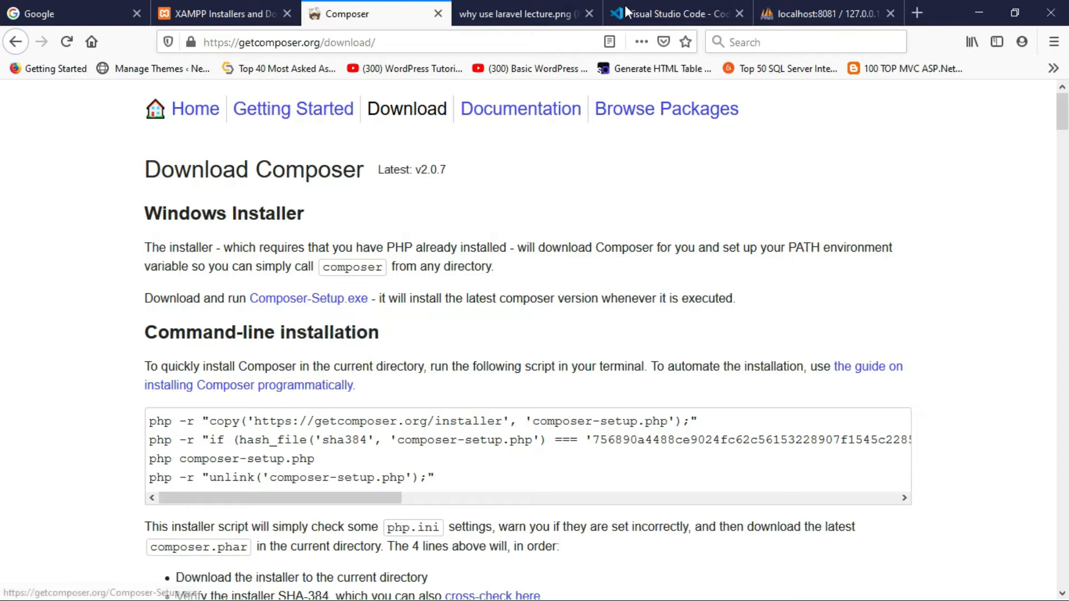
- Scroll VS Code's platform downloads, view the XAMPP homepage, then the phpMyAdmin databases tab
{"action": "left_click", "coordinate": [674, 13]}
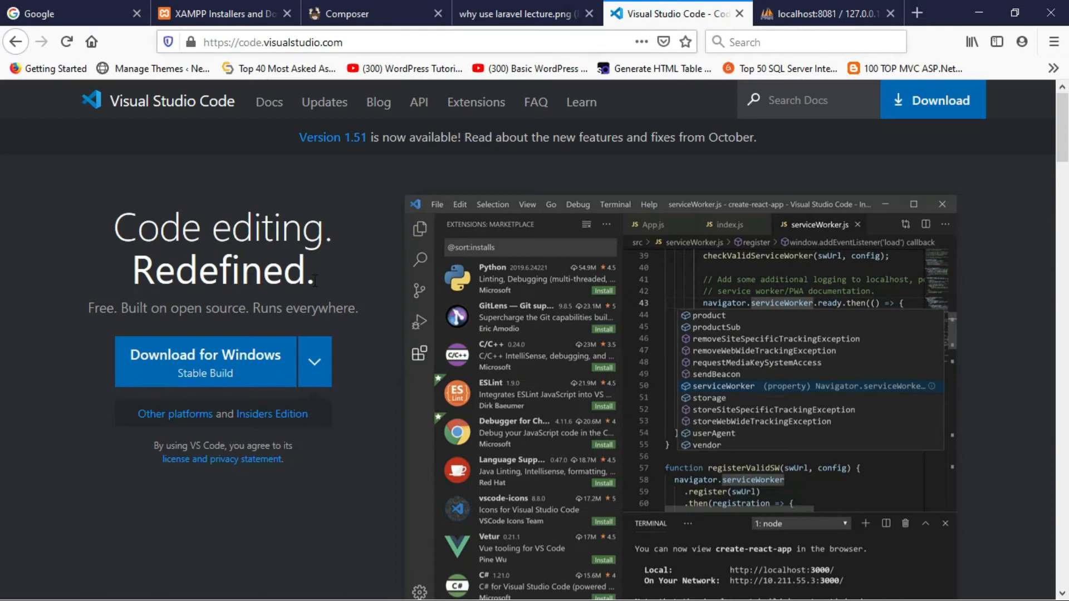
{"action": "scroll", "scroll_direction": "down", "scroll_amount": 3}
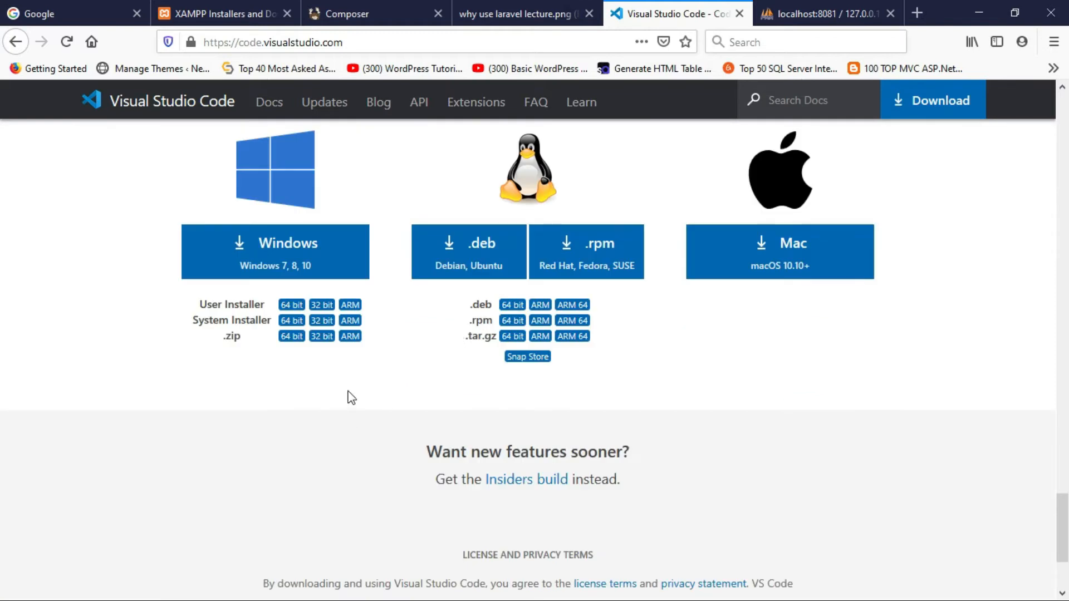
{"action": "mouse_move", "coordinate": [291, 310]}
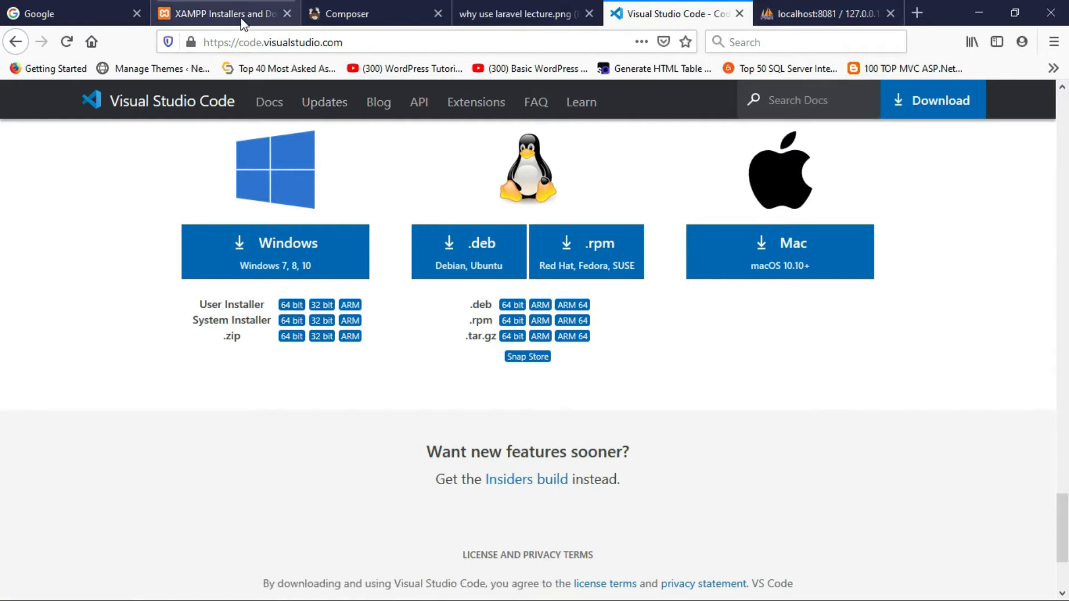
{"action": "left_click", "coordinate": [218, 13]}
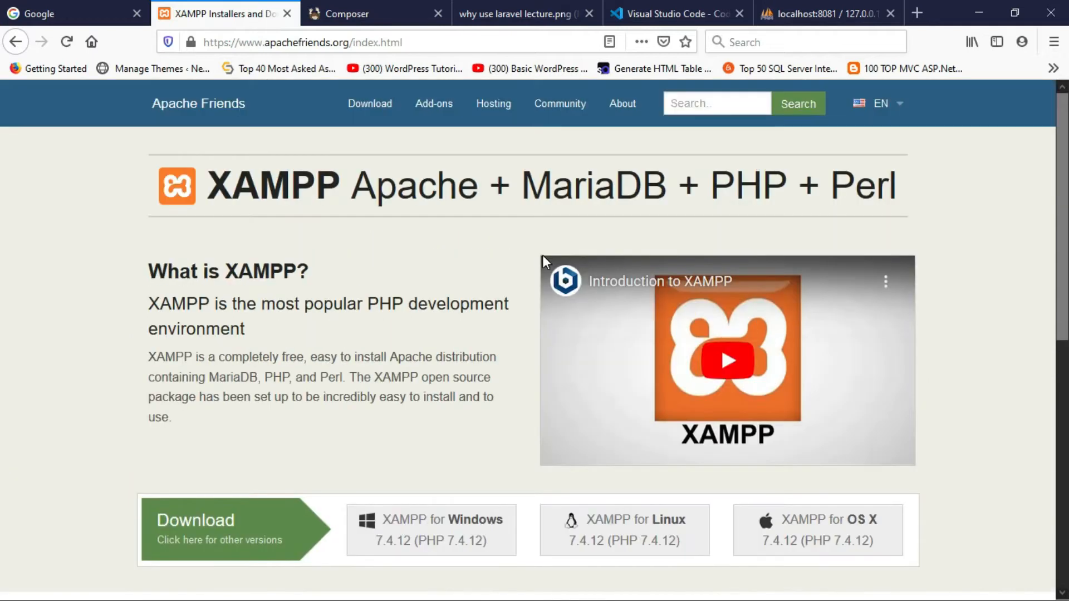
{"action": "left_click", "coordinate": [811, 14]}
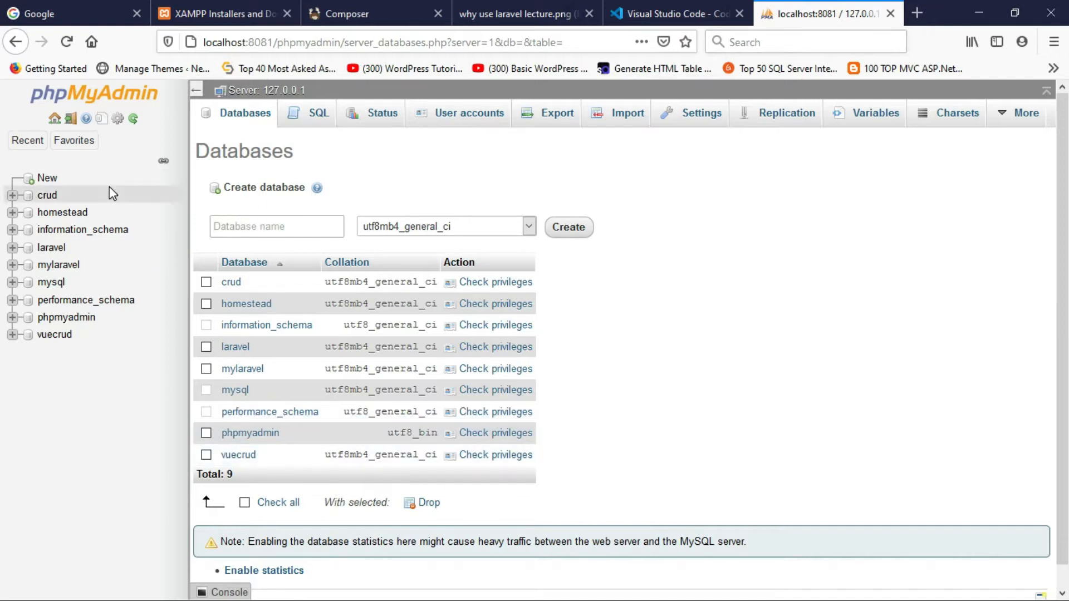
{"action": "mouse_move", "coordinate": [126, 240]}
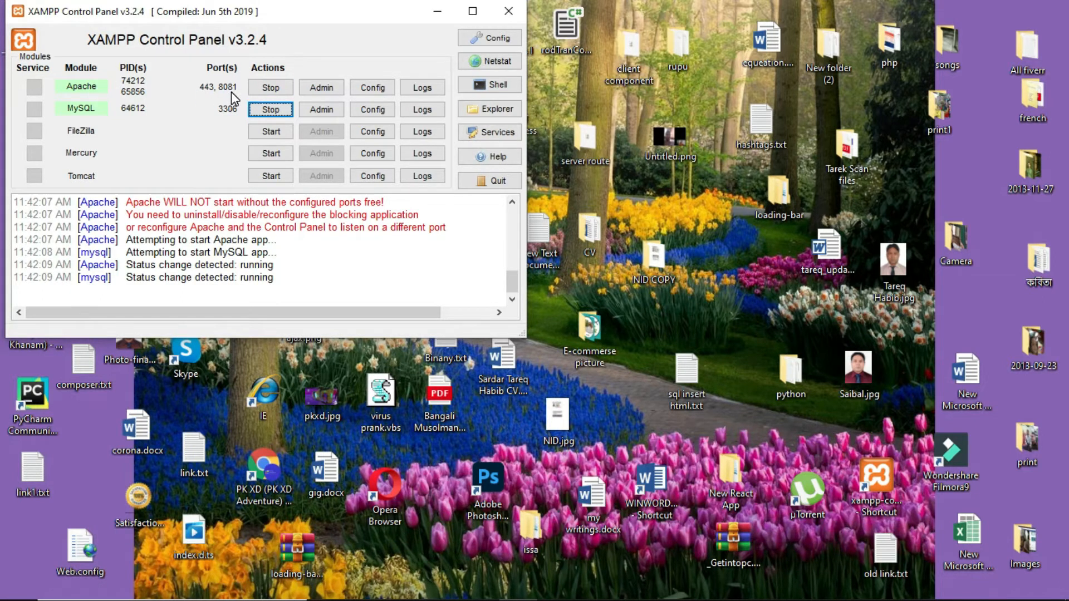
{"action": "mouse_move", "coordinate": [99, 120]}
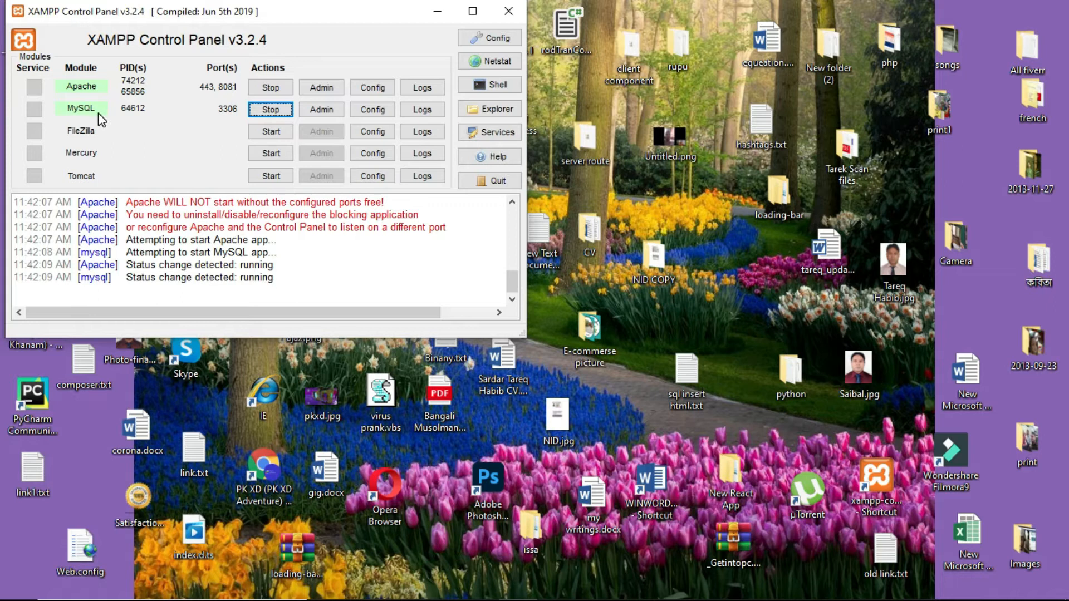
{"action": "mouse_move", "coordinate": [234, 122]}
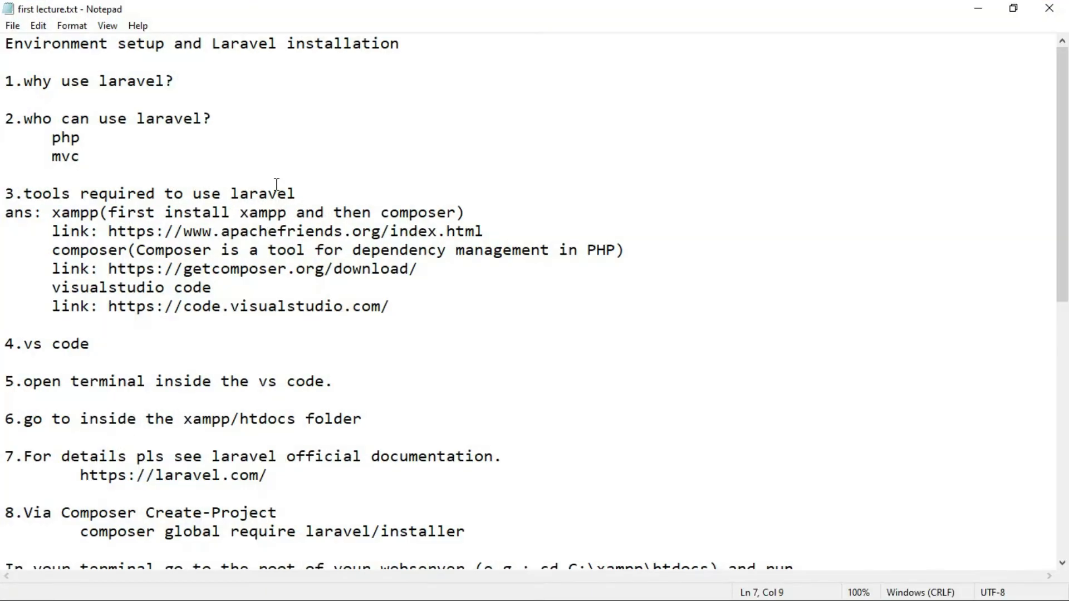
{"action": "mouse_move", "coordinate": [388, 565]}
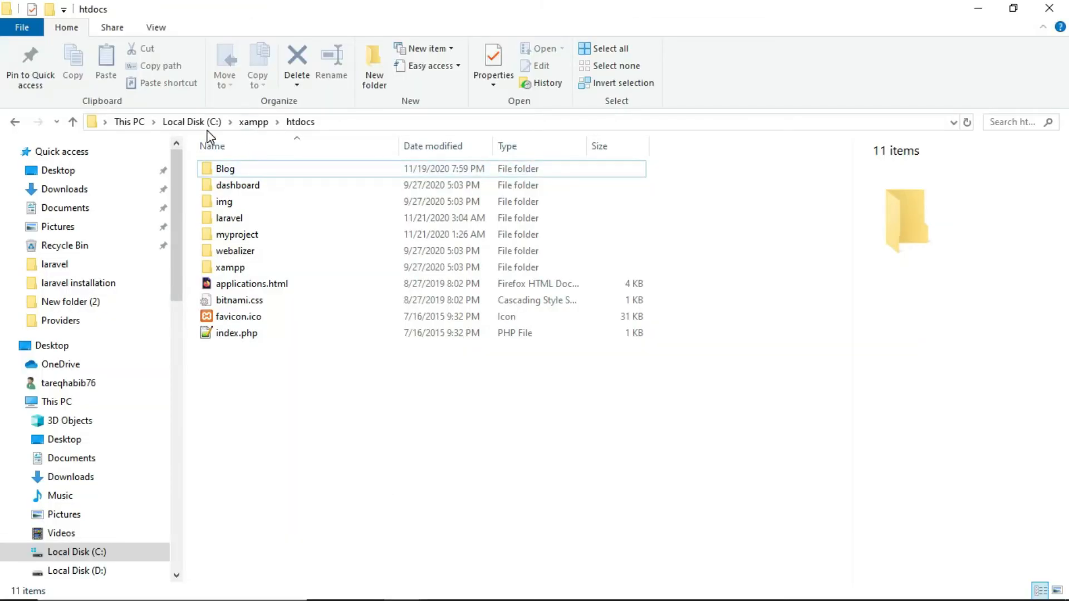
{"action": "mouse_move", "coordinate": [273, 401]}
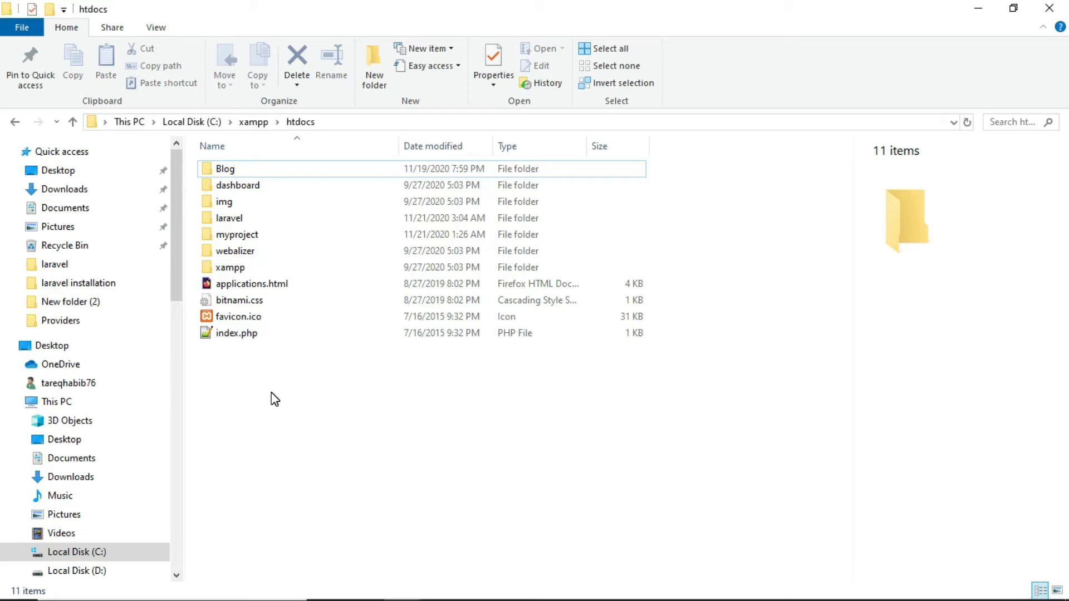
{"action": "mouse_move", "coordinate": [517, 531]}
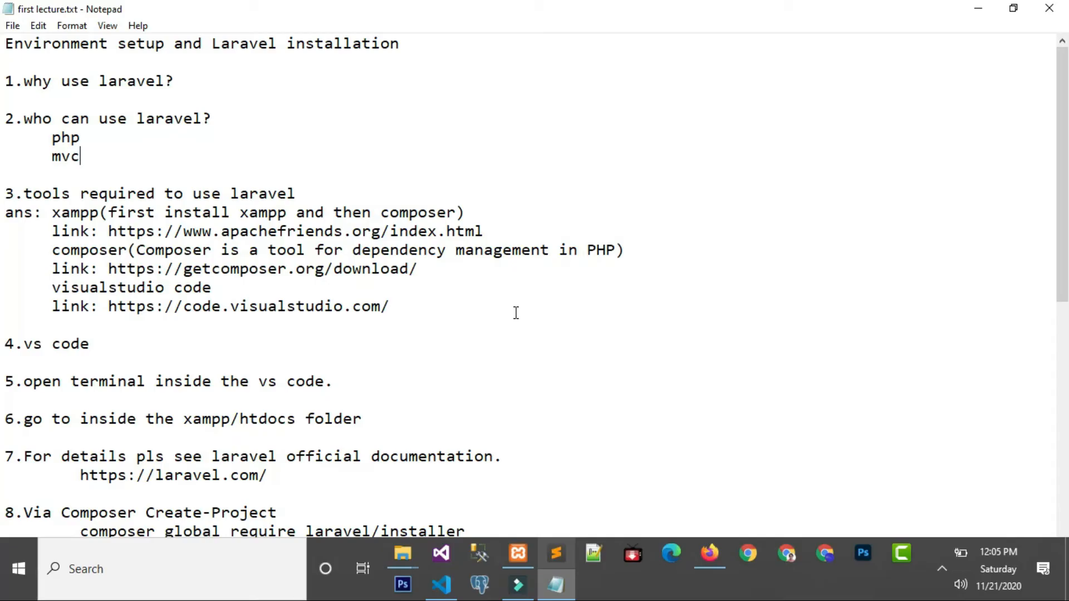
{"action": "scroll", "scroll_direction": "down", "scroll_amount": 3}
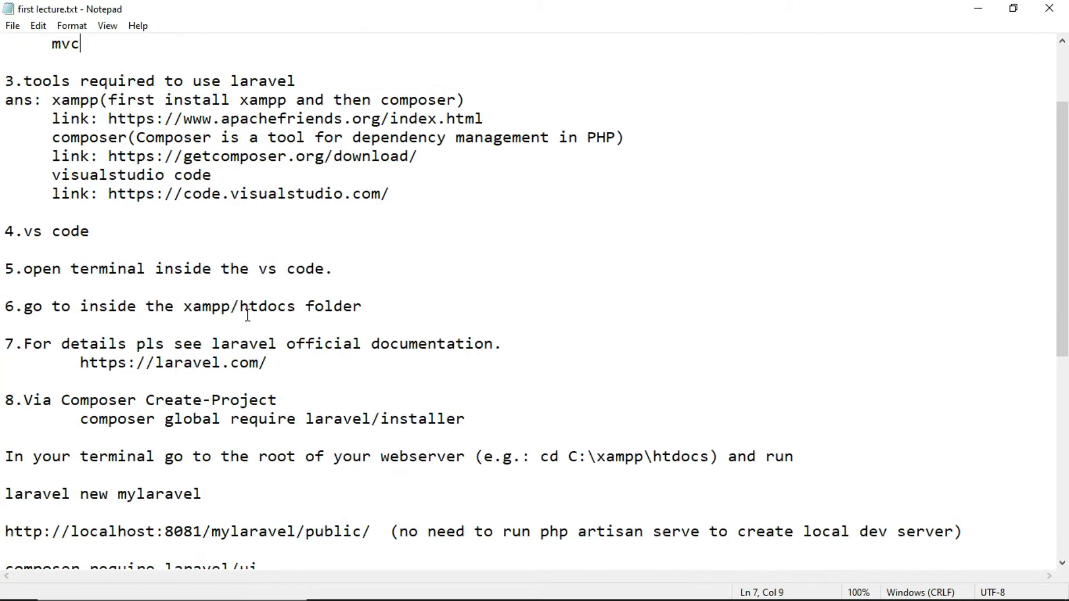
{"action": "scroll", "scroll_direction": "down", "scroll_amount": 3}
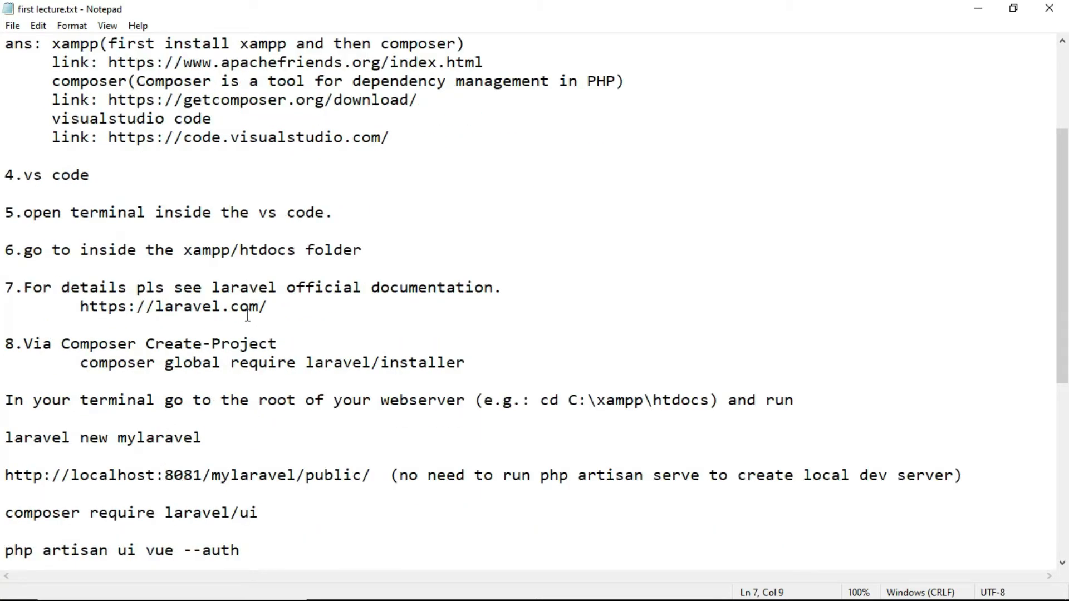
{"action": "scroll", "scroll_direction": "down", "scroll_amount": 3}
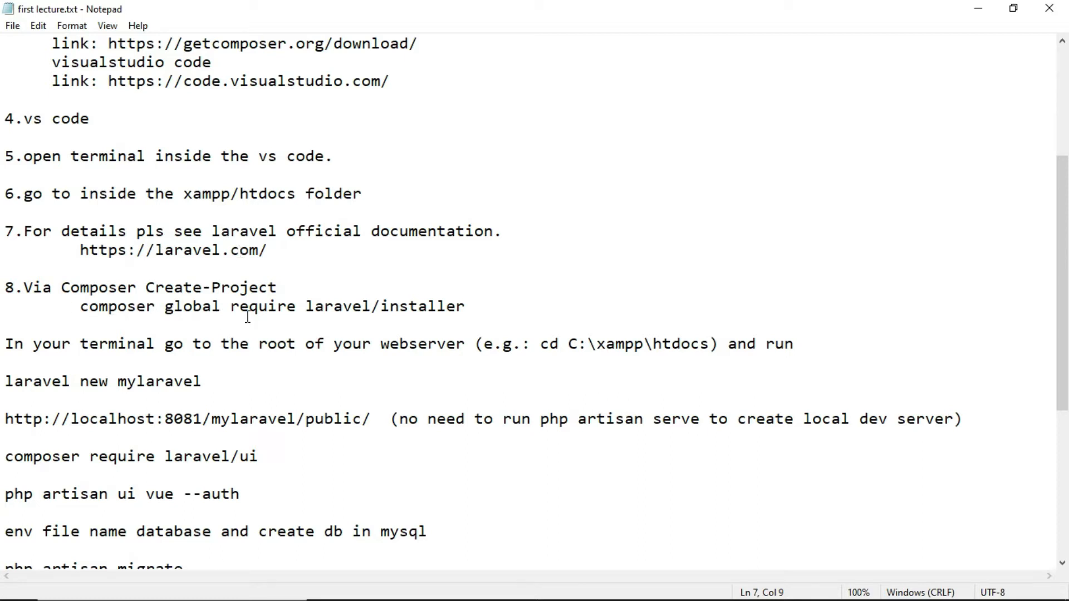
{"action": "scroll", "scroll_direction": "down", "scroll_amount": 3}
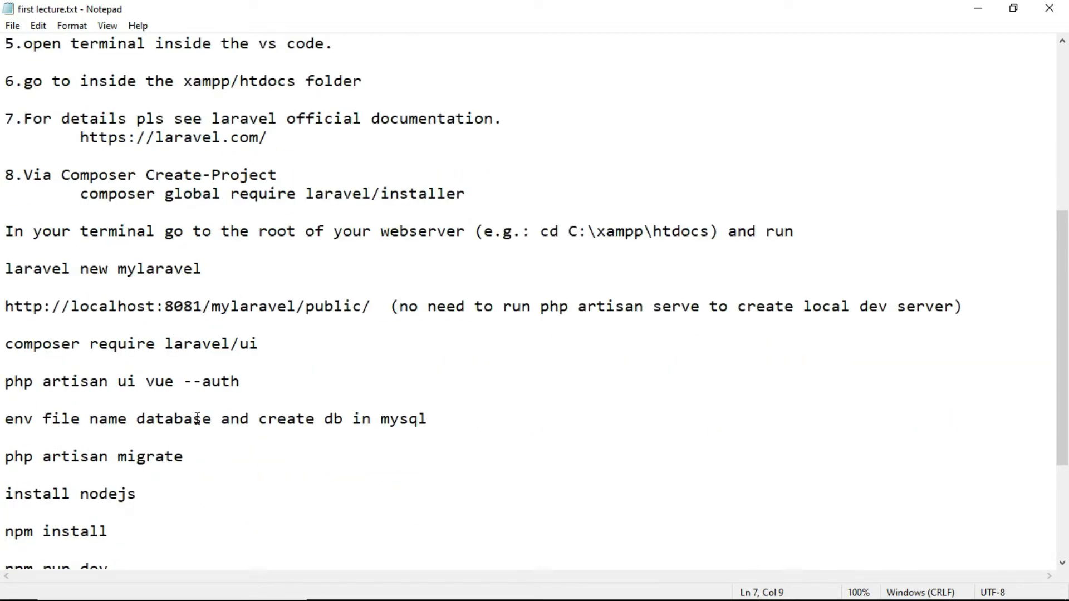
{"action": "mouse_move", "coordinate": [203, 328]}
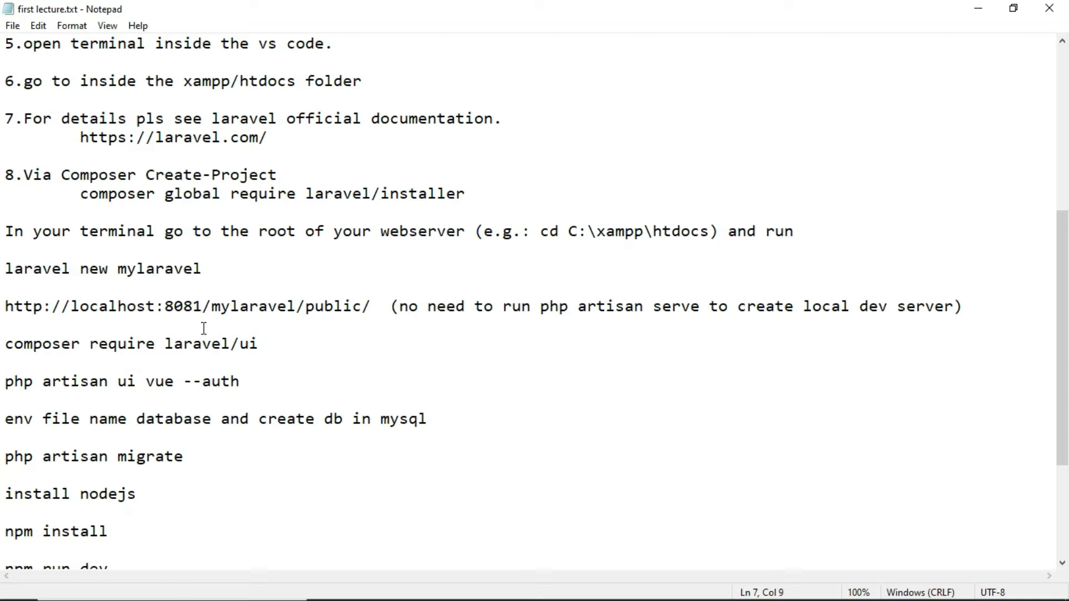
{"action": "mouse_move", "coordinate": [125, 218]}
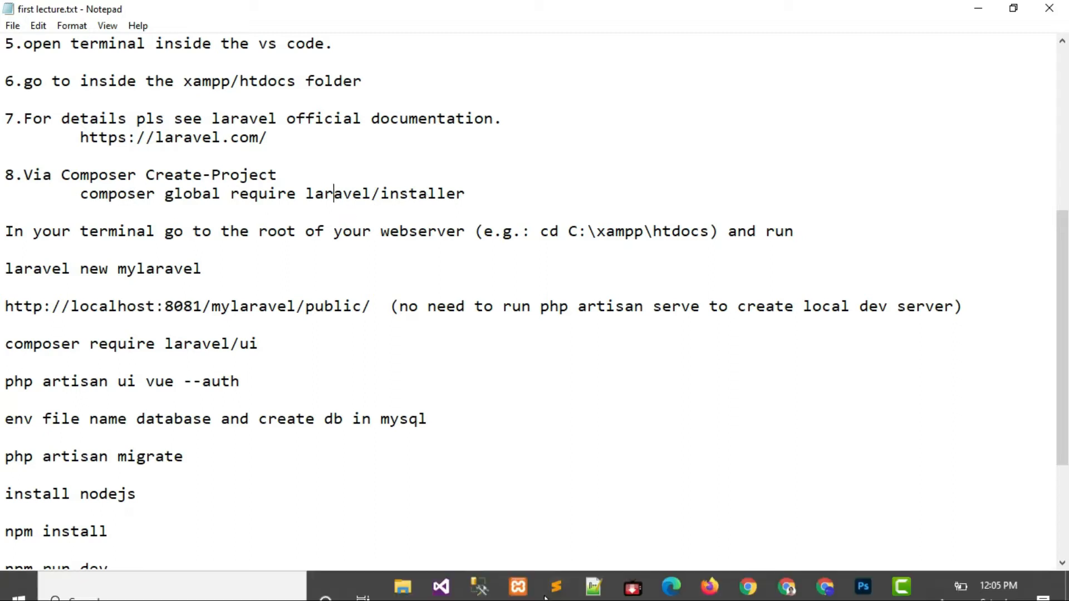
- Launch VS Code, open its Terminal menu, then minimize it back to the Notepad notes
{"action": "left_click", "coordinate": [440, 586]}
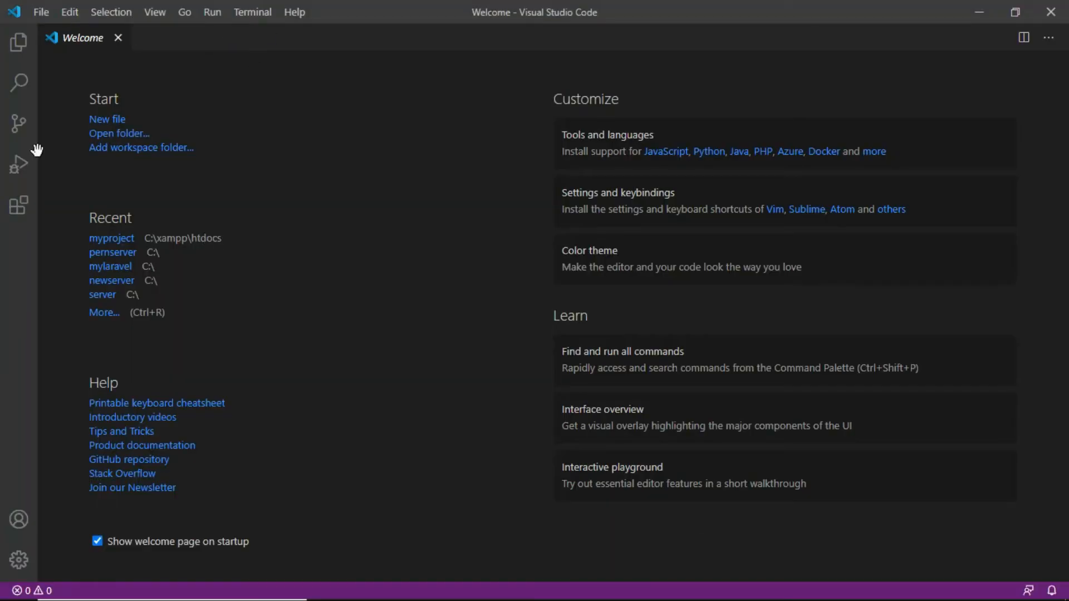
{"action": "mouse_move", "coordinate": [71, 170]}
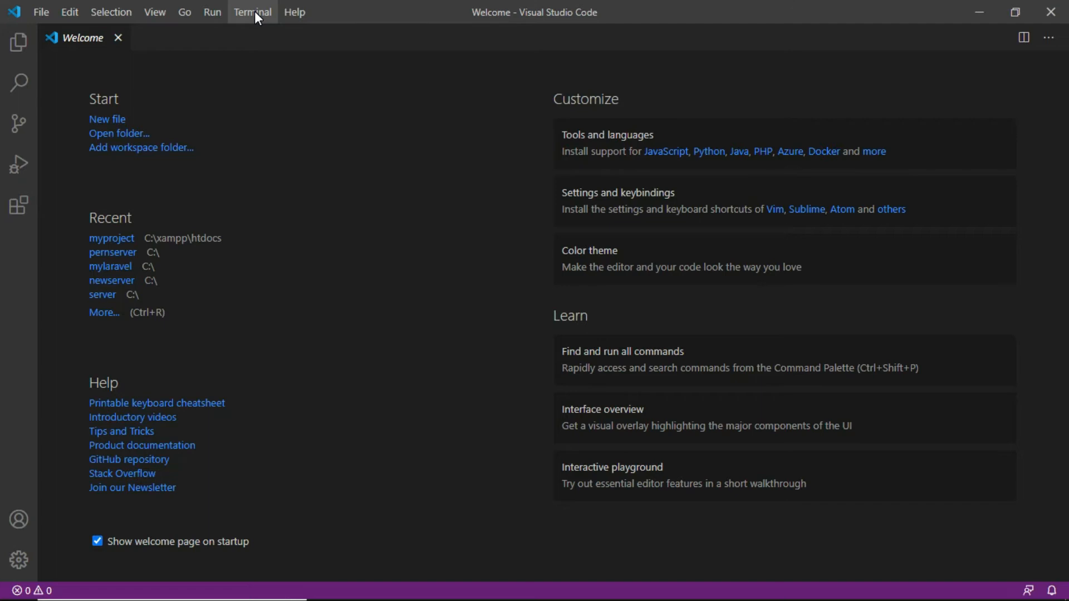
{"action": "left_click", "coordinate": [251, 12]}
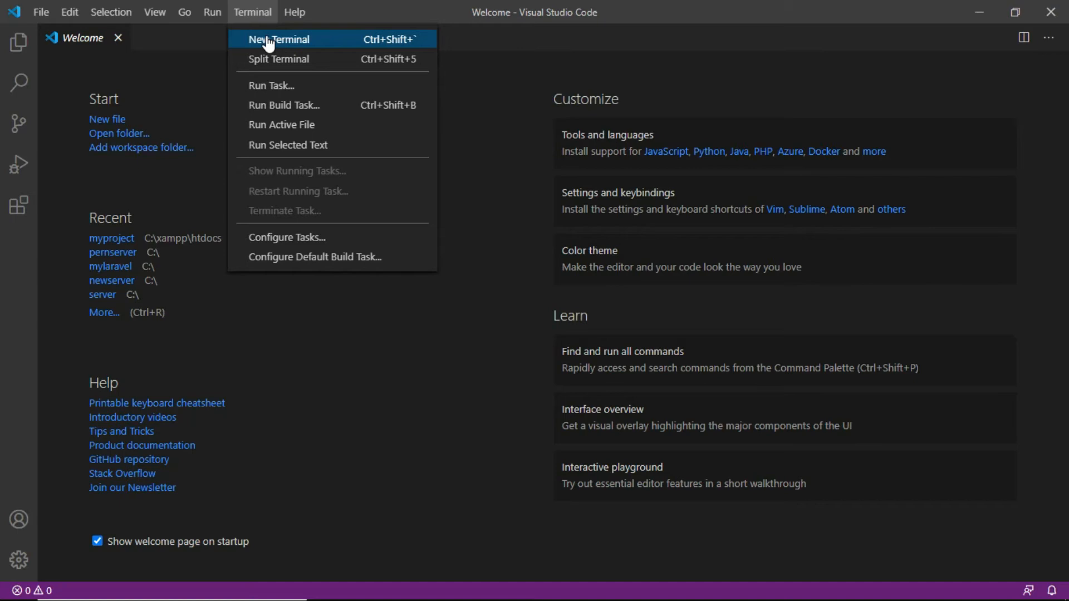
{"action": "mouse_move", "coordinate": [1035, 48]}
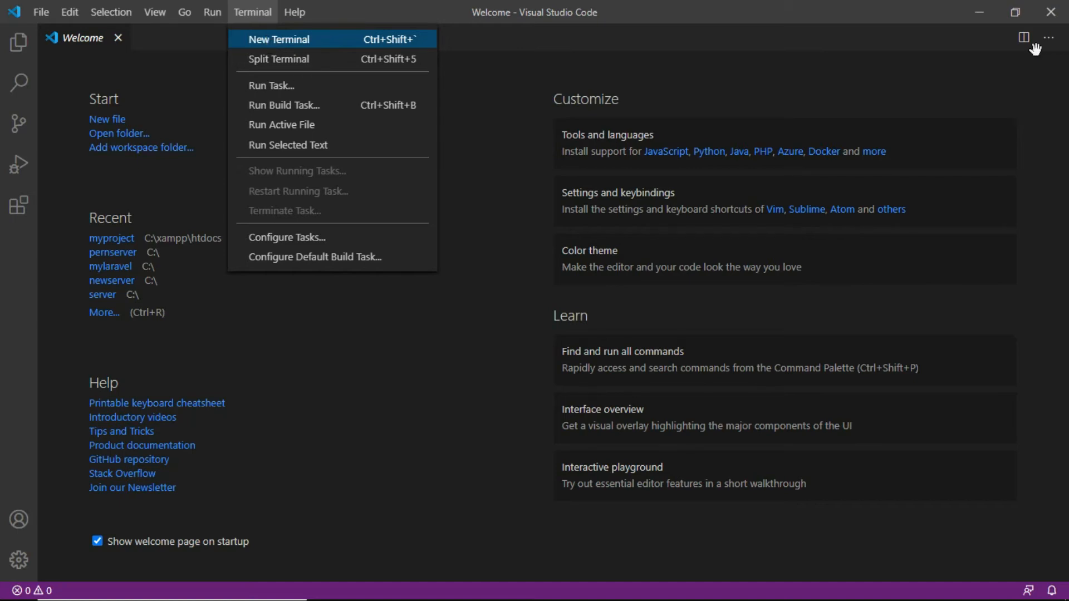
{"action": "left_click", "coordinate": [279, 38]}
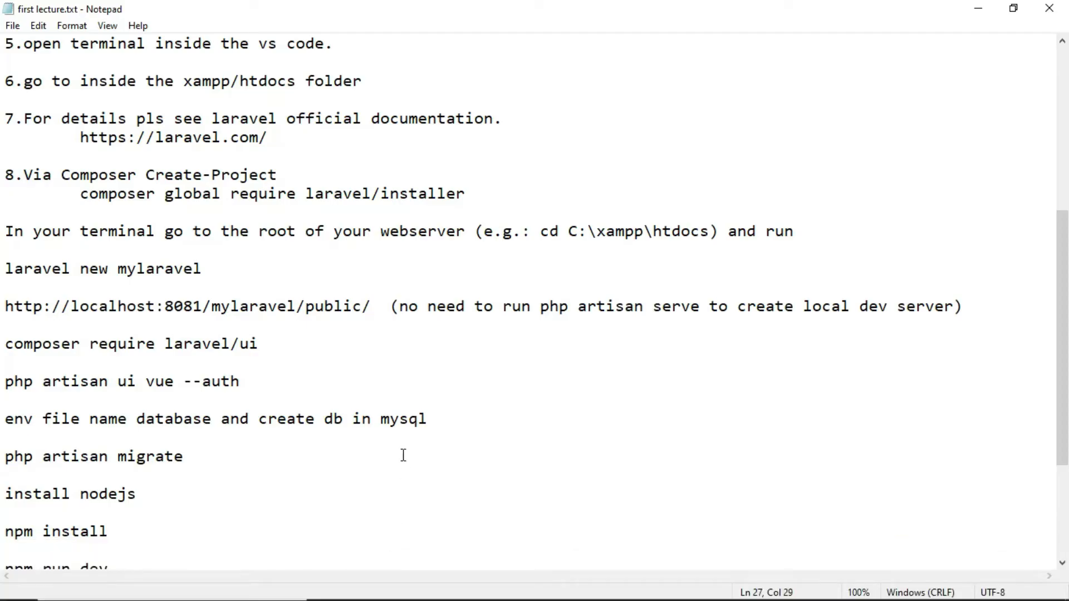
{"action": "mouse_move", "coordinate": [224, 332]}
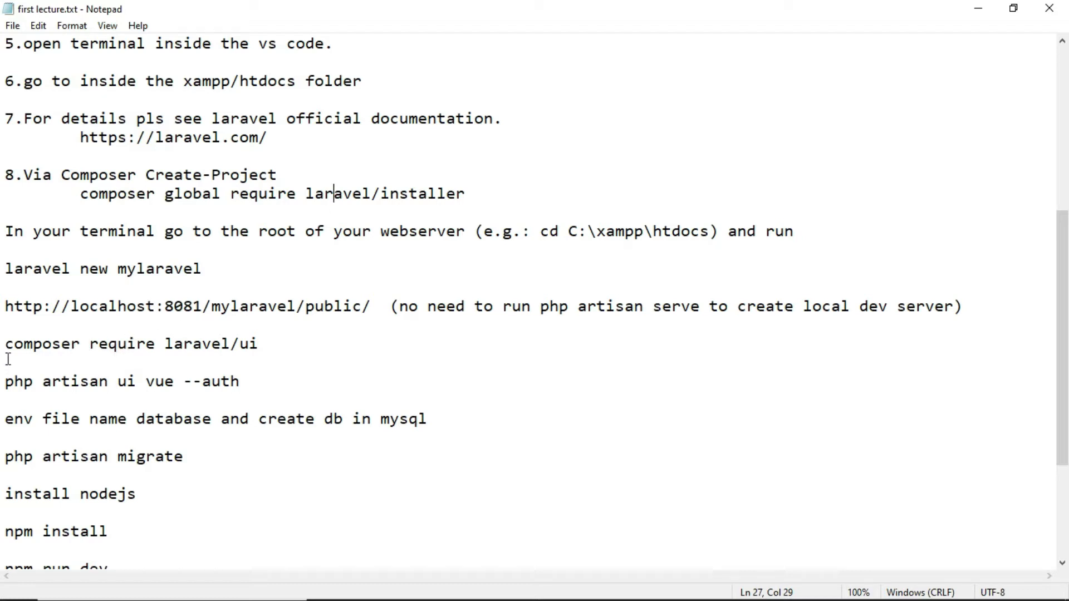
{"action": "mouse_move", "coordinate": [60, 279]}
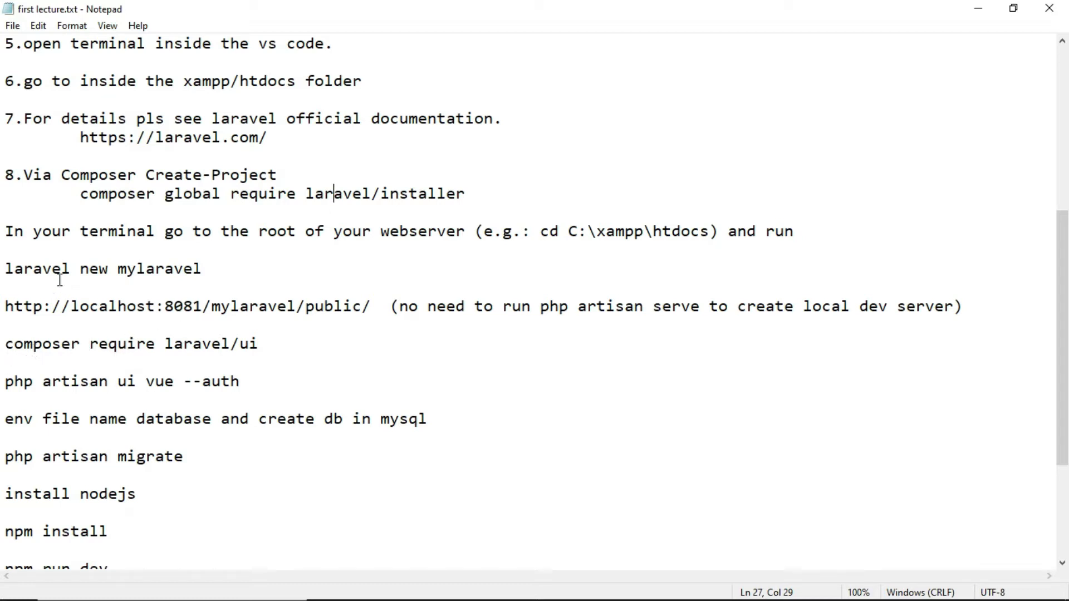
{"action": "mouse_move", "coordinate": [182, 257]}
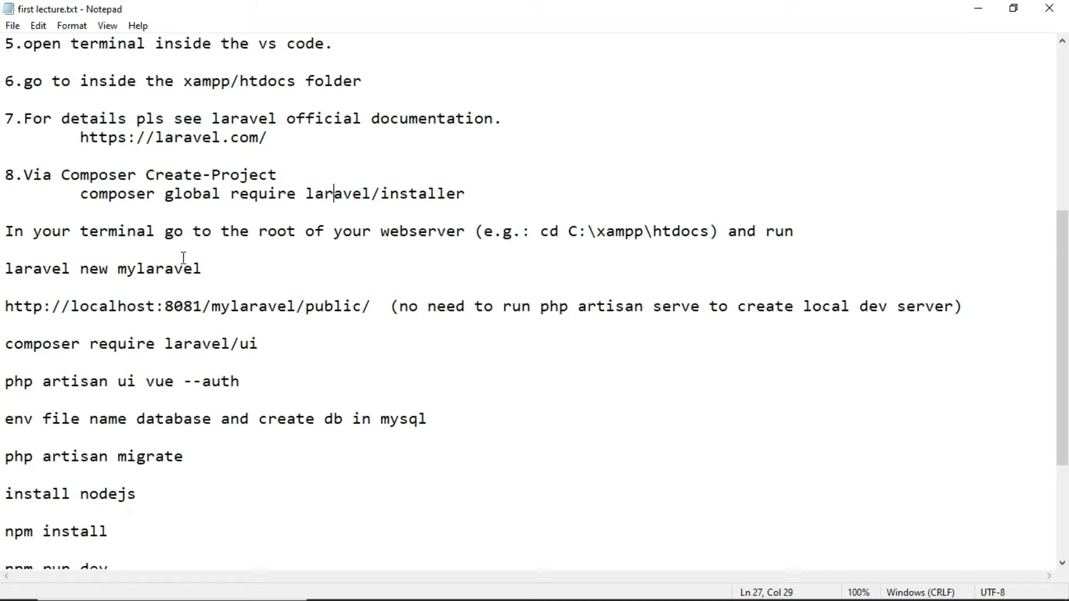
{"action": "mouse_move", "coordinate": [121, 200]}
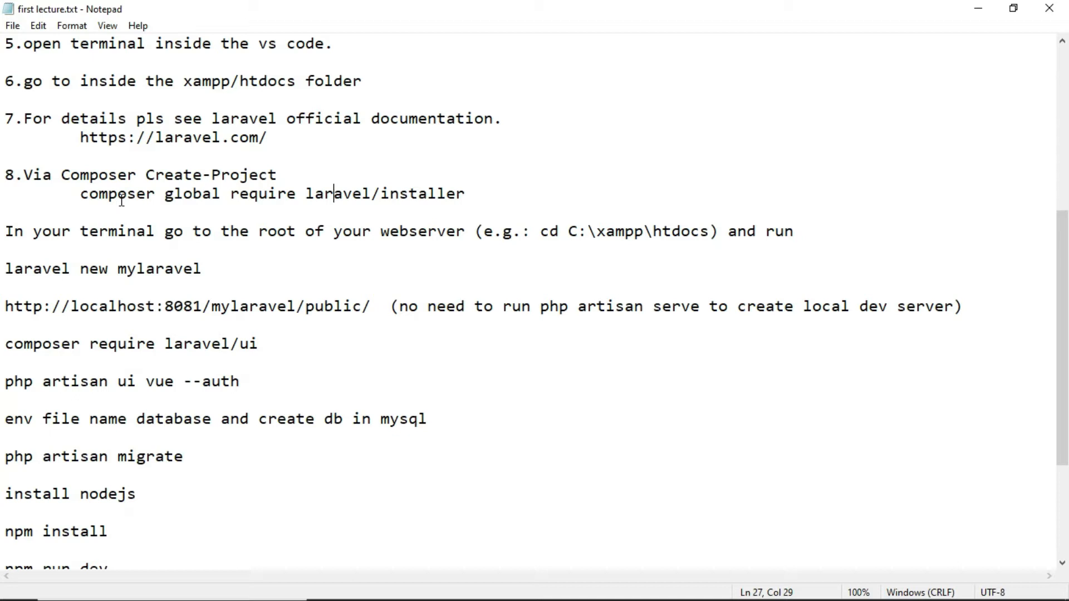
{"action": "mouse_move", "coordinate": [215, 136]}
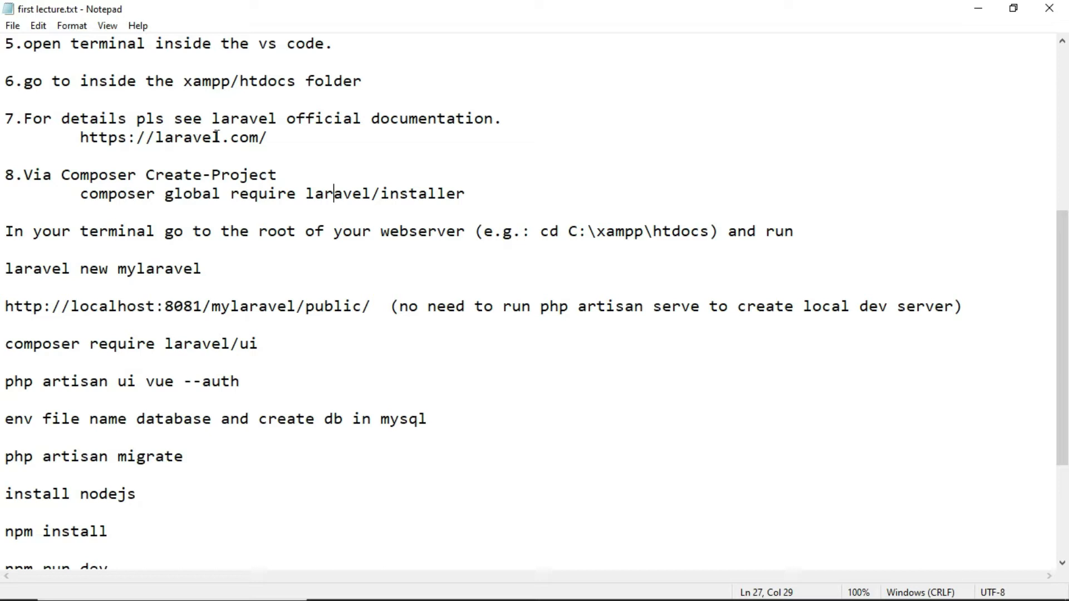
{"action": "mouse_move", "coordinate": [370, 197]}
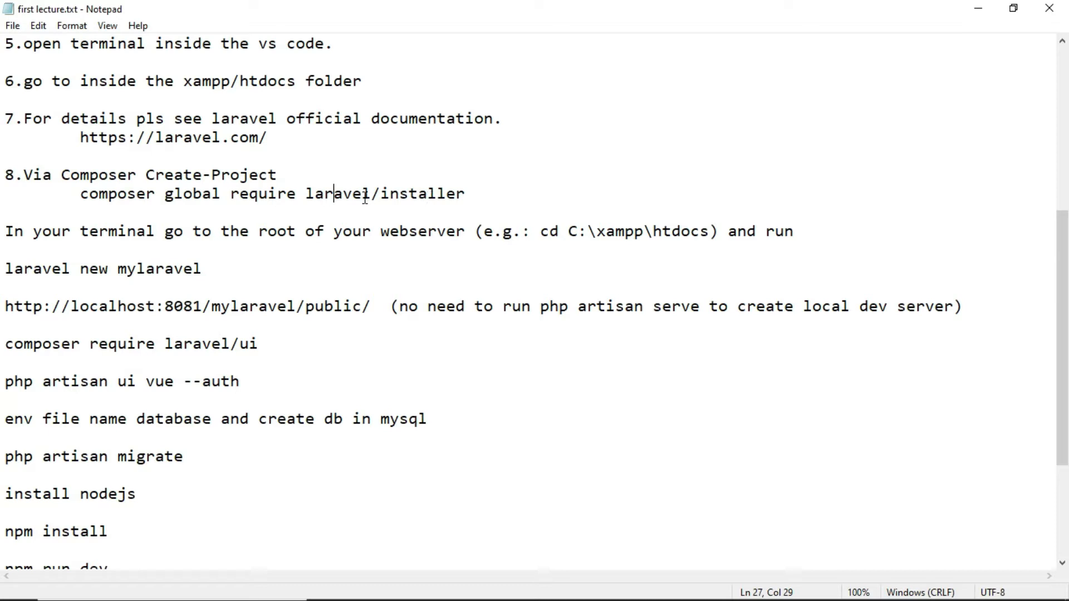
{"action": "mouse_move", "coordinate": [590, 235]}
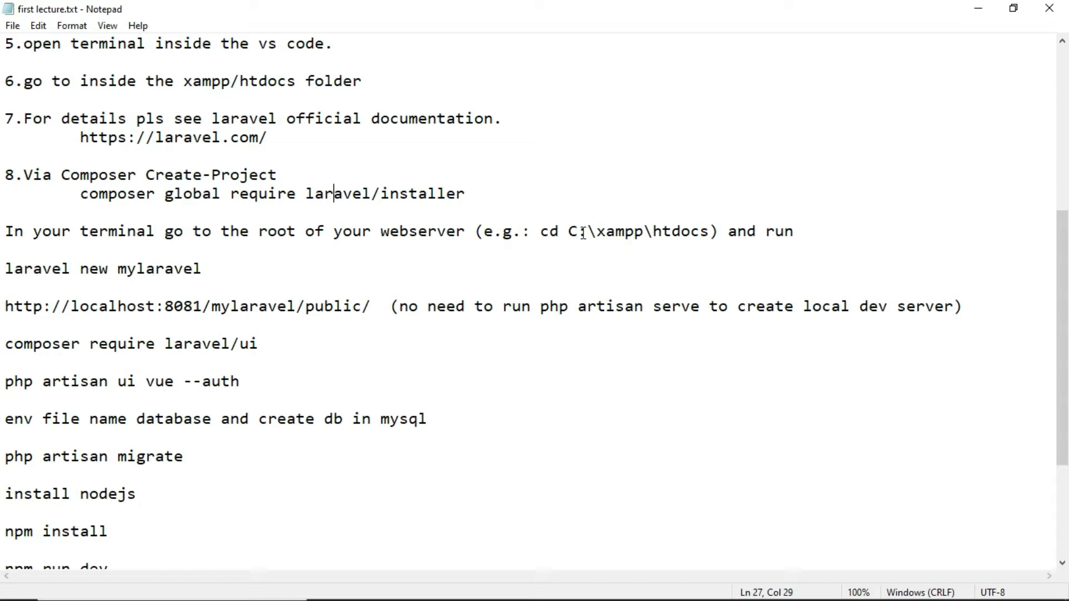
{"action": "mouse_move", "coordinate": [614, 235]}
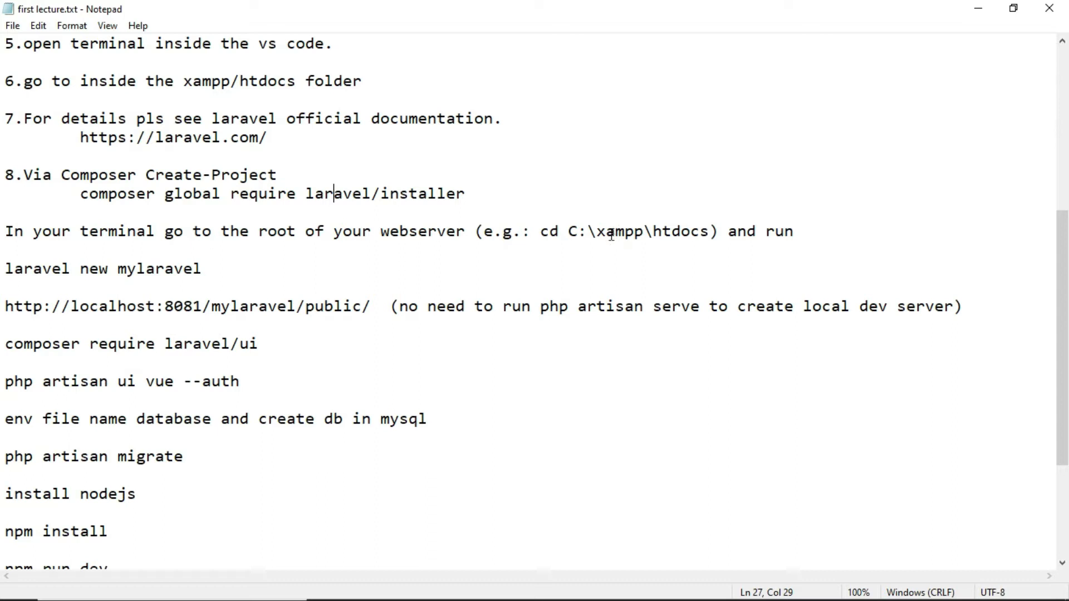
{"action": "mouse_move", "coordinate": [612, 231]}
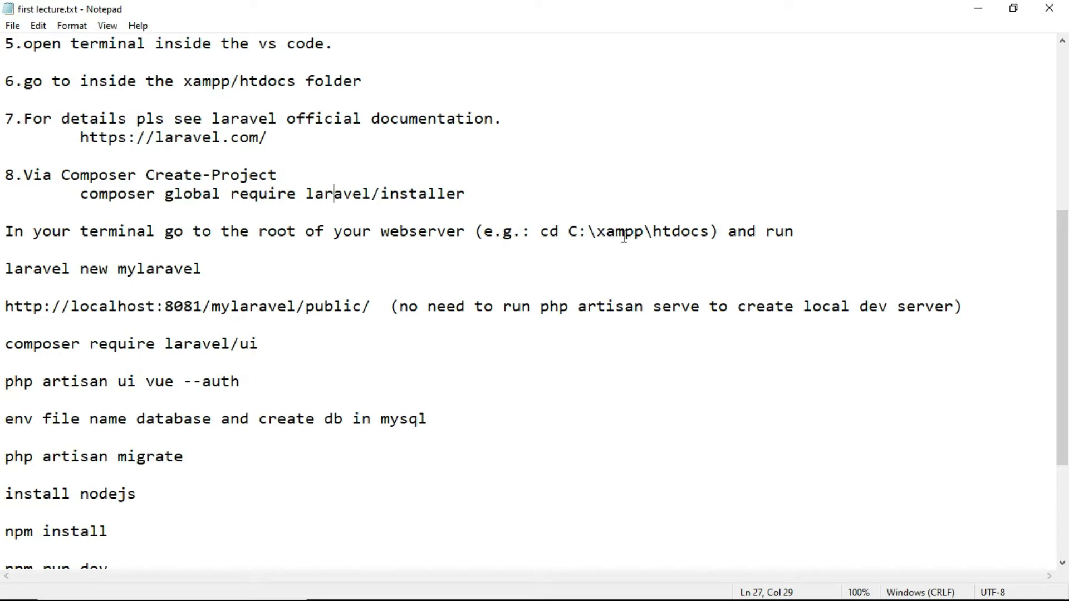
{"action": "mouse_move", "coordinate": [626, 237]}
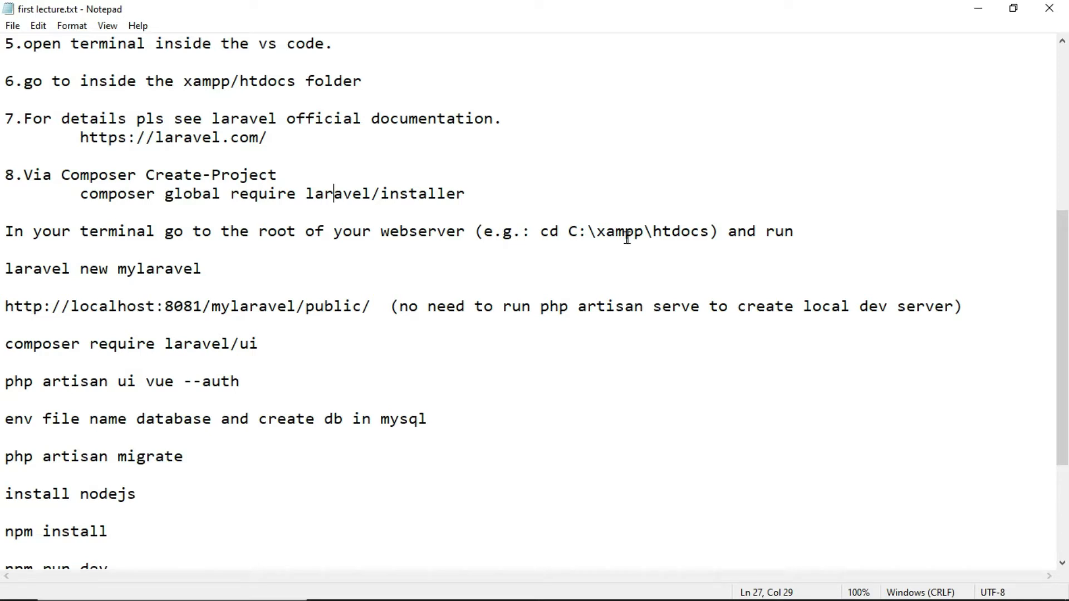
{"action": "mouse_move", "coordinate": [321, 322]}
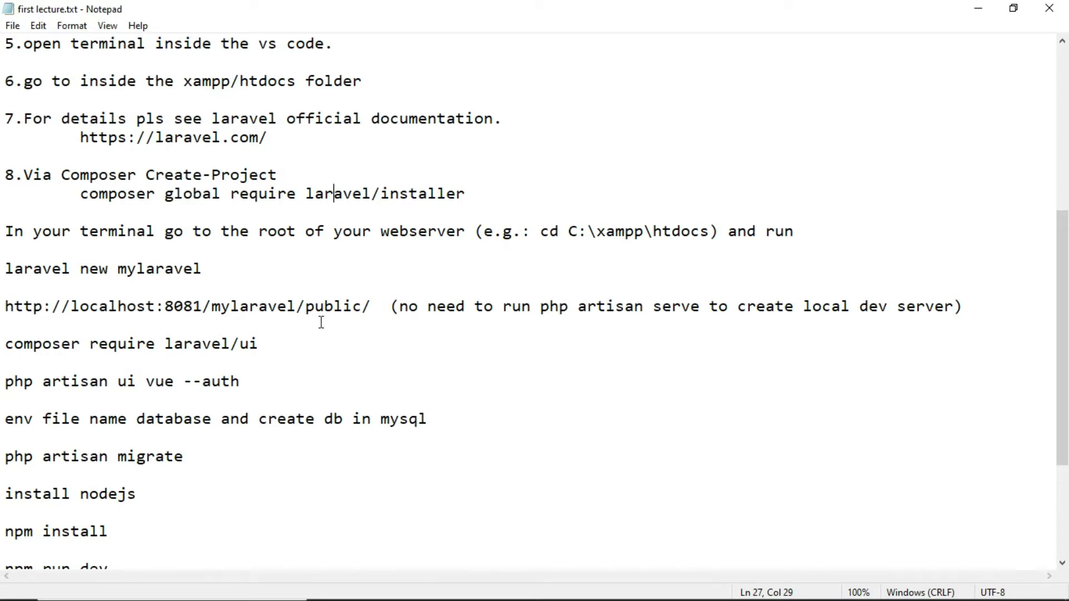
{"action": "mouse_move", "coordinate": [200, 270]}
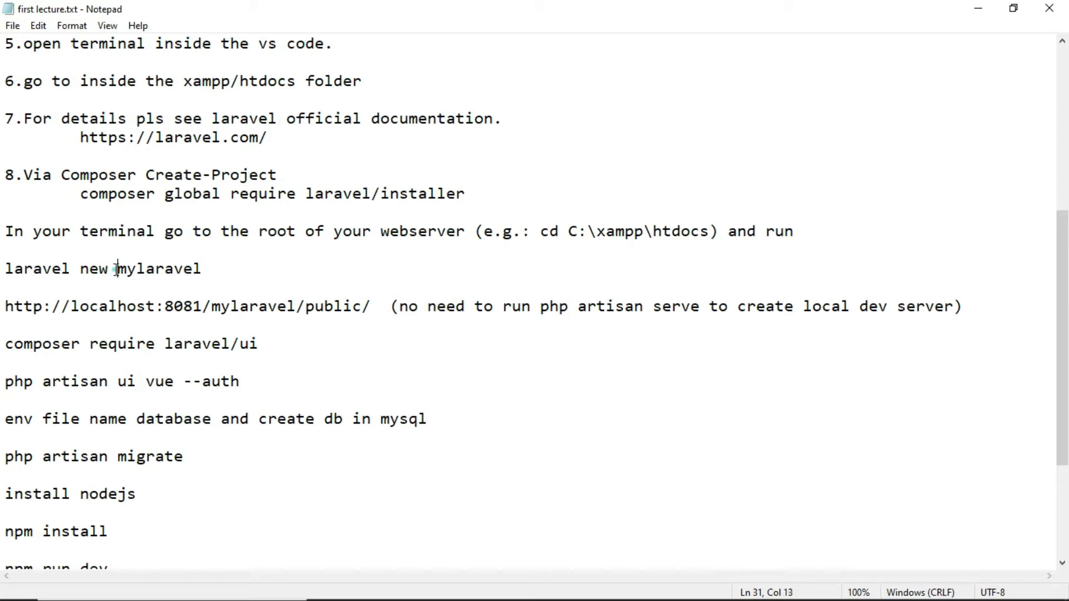
- Select 'mylaravel', copy the composer global require laravel/installer line, and minimize Notepad
{"action": "double_click", "coordinate": [159, 267]}
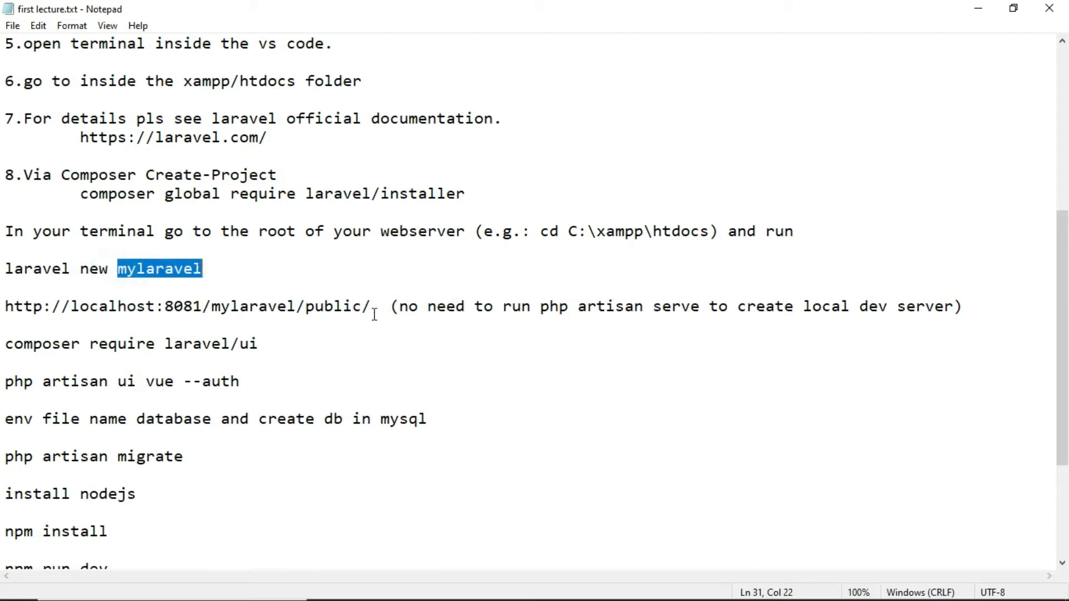
{"action": "mouse_move", "coordinate": [702, 247]}
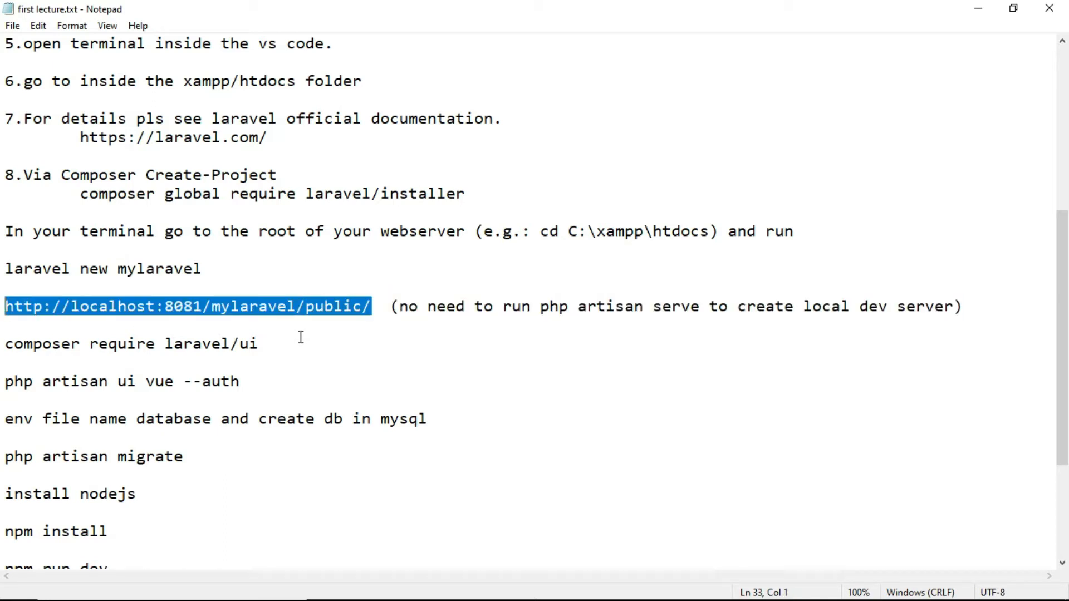
{"action": "mouse_move", "coordinate": [404, 322]}
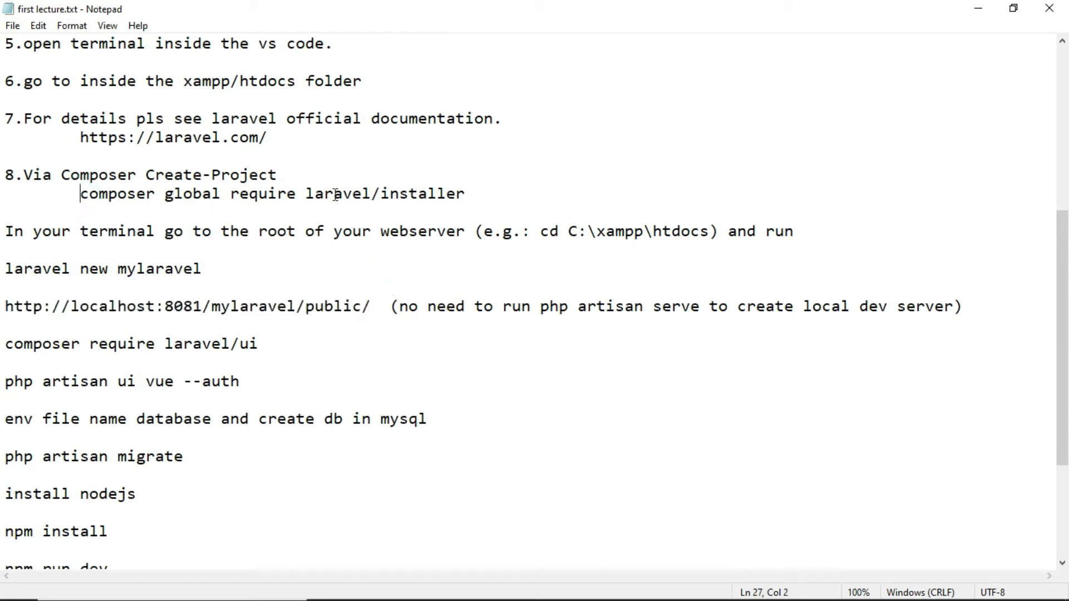
{"action": "right_click", "coordinate": [399, 194]}
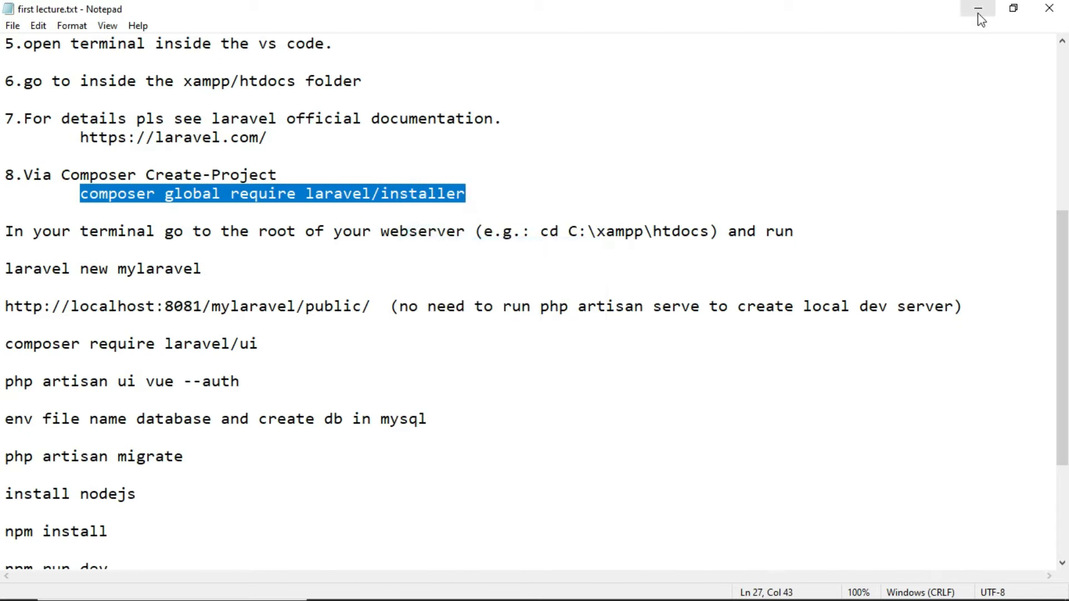
{"action": "left_click", "coordinate": [978, 9]}
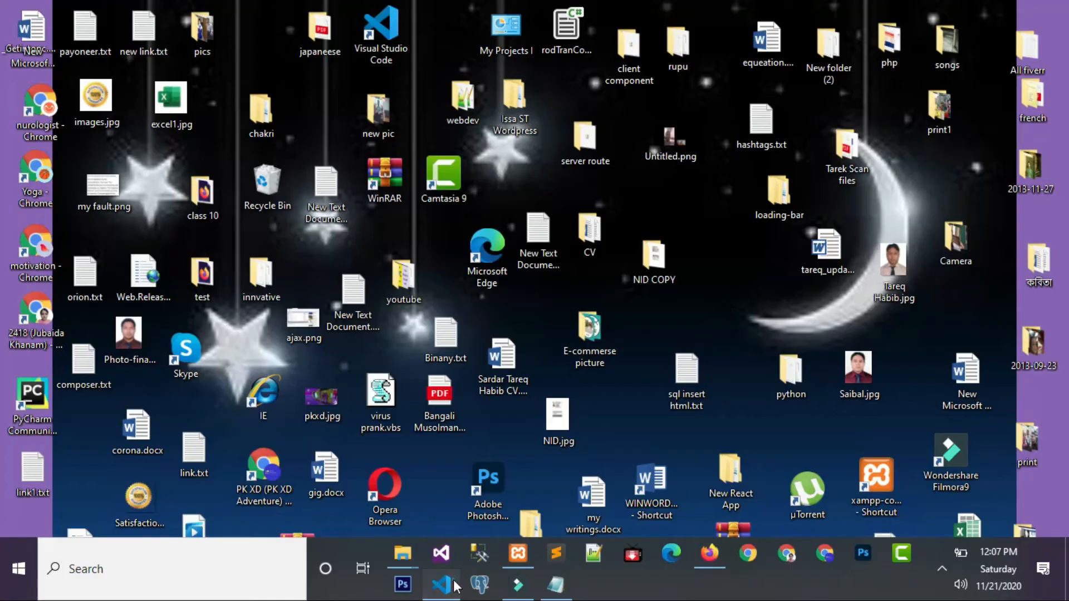
- In VS Code's terminal, cd into C:\xampp\htdocs and enter composer global require laravel/installer
{"action": "left_click", "coordinate": [441, 584]}
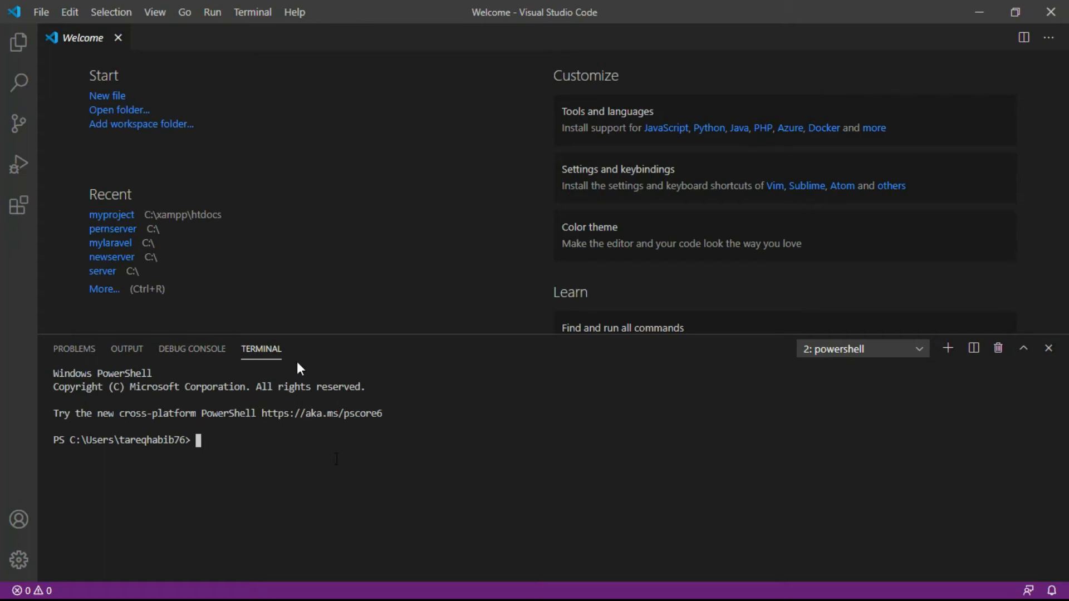
{"action": "mouse_move", "coordinate": [261, 438]}
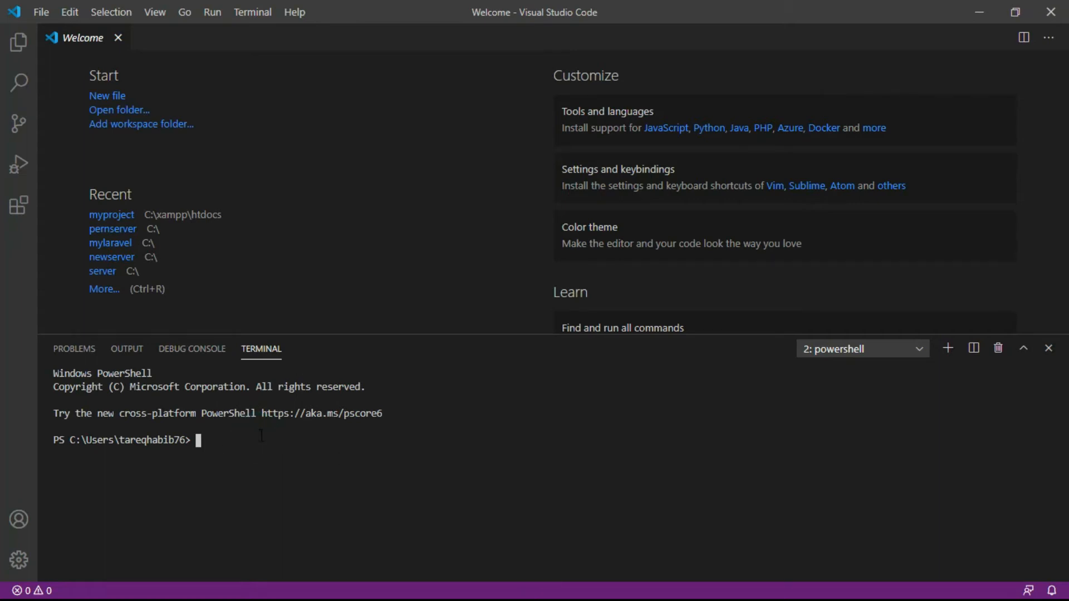
{"action": "type", "text": "cd\\"}
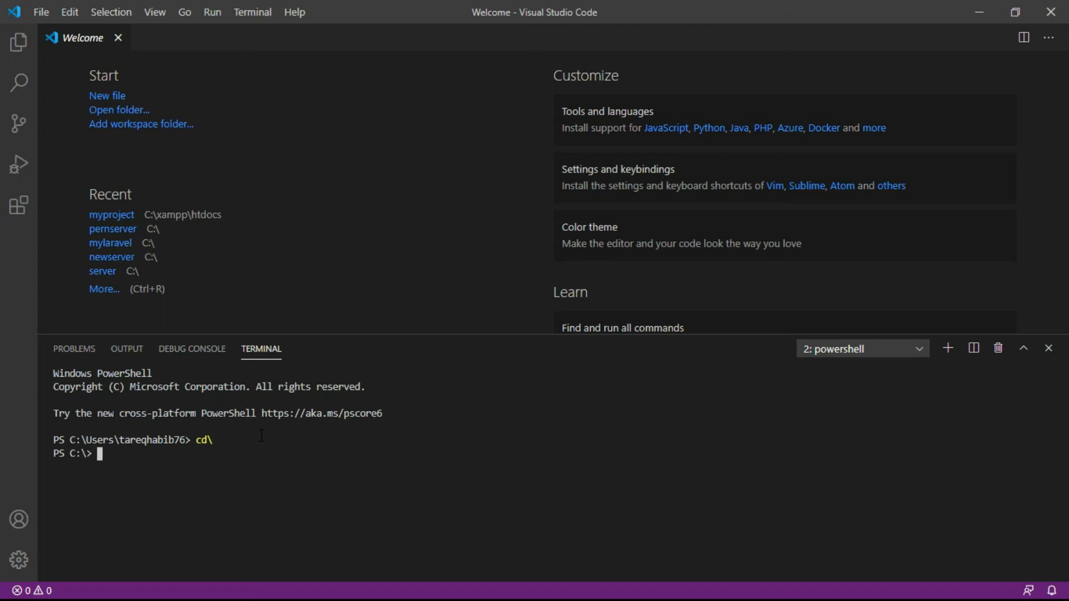
{"action": "type", "text": "cd"}
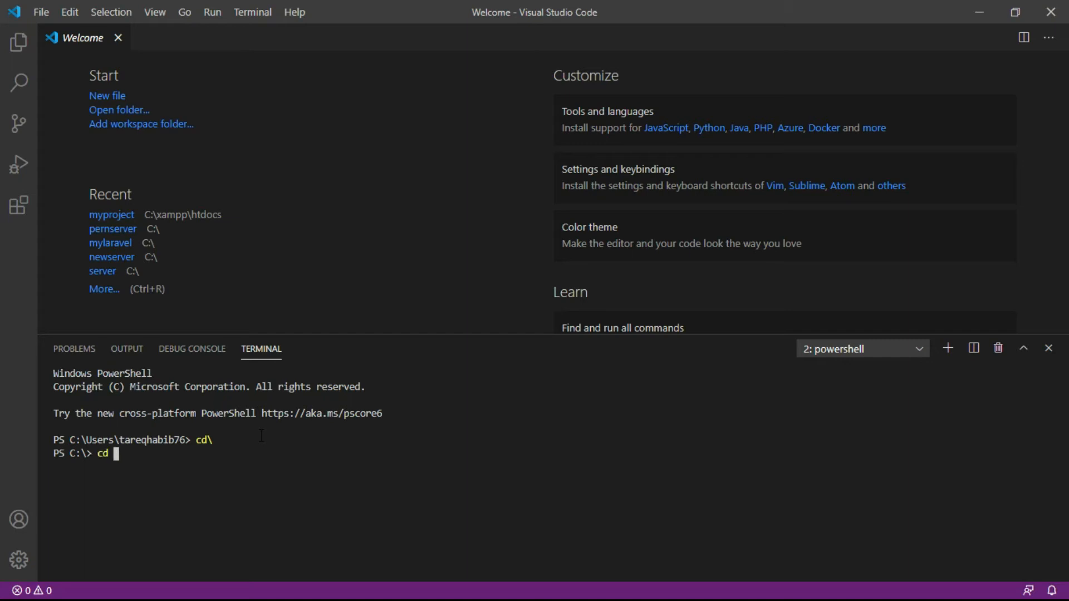
{"action": "type", "text": "xampp"}
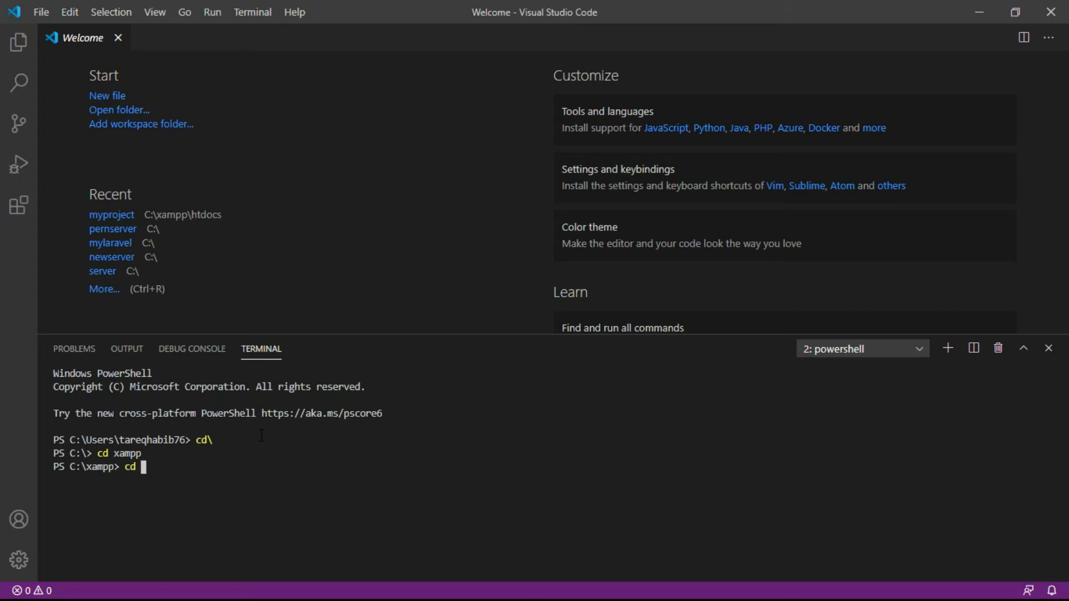
{"action": "type", "text": "htdocs"}
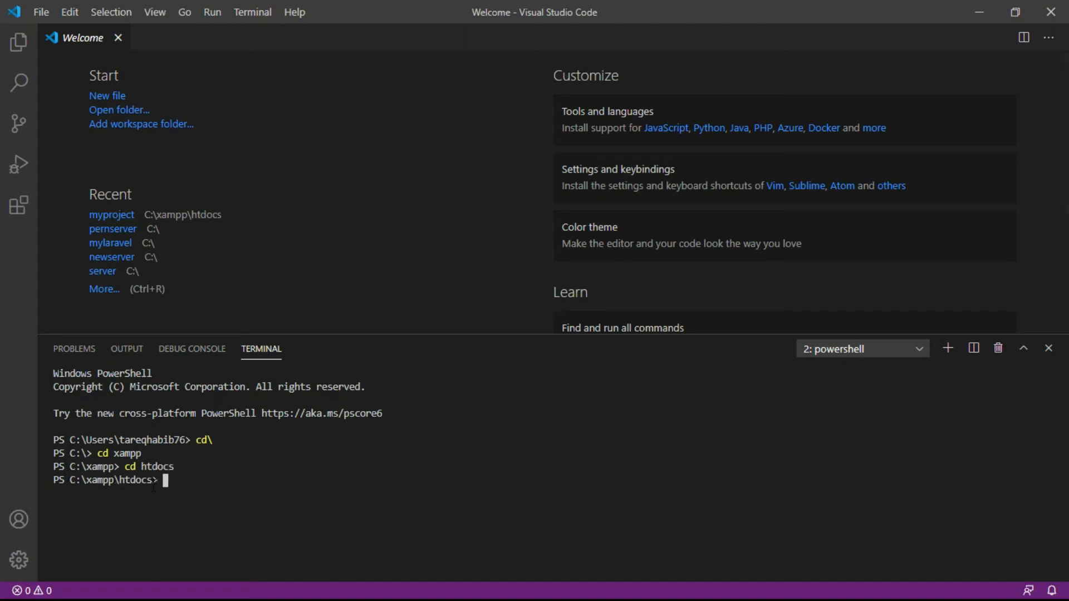
{"action": "type", "text": "composer global require laravel/installer"}
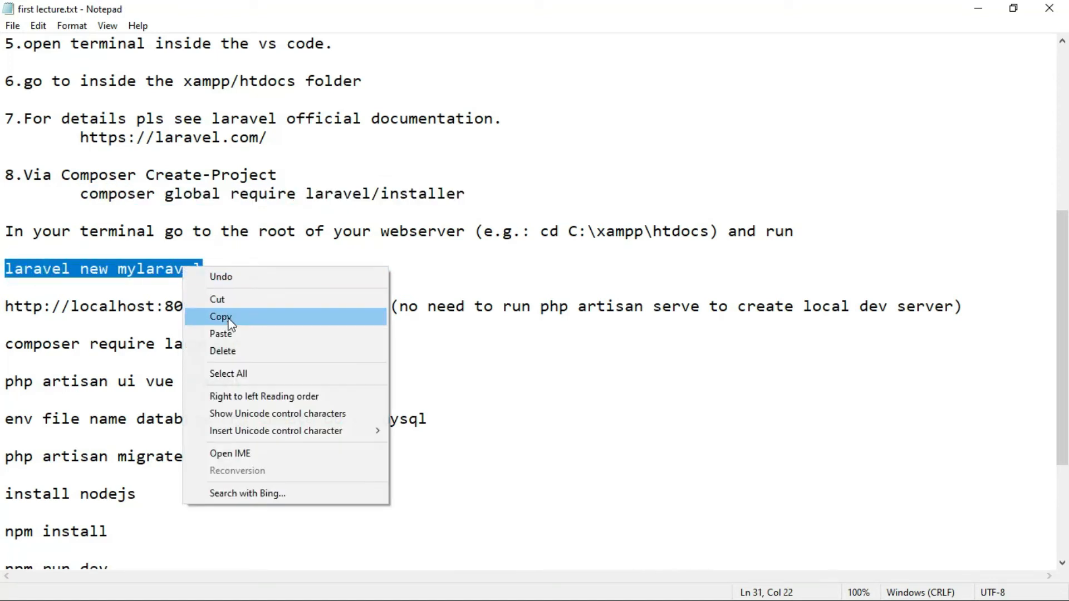
- Copy 'laravel new mylaravel' from the notes and switch to VS Code
{"action": "left_click", "coordinate": [221, 316]}
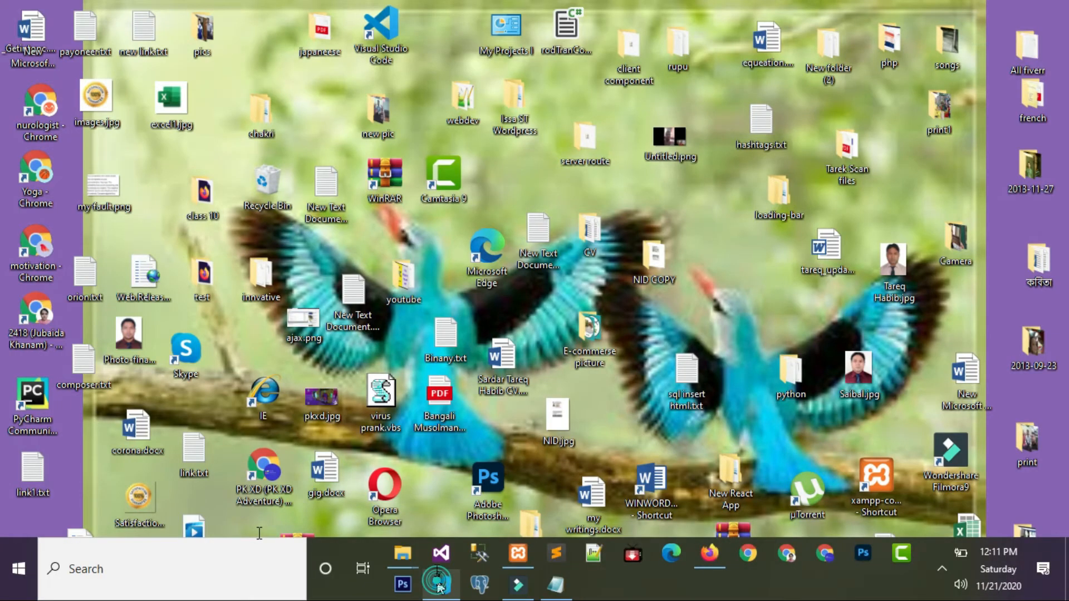
{"action": "left_click", "coordinate": [439, 553]}
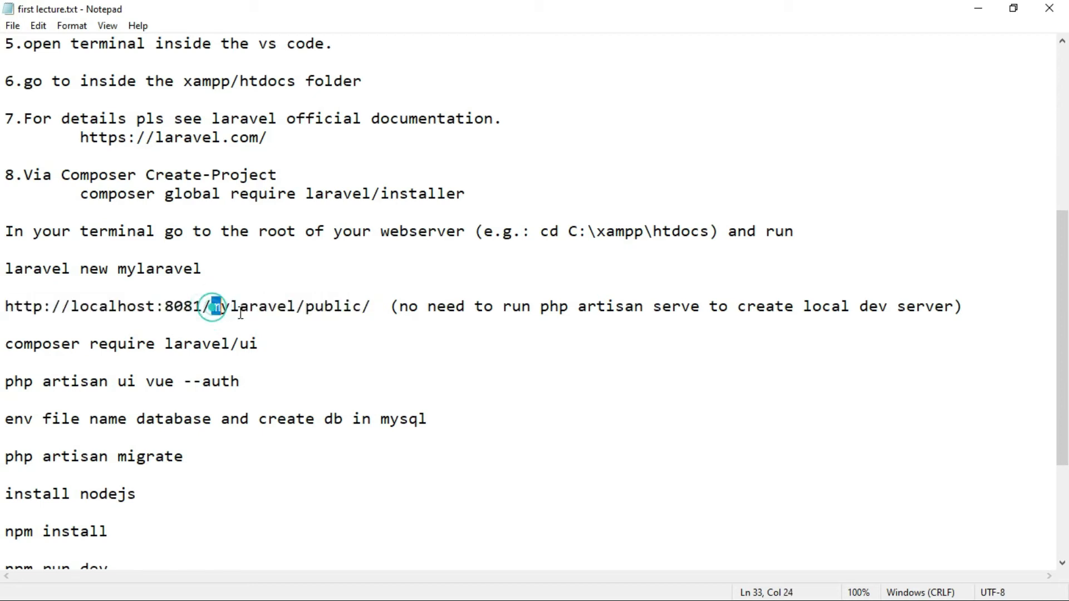
- Select 'mylaravel' in the localhost URL line, then bring Firefox to the front
{"action": "double_click", "coordinate": [330, 305]}
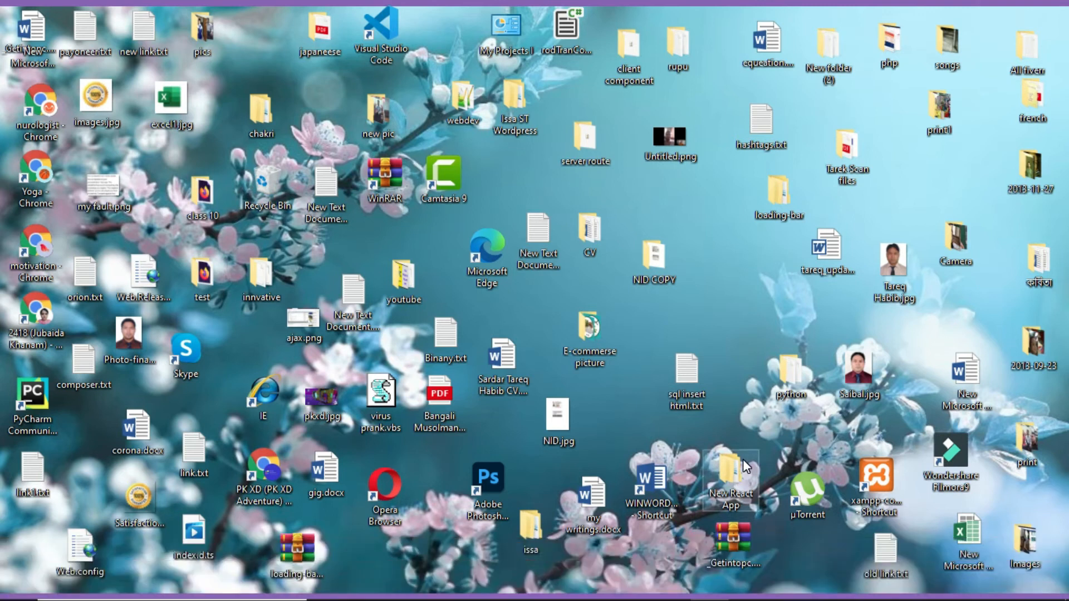
{"action": "mouse_move", "coordinate": [721, 571]}
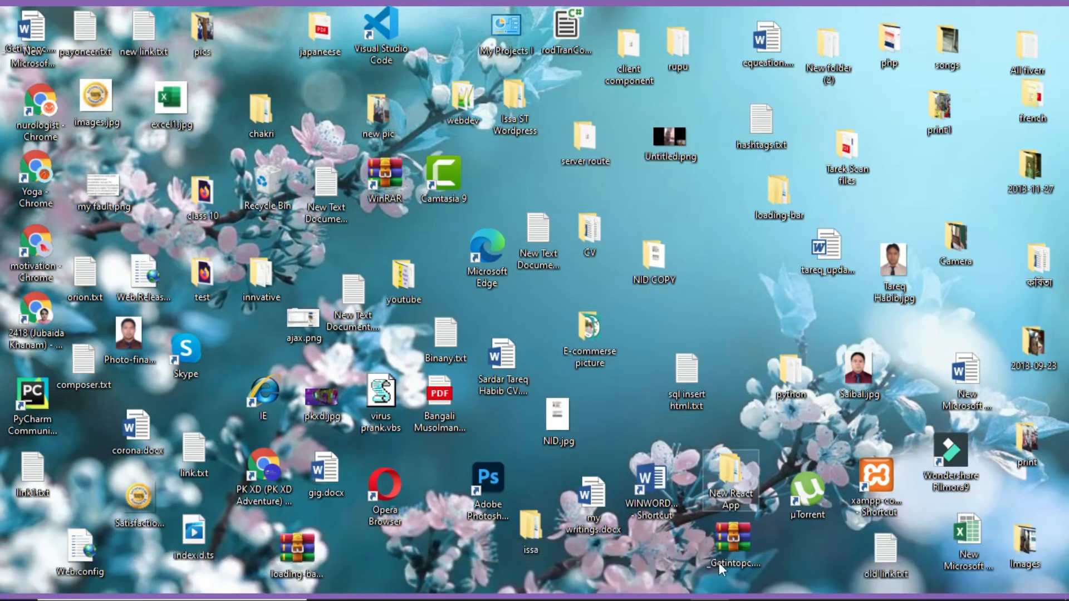
{"action": "mouse_move", "coordinate": [723, 563]}
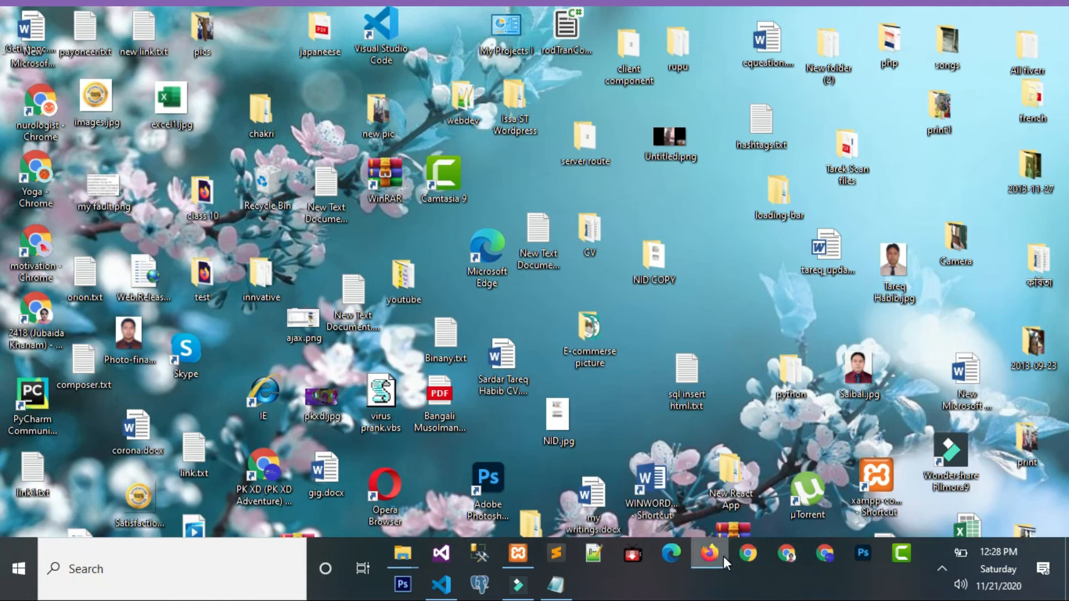
{"action": "mouse_move", "coordinate": [708, 553]}
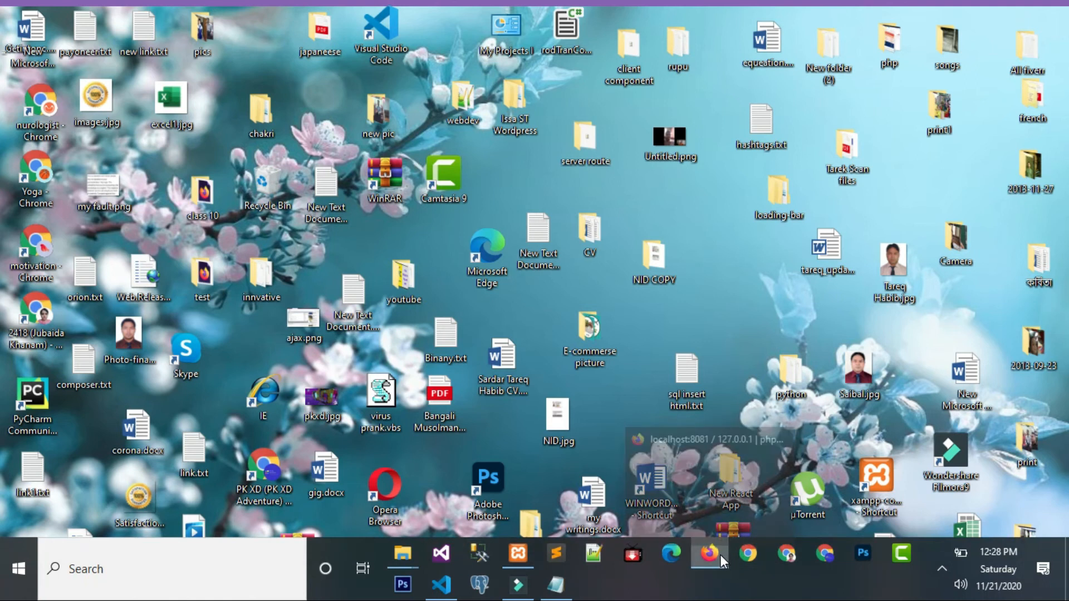
{"action": "left_click", "coordinate": [709, 553]}
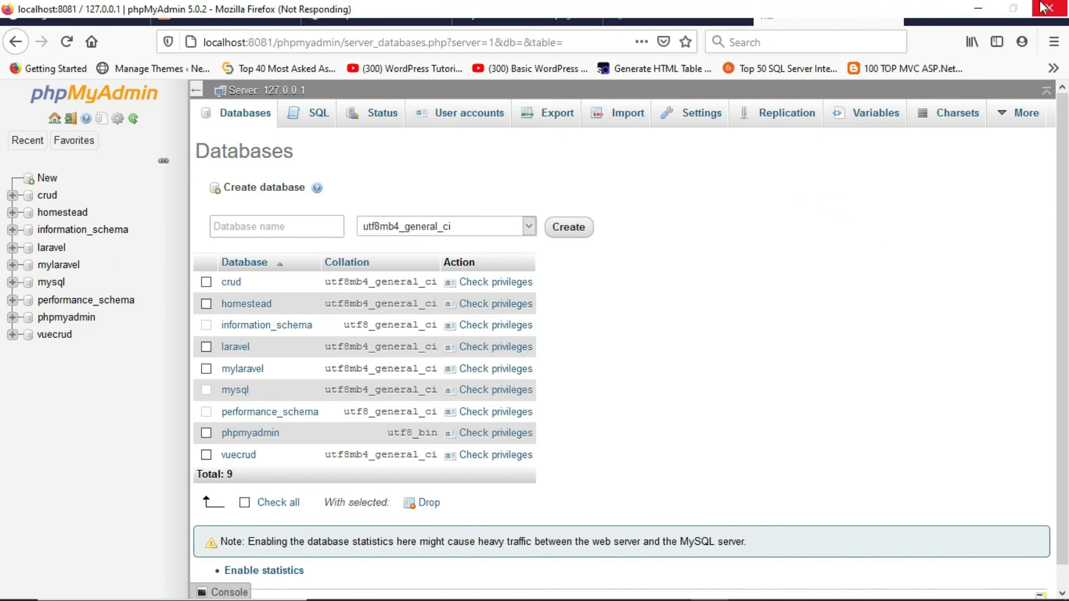
{"action": "left_click", "coordinate": [1051, 8]}
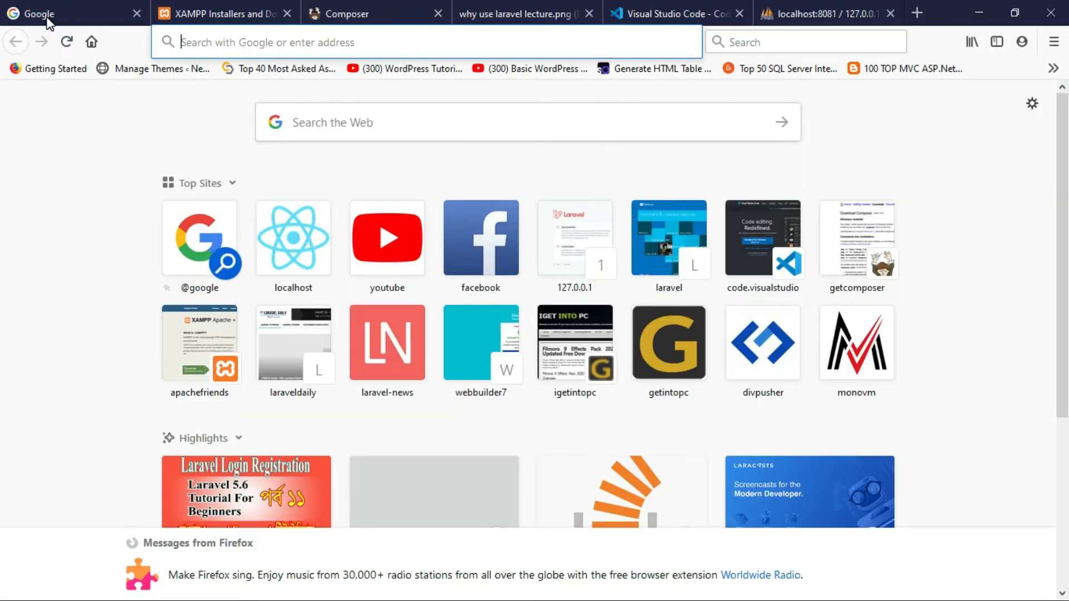
{"action": "left_click", "coordinate": [917, 13]}
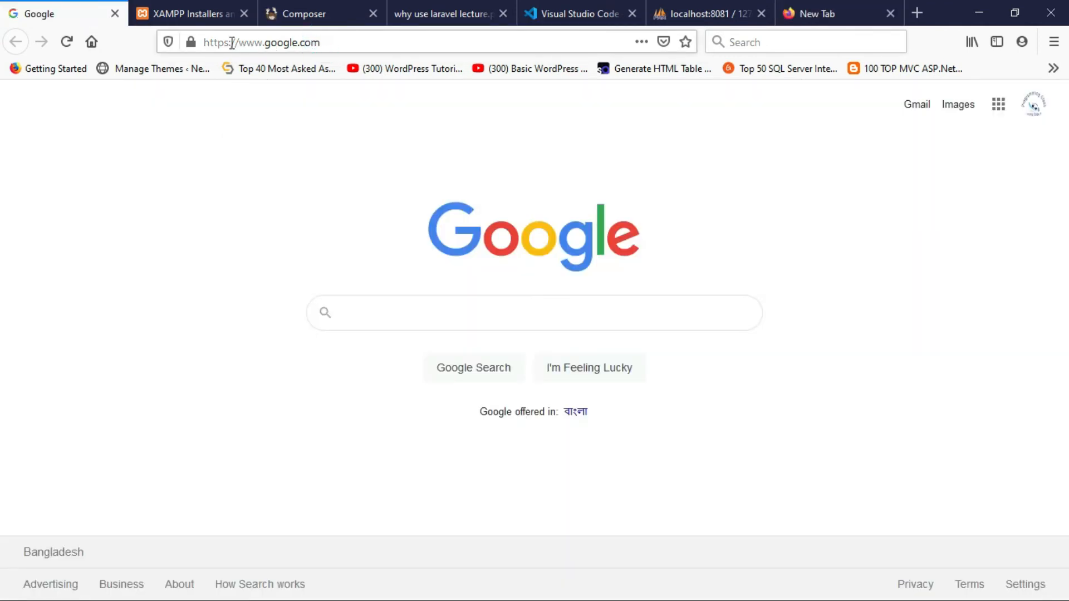
{"action": "left_click", "coordinate": [259, 42]}
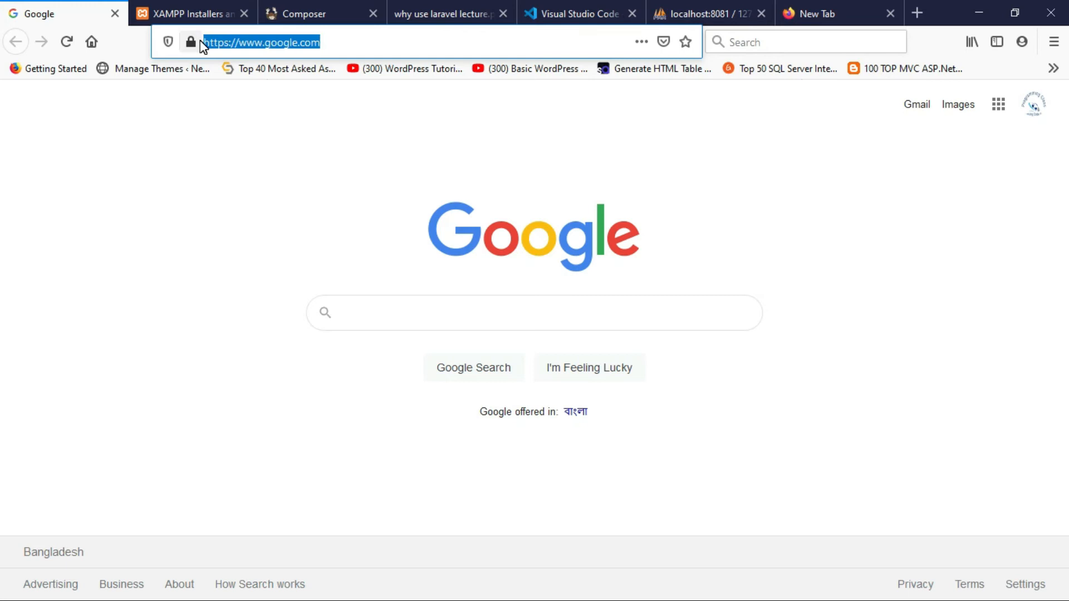
{"action": "type", "text": "http://localhost:8081/mylaravel/public/"}
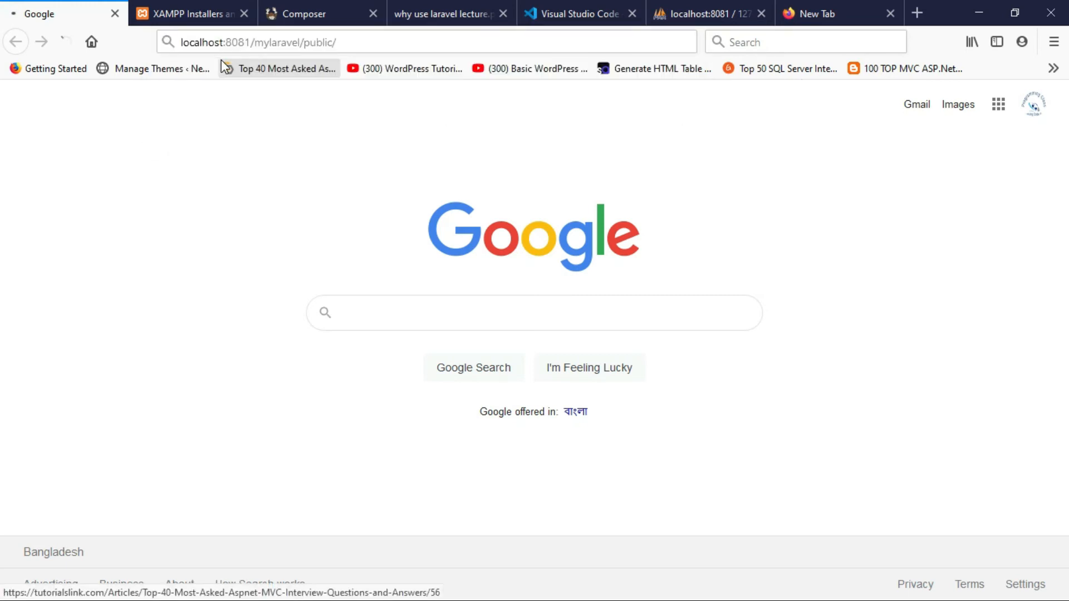
{"action": "left_click", "coordinate": [534, 313]}
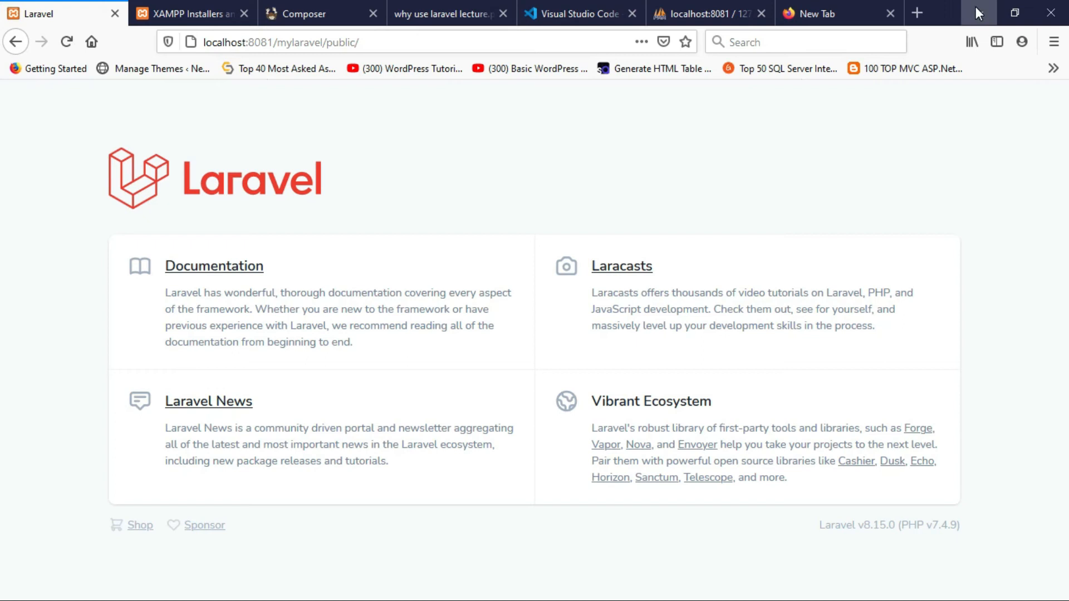
{"action": "mouse_move", "coordinate": [977, 12]}
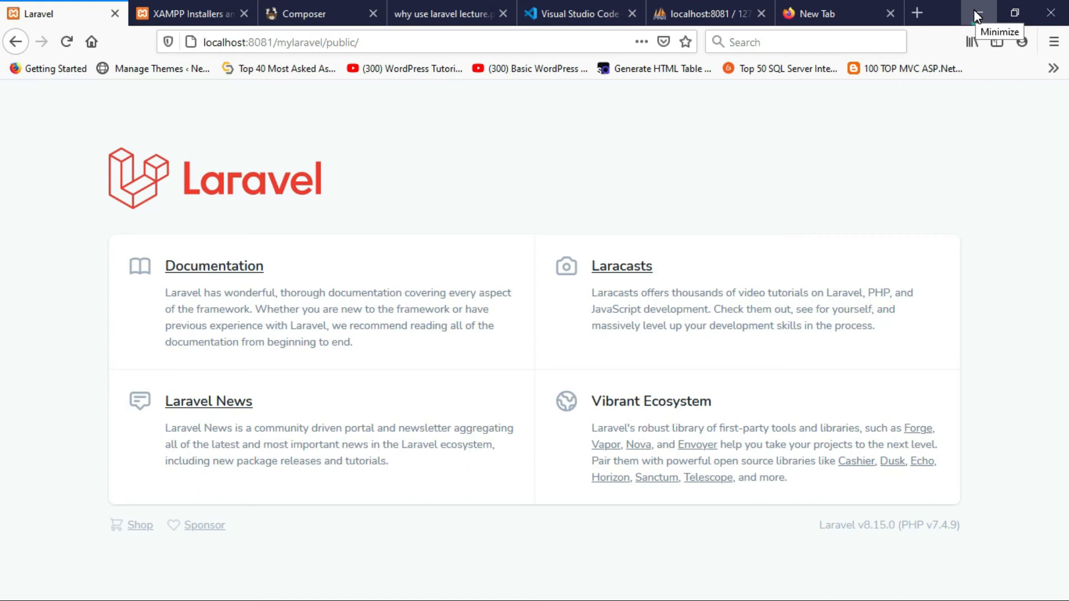
- Hide Firefox and browse into mylaravel's app > Http folder in File Explorer
{"action": "left_click", "coordinate": [980, 13]}
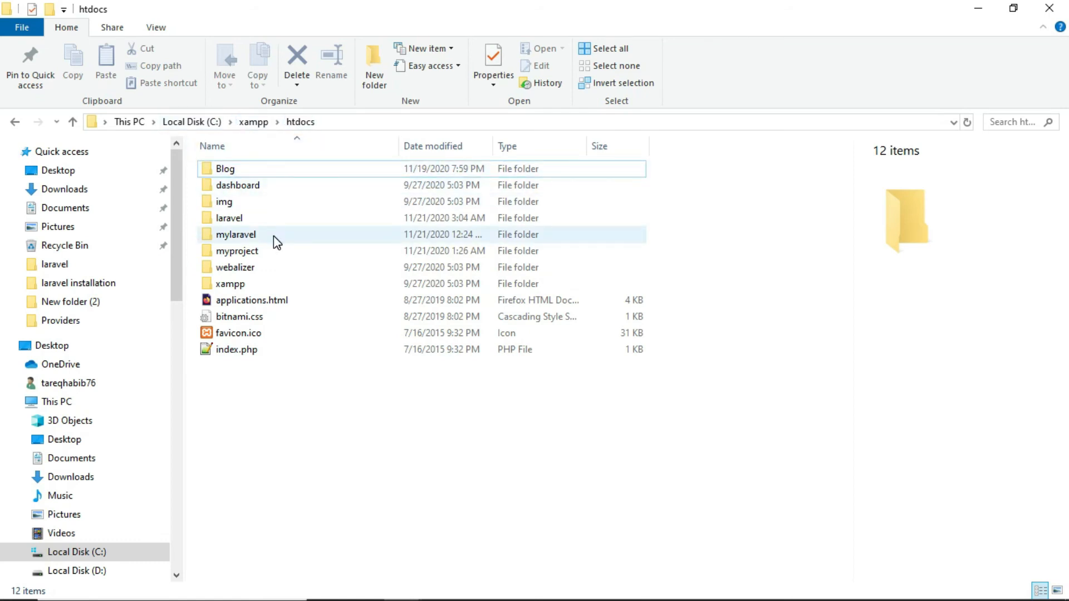
{"action": "left_click", "coordinate": [235, 234]}
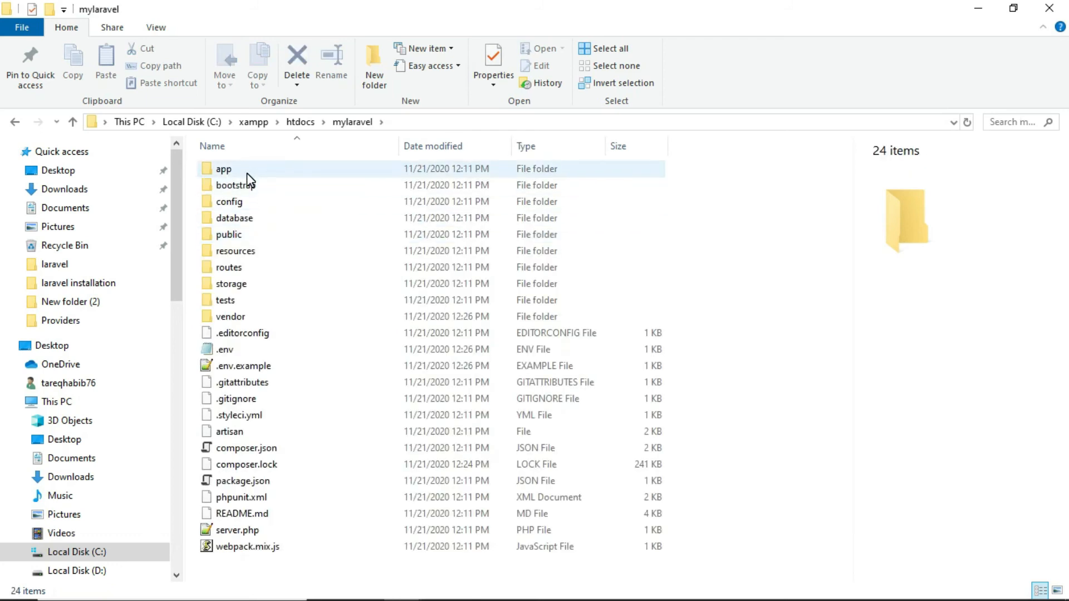
{"action": "left_click", "coordinate": [224, 168]}
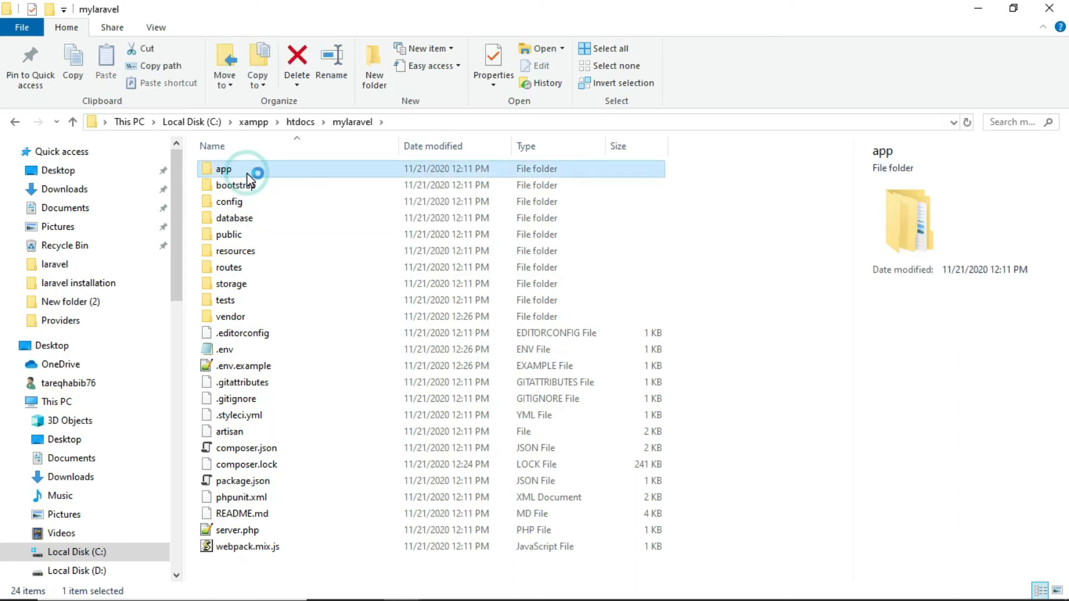
{"action": "double_click", "coordinate": [224, 168]}
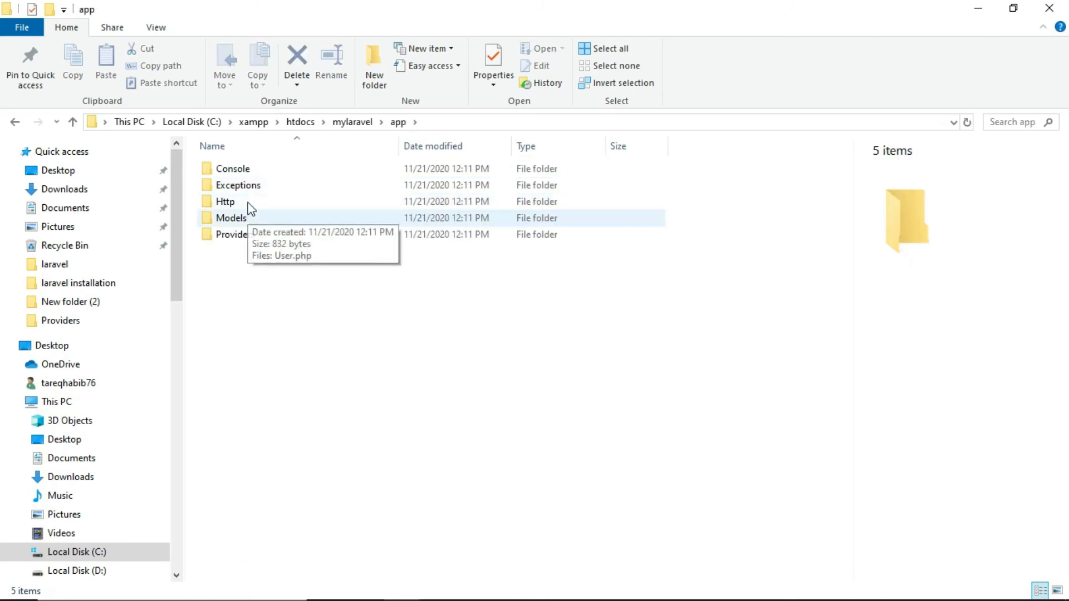
{"action": "double_click", "coordinate": [224, 201]}
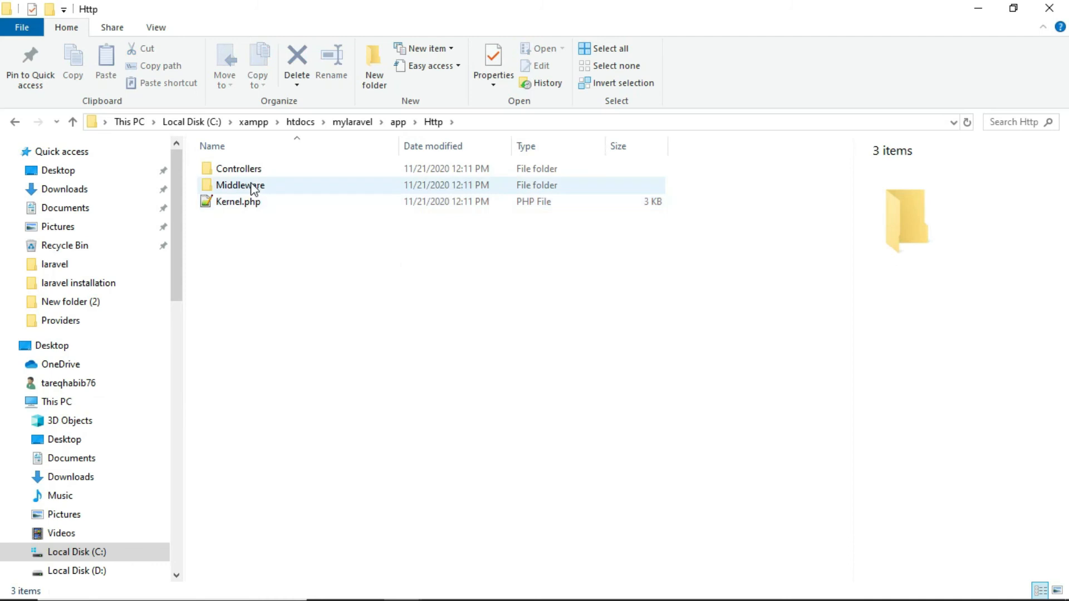
{"action": "mouse_move", "coordinate": [261, 191]}
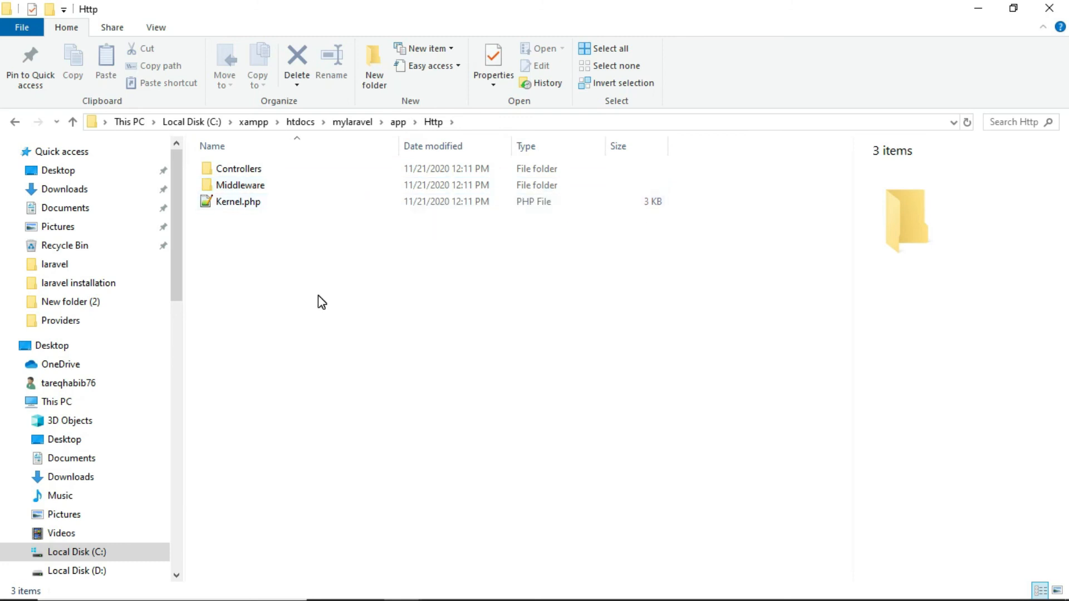
{"action": "mouse_move", "coordinate": [332, 298]}
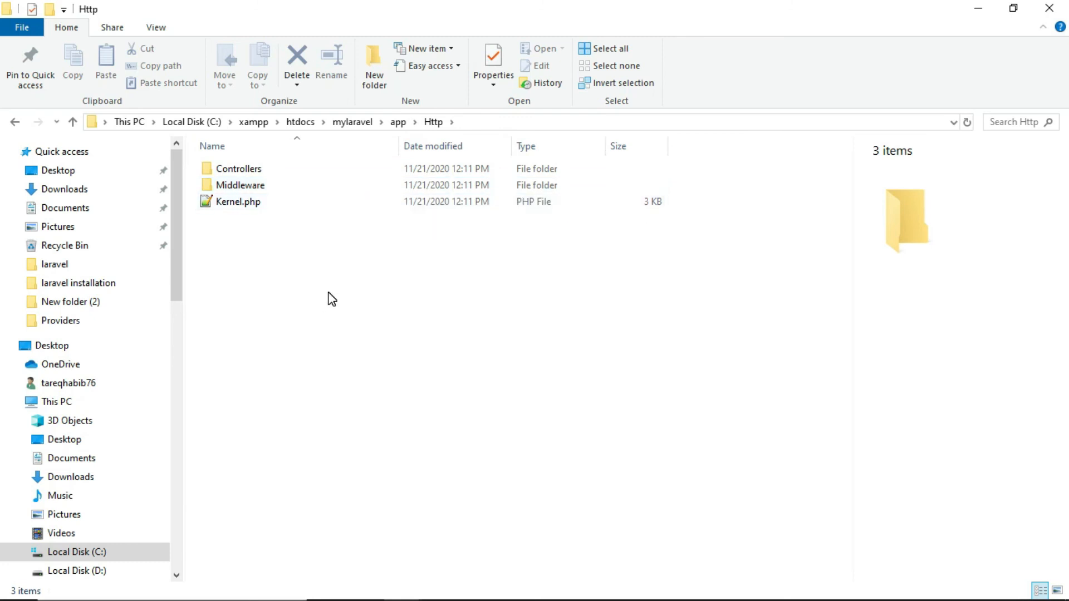
{"action": "mouse_move", "coordinate": [340, 298]}
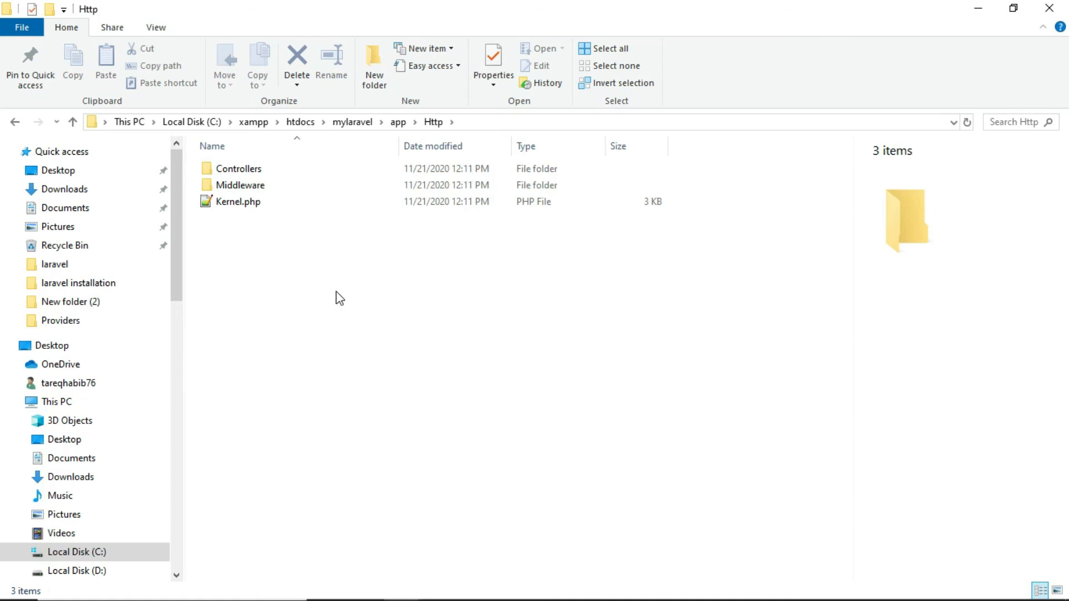
{"action": "mouse_move", "coordinate": [398, 122]}
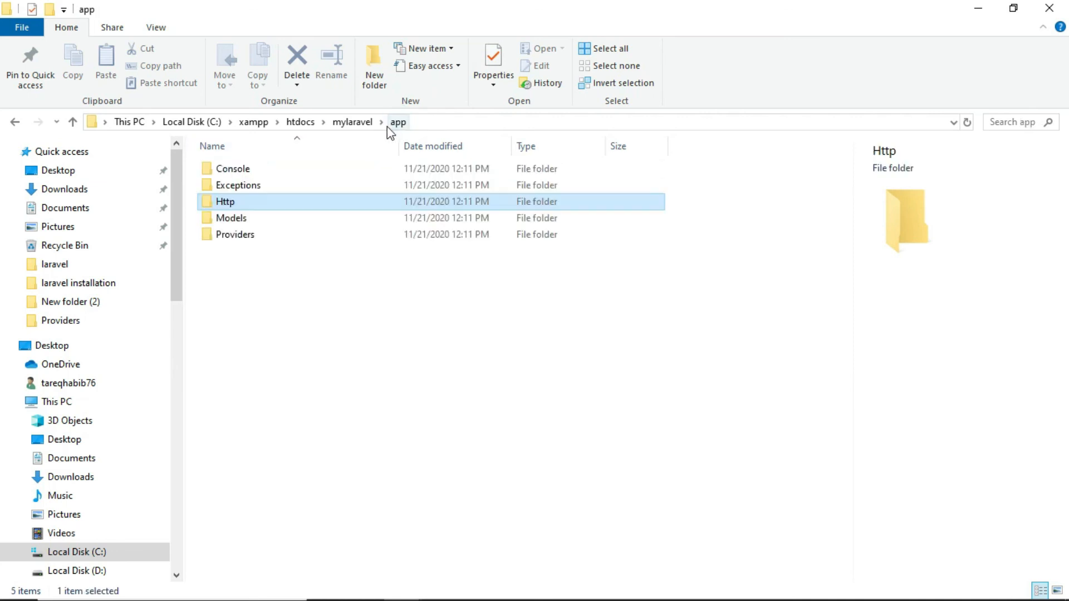
- Open app's Providers folder, inspect RouteServiceProvider.php's options, then bring up VS Code
{"action": "left_click", "coordinate": [235, 234]}
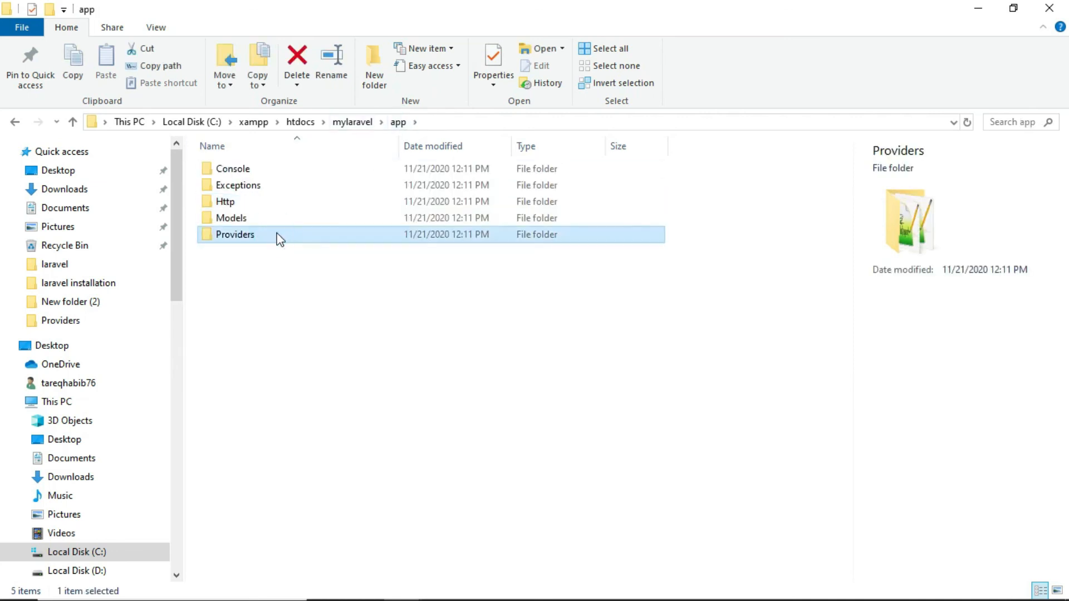
{"action": "double_click", "coordinate": [234, 233]}
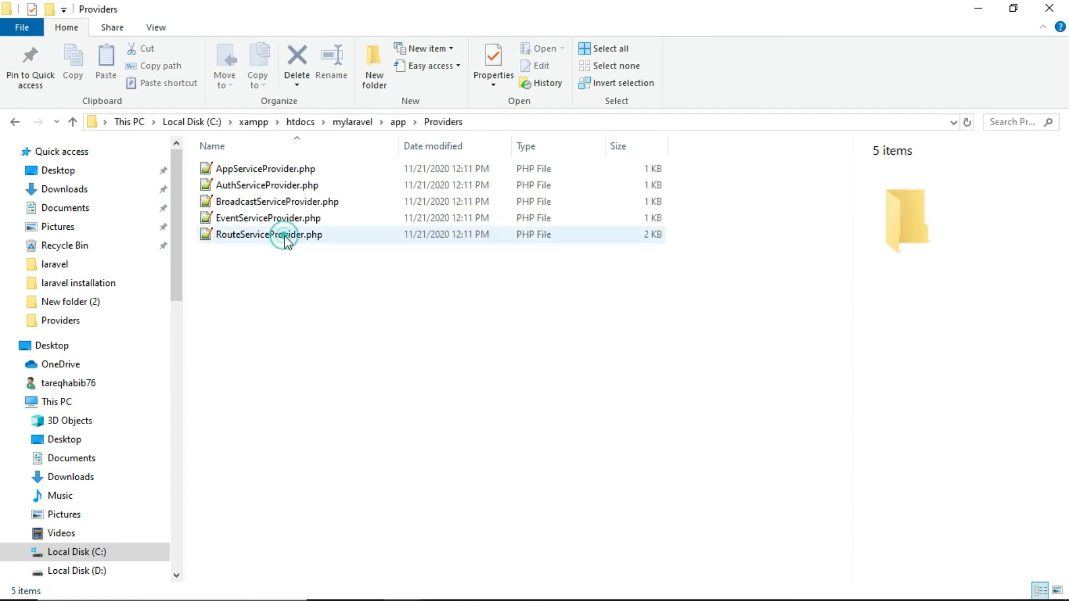
{"action": "left_click", "coordinate": [267, 234]}
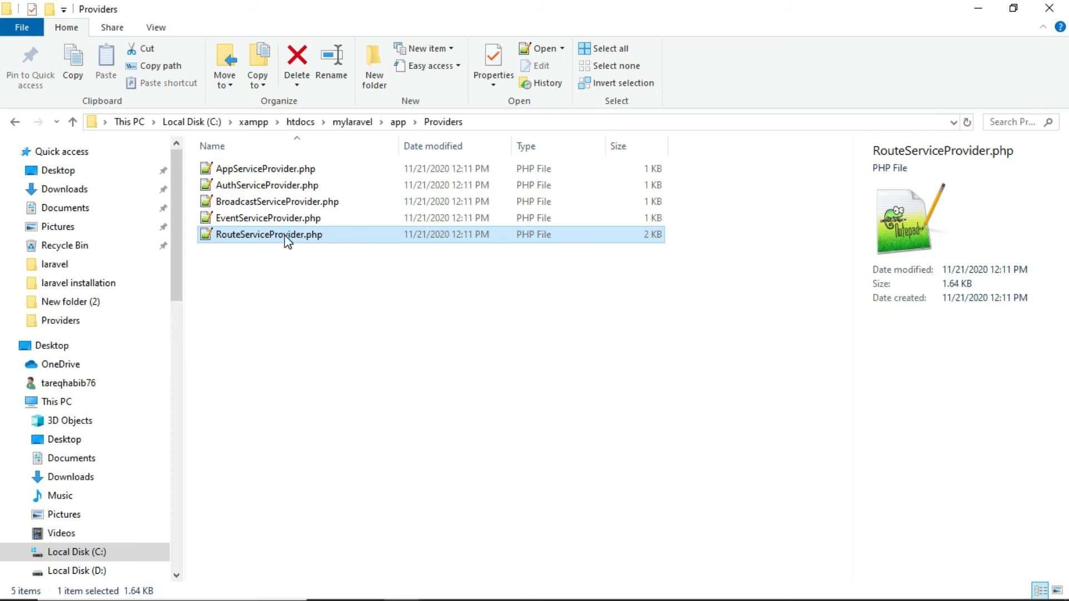
{"action": "right_click", "coordinate": [285, 234]}
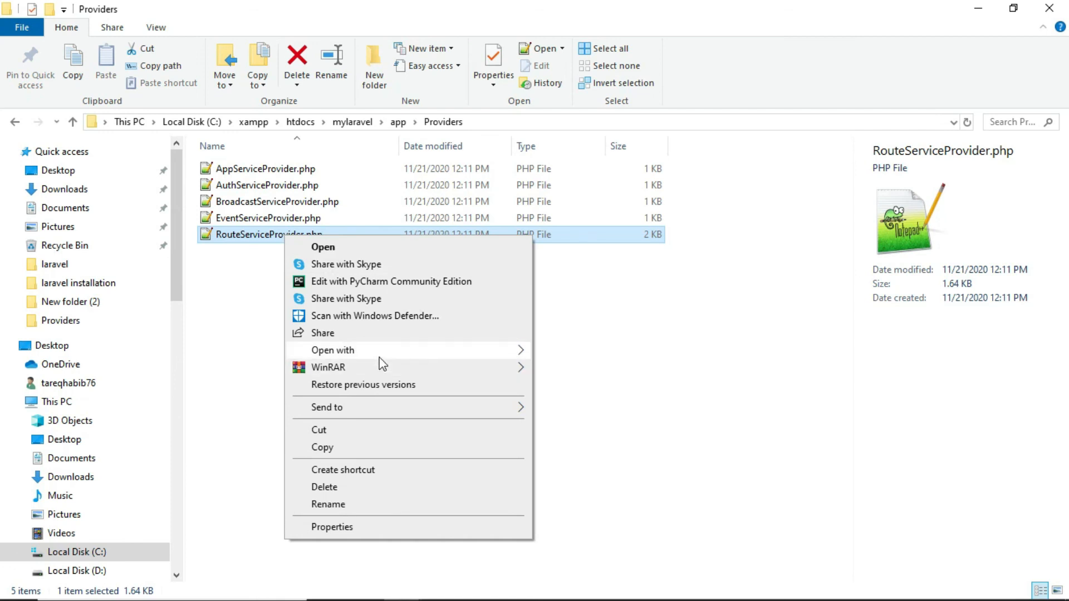
{"action": "mouse_move", "coordinate": [452, 360]}
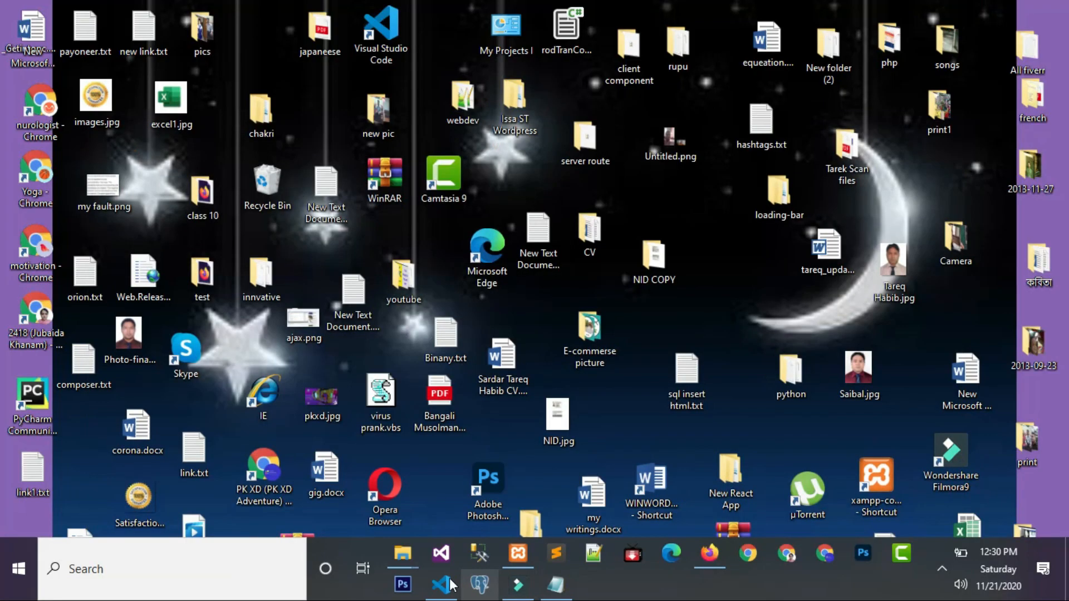
{"action": "left_click", "coordinate": [442, 552]}
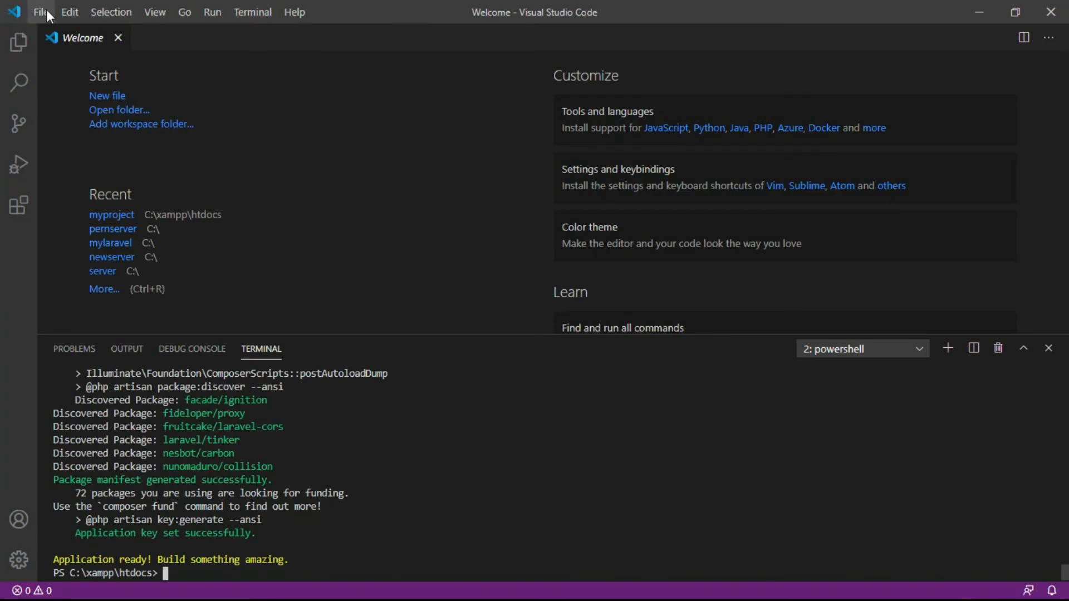
- View htdocs in VS Code's Open Folder dialog, cancel it, and return to Notepad
{"action": "left_click", "coordinate": [110, 110]}
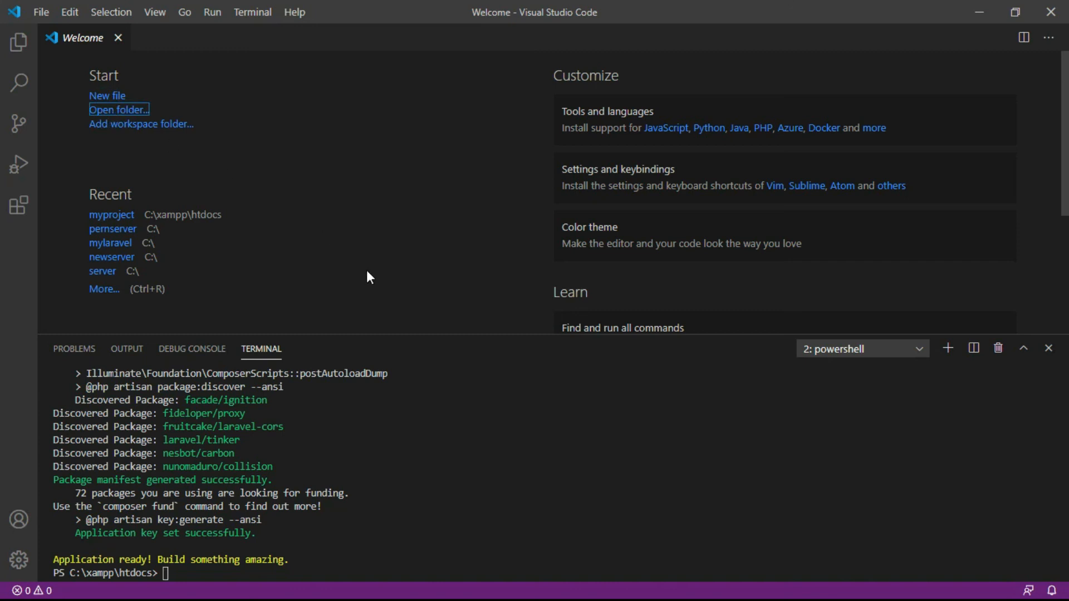
{"action": "mouse_move", "coordinate": [373, 235]}
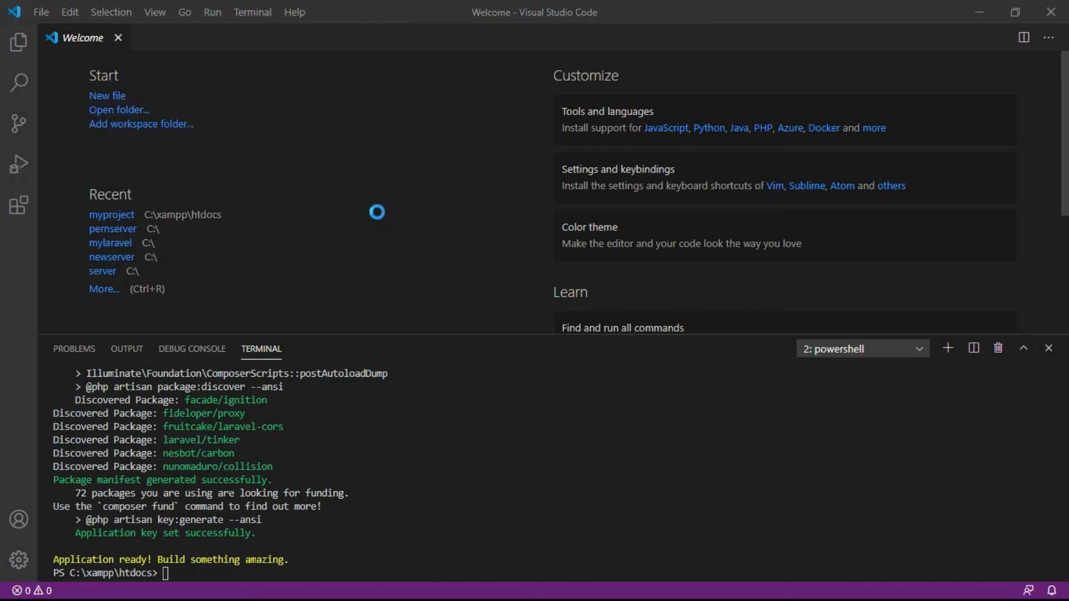
{"action": "left_click", "coordinate": [119, 110]}
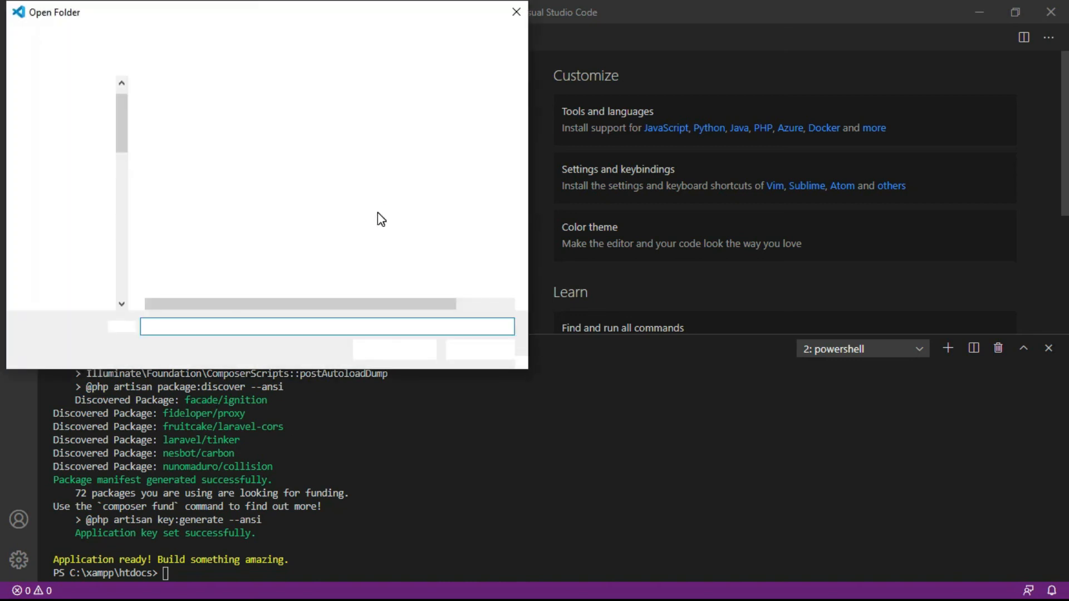
{"action": "mouse_move", "coordinate": [373, 218]}
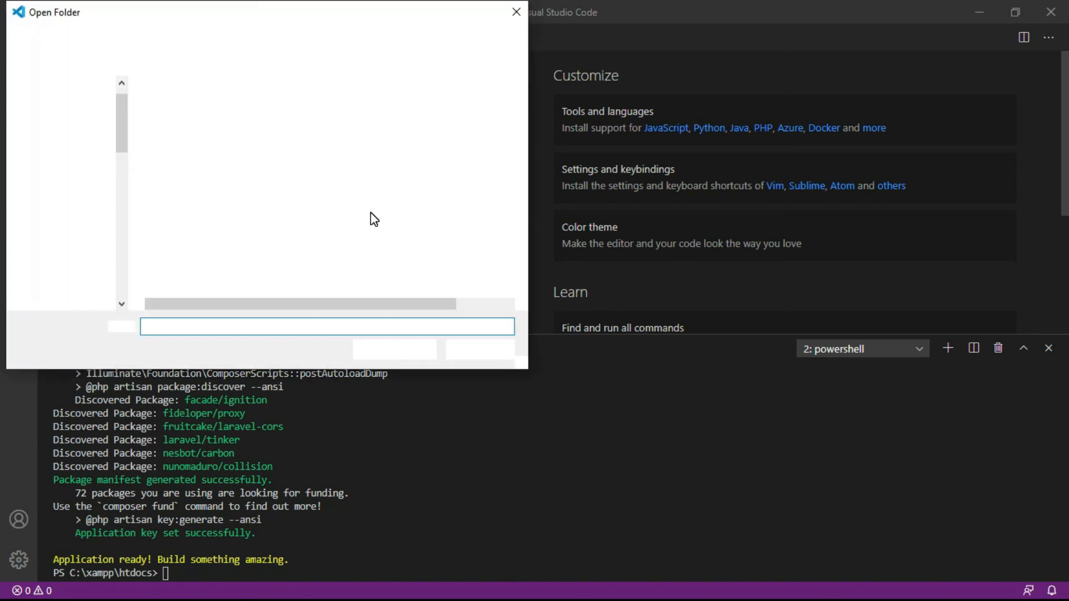
{"action": "left_click", "coordinate": [180, 206]}
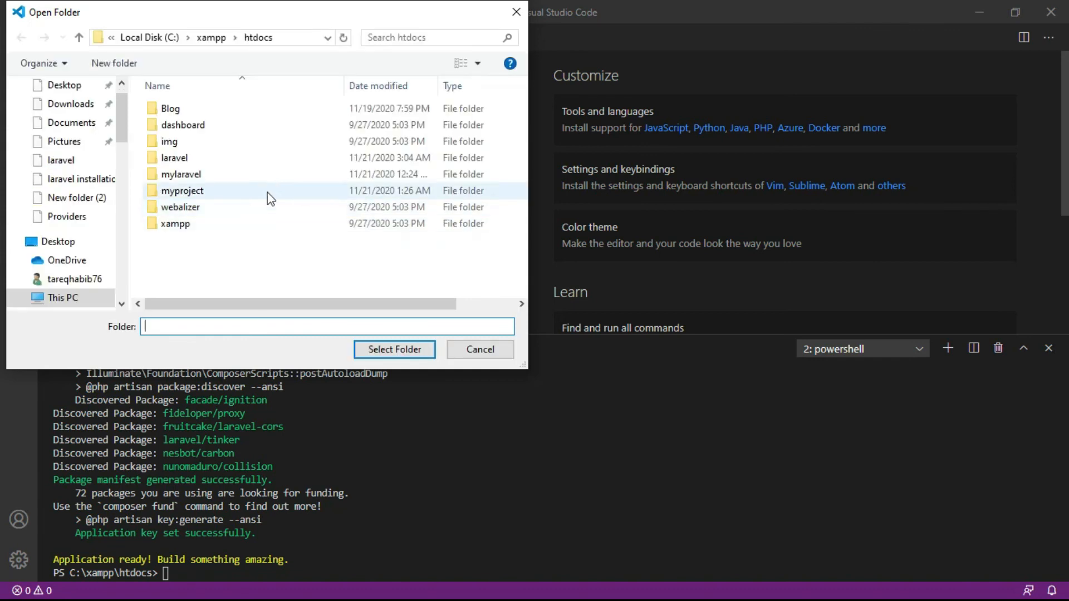
{"action": "left_click", "coordinate": [181, 174]}
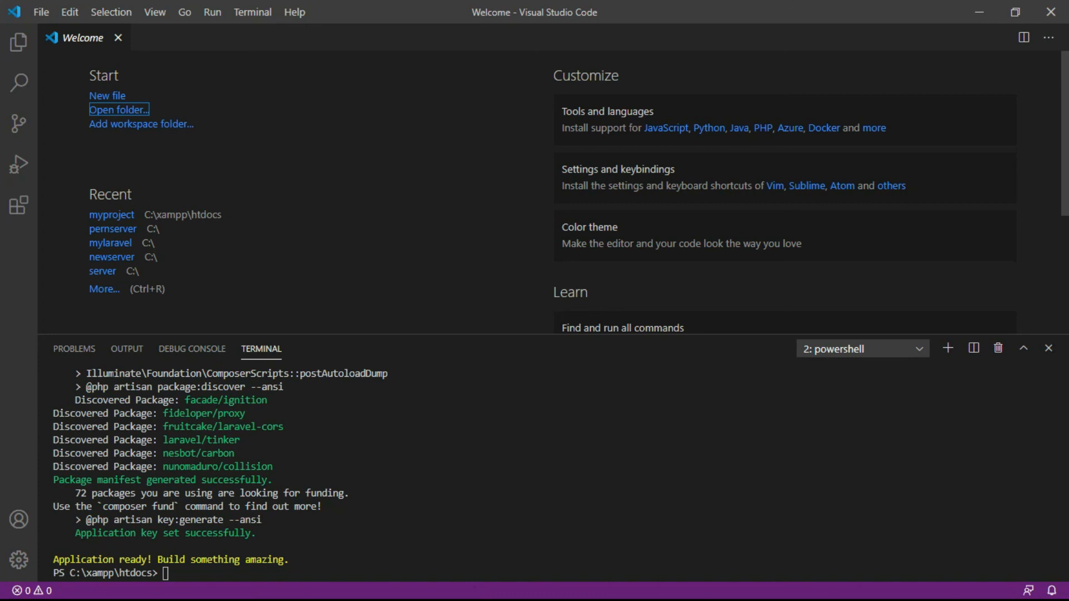
{"action": "mouse_move", "coordinate": [981, 12]}
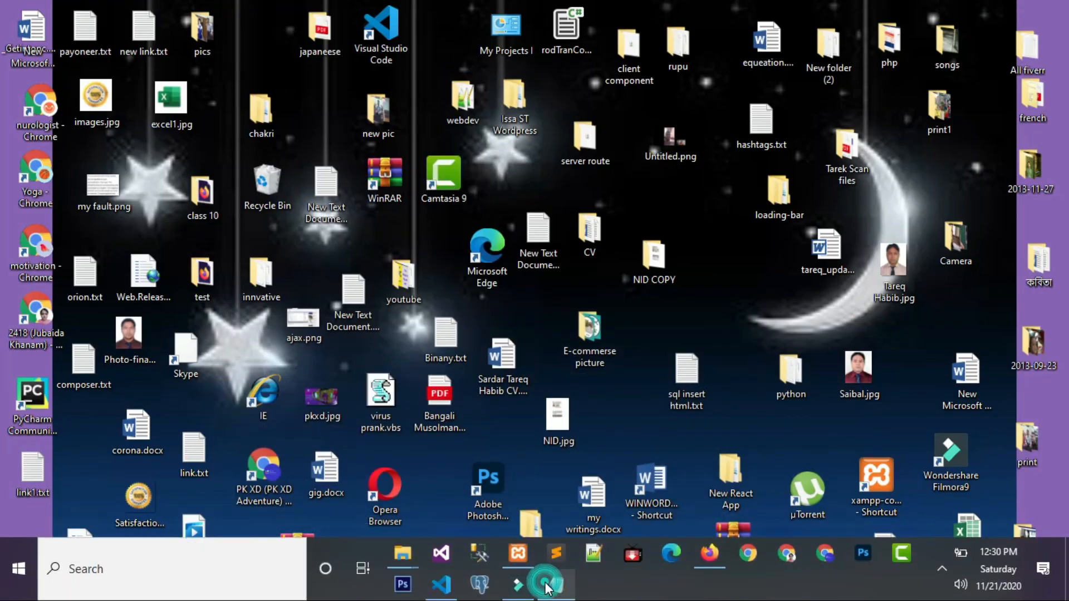
{"action": "left_click", "coordinate": [546, 583]}
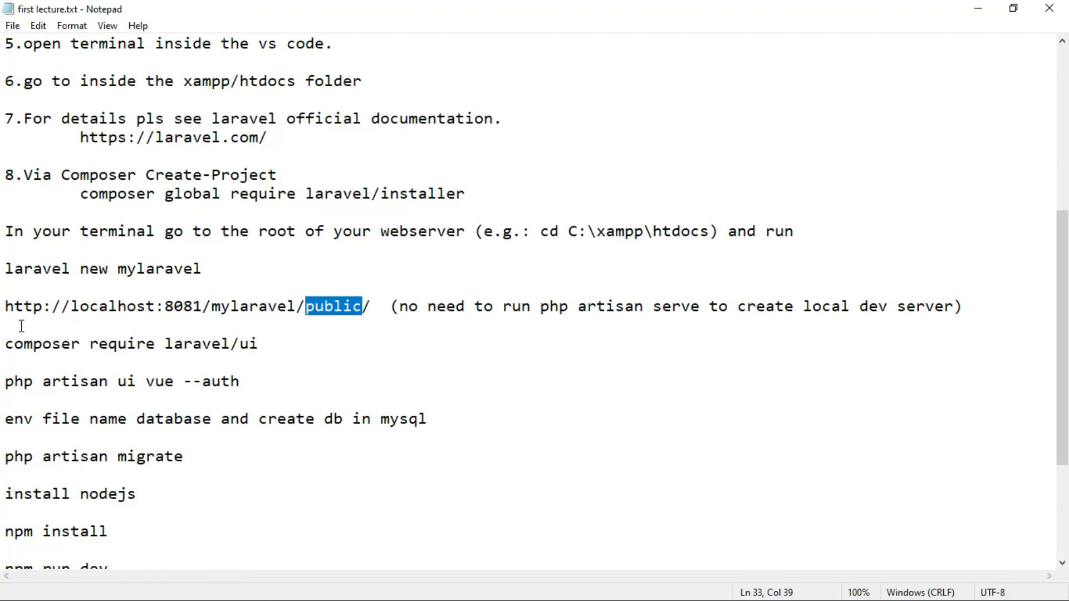